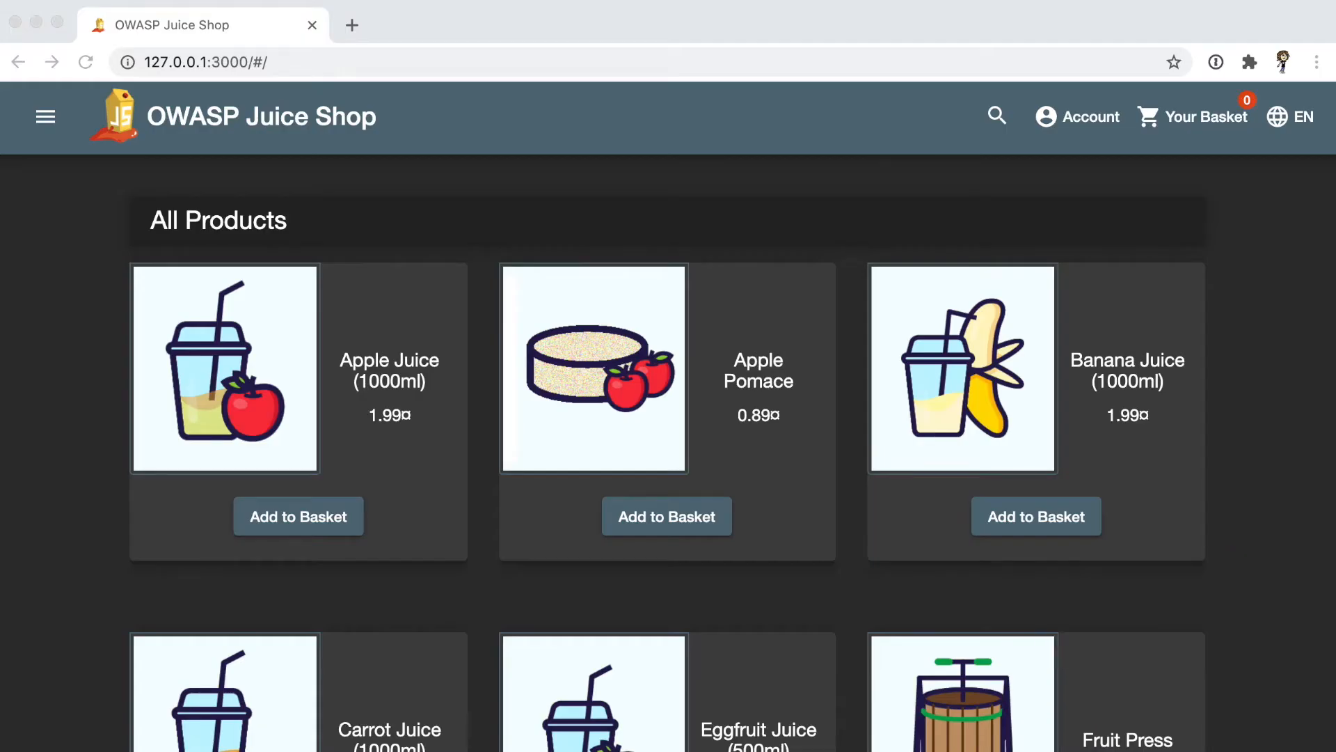
{"action": "mouse_move", "coordinate": [1316, 72]}
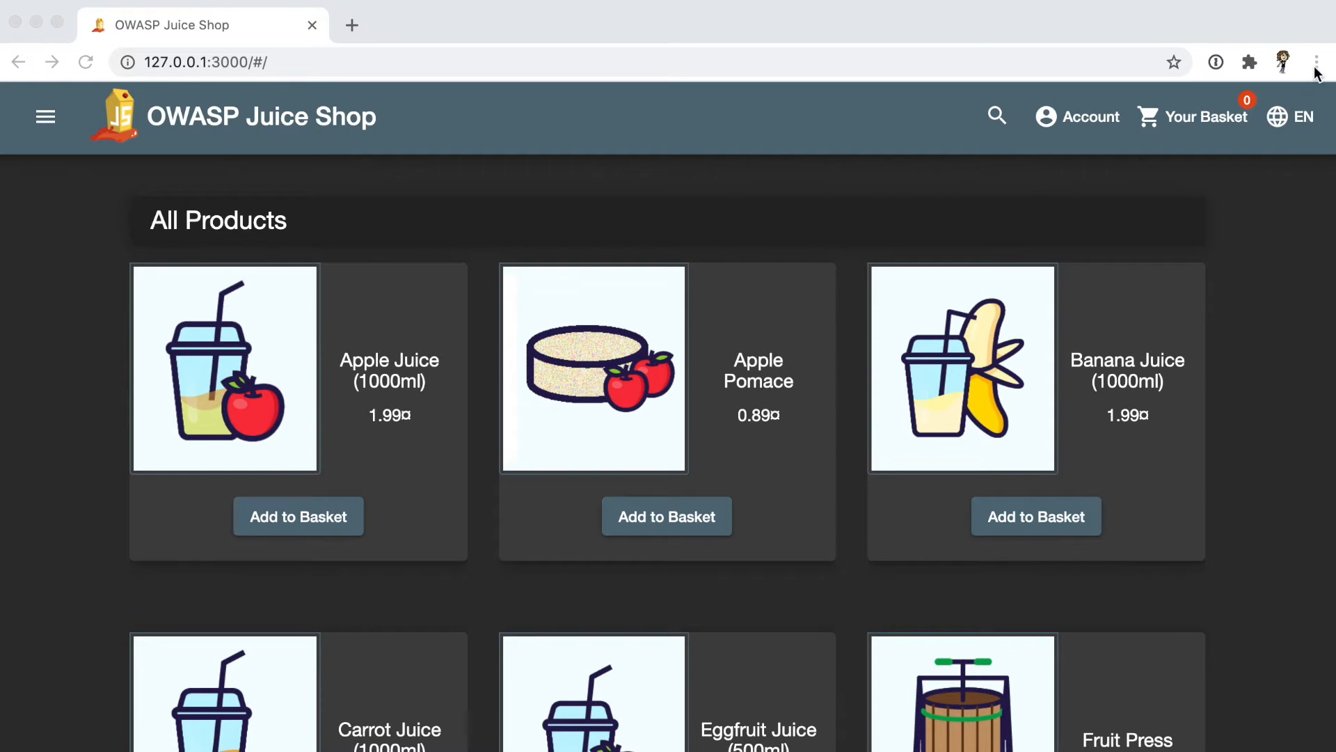
Step: Open Chrome's developer tools via More Tools on the Juice Shop page
{"action": "left_click", "coordinate": [1316, 62]}
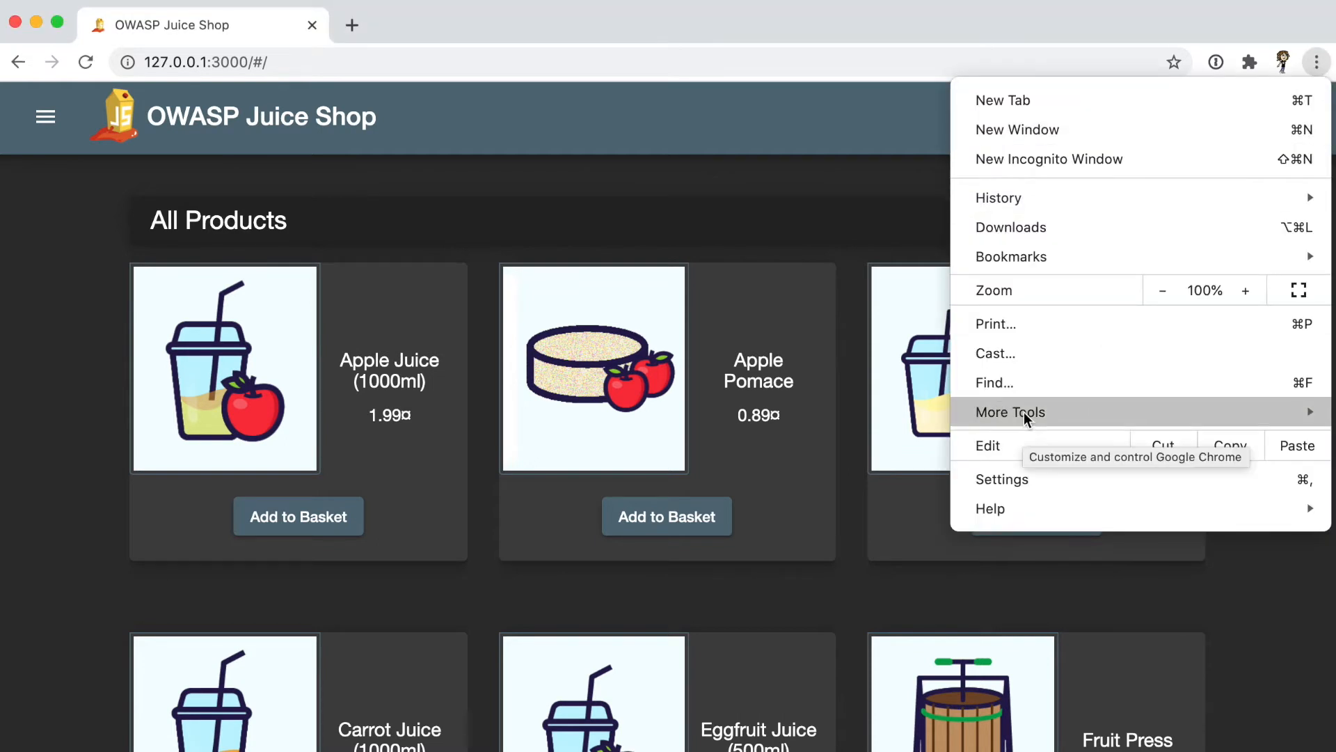
{"action": "left_click", "coordinate": [1011, 411]}
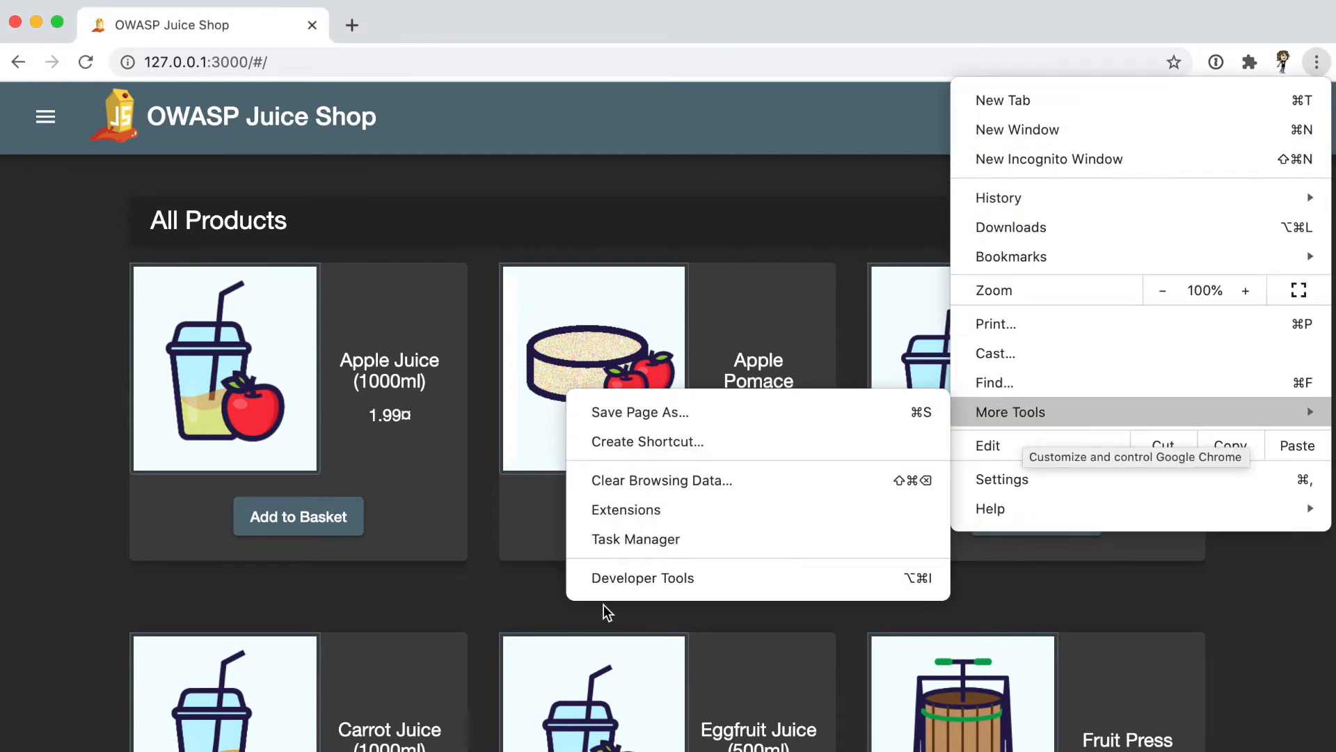
{"action": "left_click", "coordinate": [604, 610]}
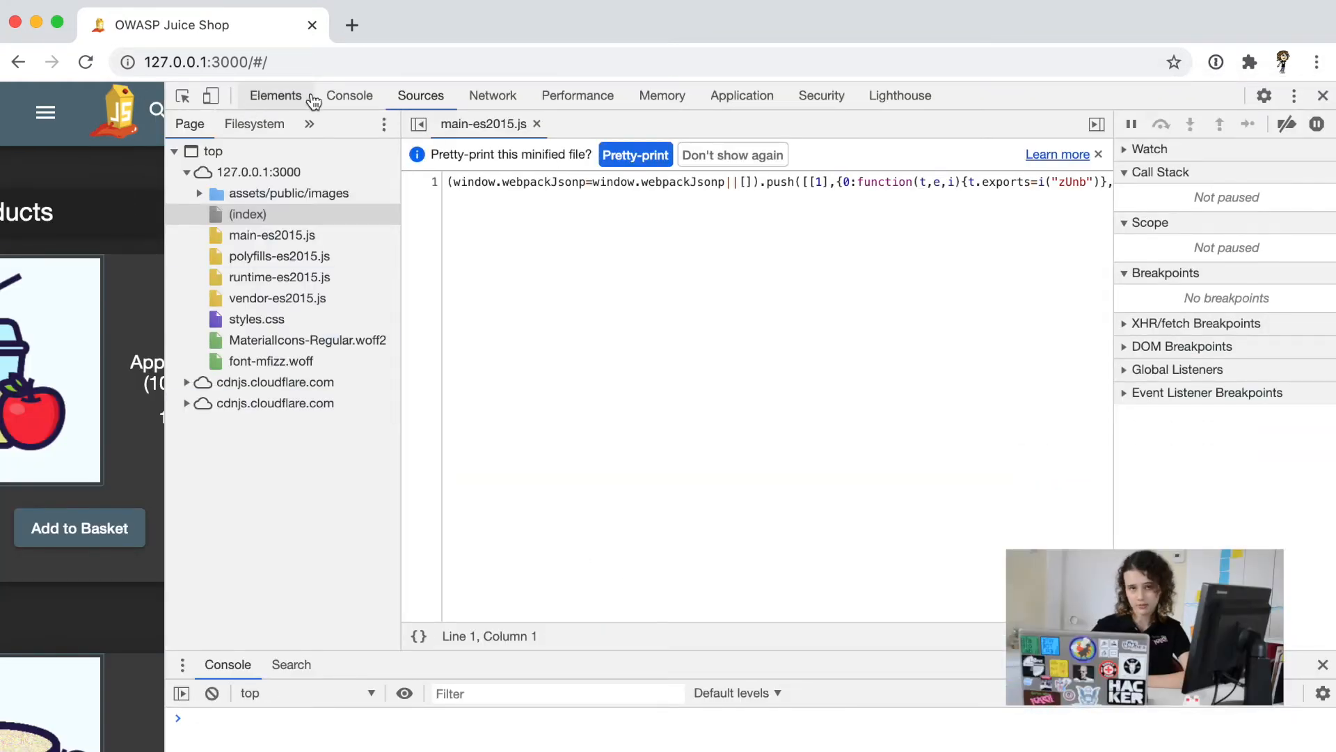
Step: Open main-es2015.js in the Sources panel and pretty-print it for searching
{"action": "left_click", "coordinate": [349, 95]}
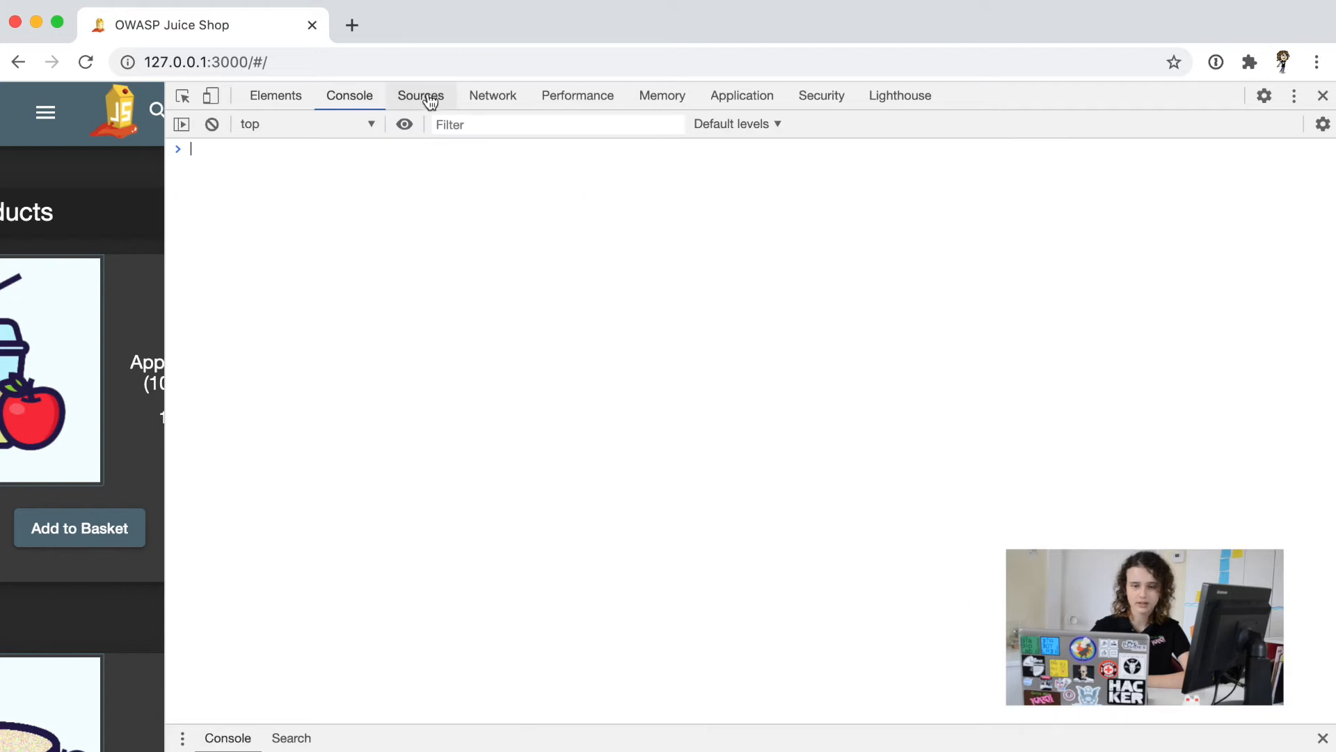
{"action": "left_click", "coordinate": [420, 94]}
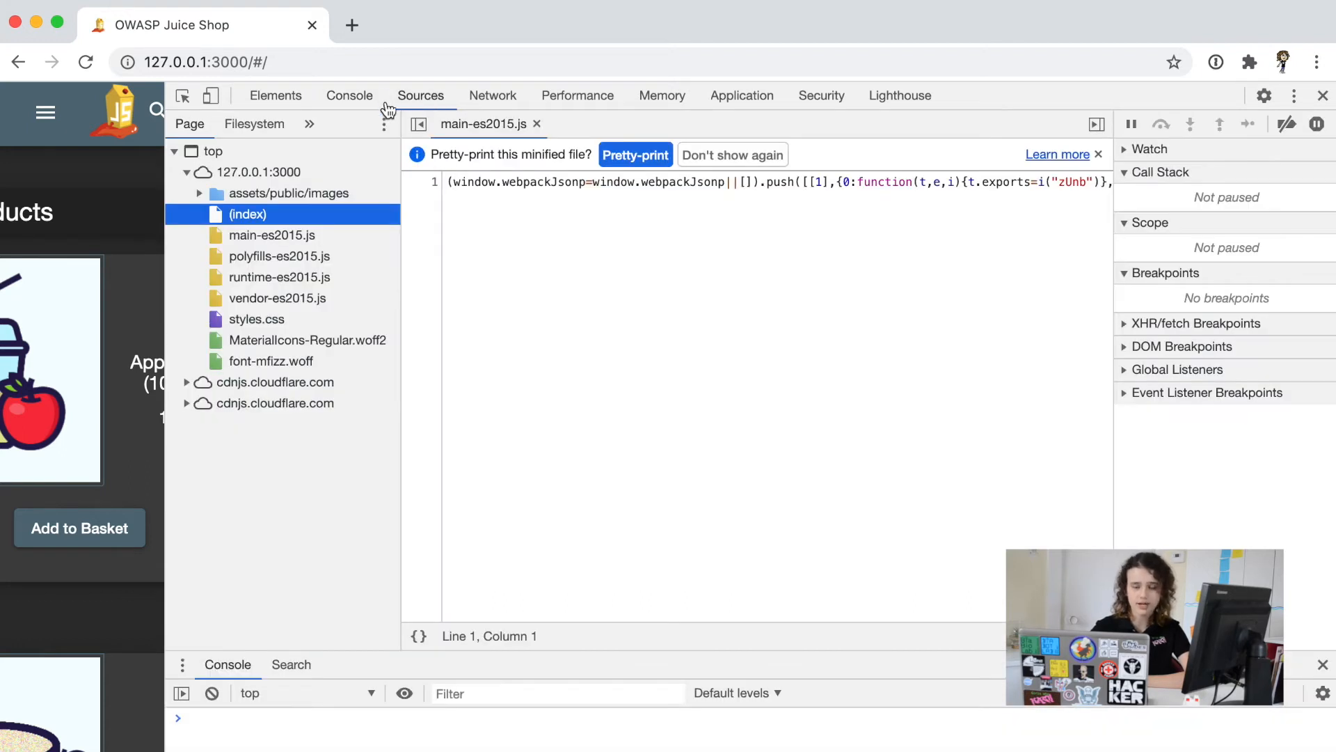
{"action": "left_click", "coordinate": [272, 234]}
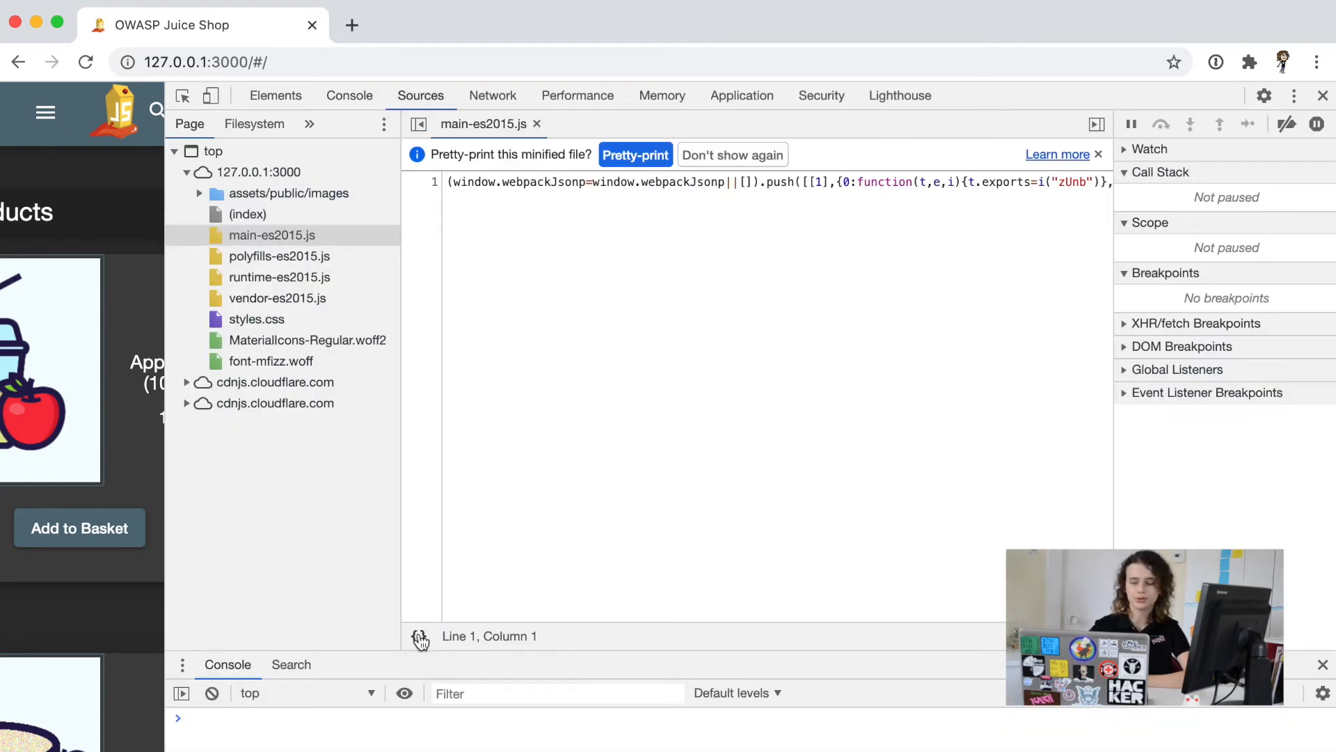
{"action": "left_click", "coordinate": [635, 154]}
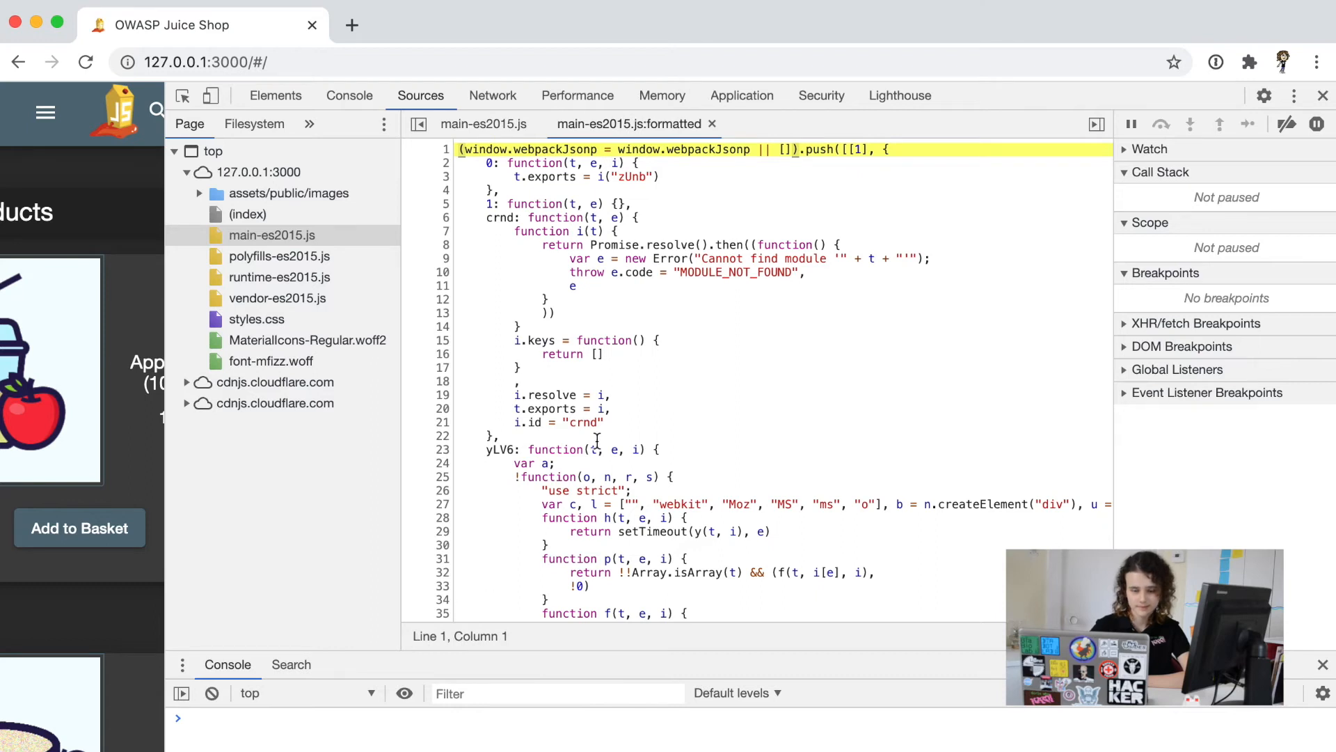
{"action": "left_click", "coordinate": [735, 401]}
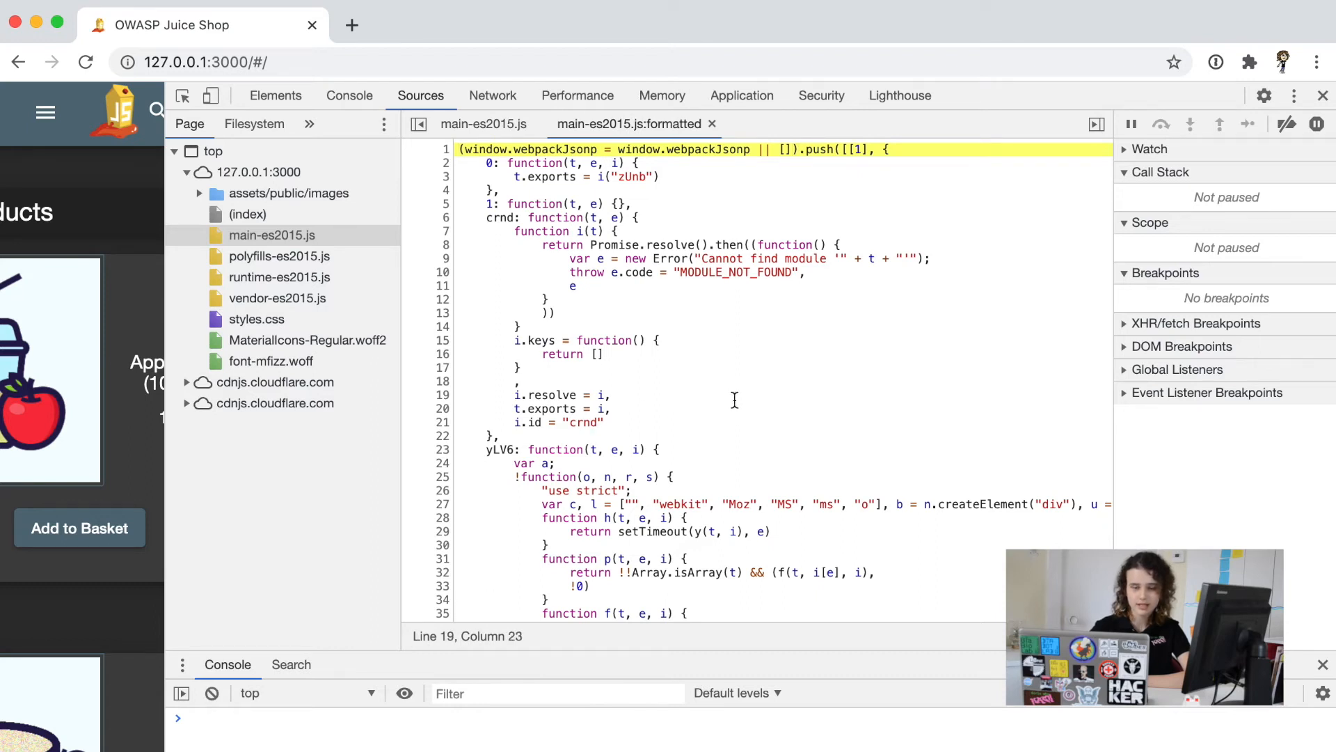
{"action": "left_click", "coordinate": [732, 398]}
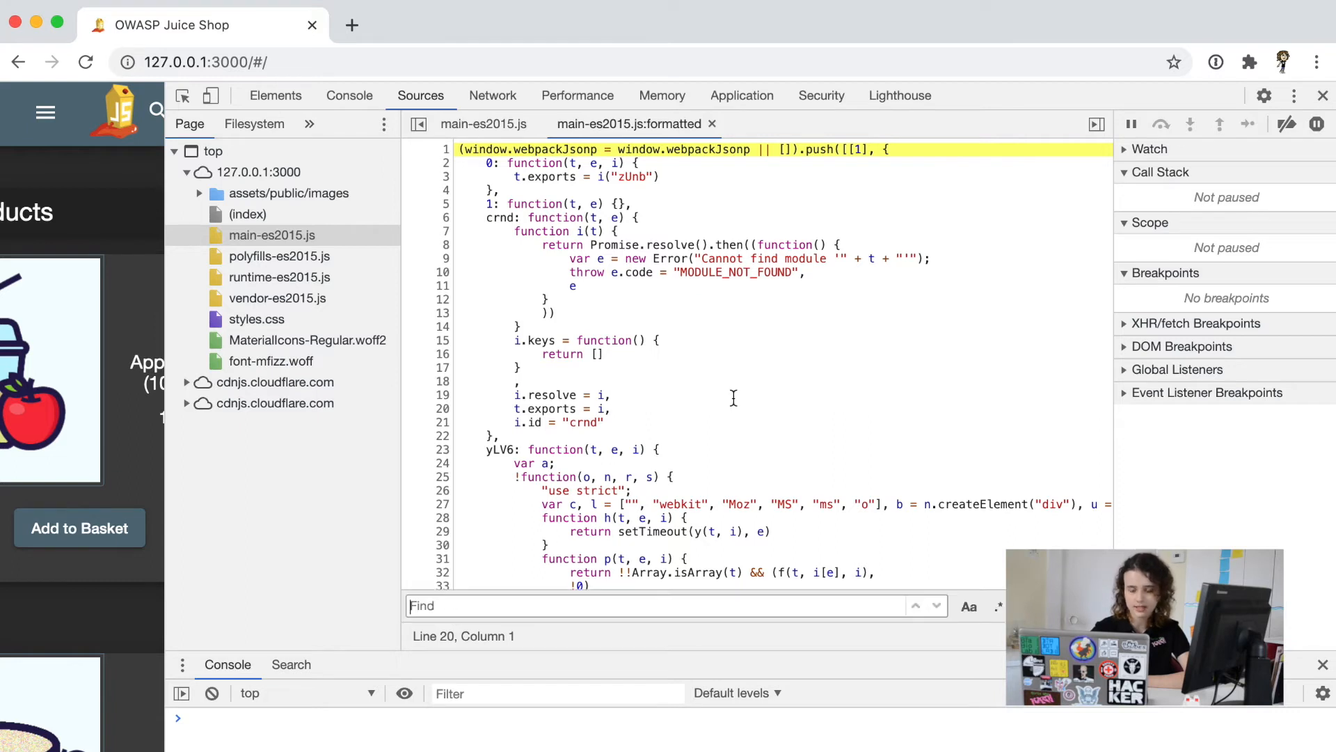
Step: Search the formatted script for 'score' and scroll to the score-board route entry
{"action": "type", "text": "score"}
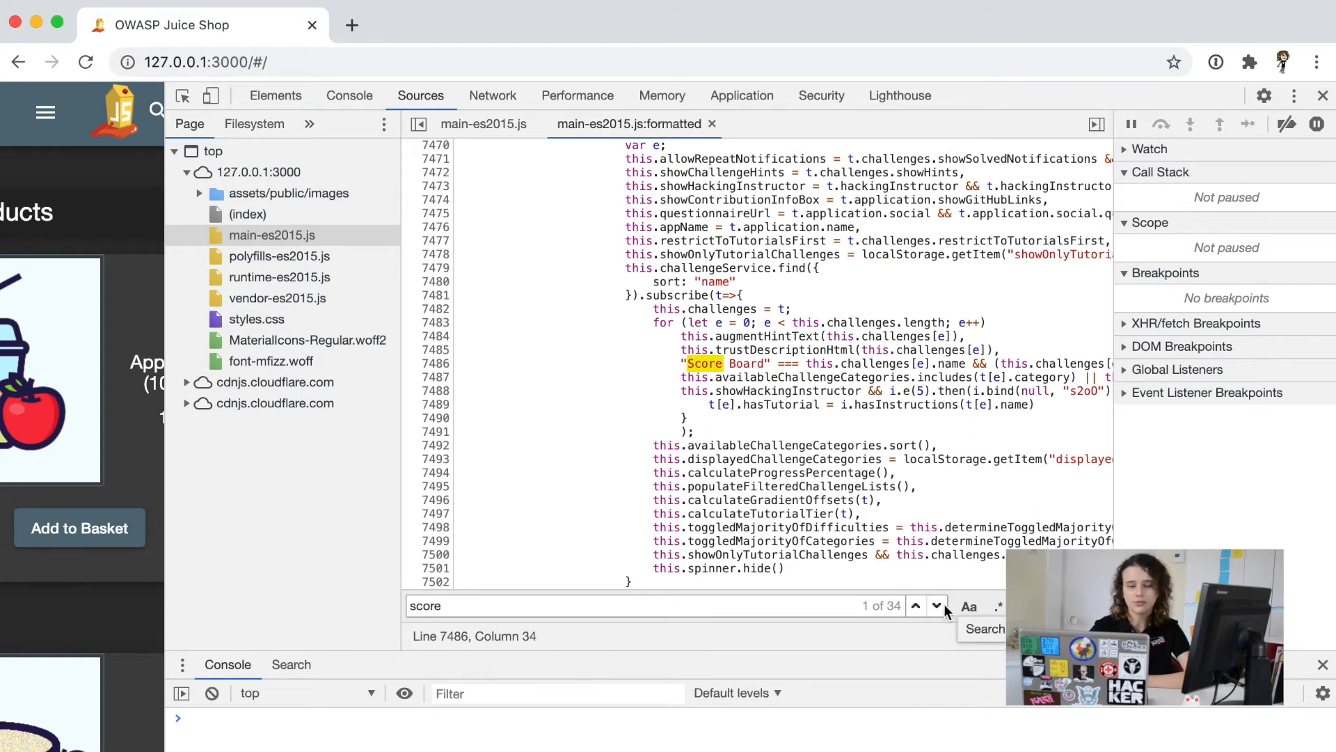
{"action": "left_click", "coordinate": [936, 606]}
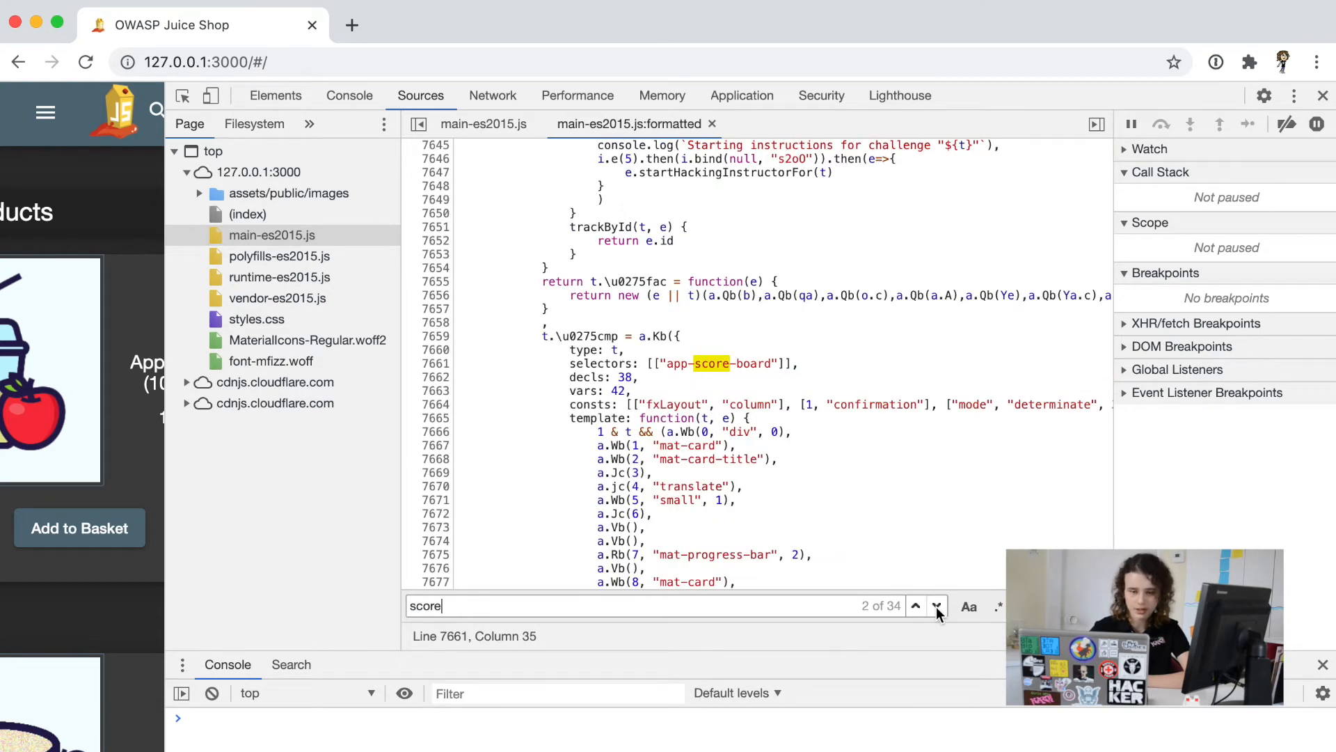
{"action": "left_click", "coordinate": [915, 606]}
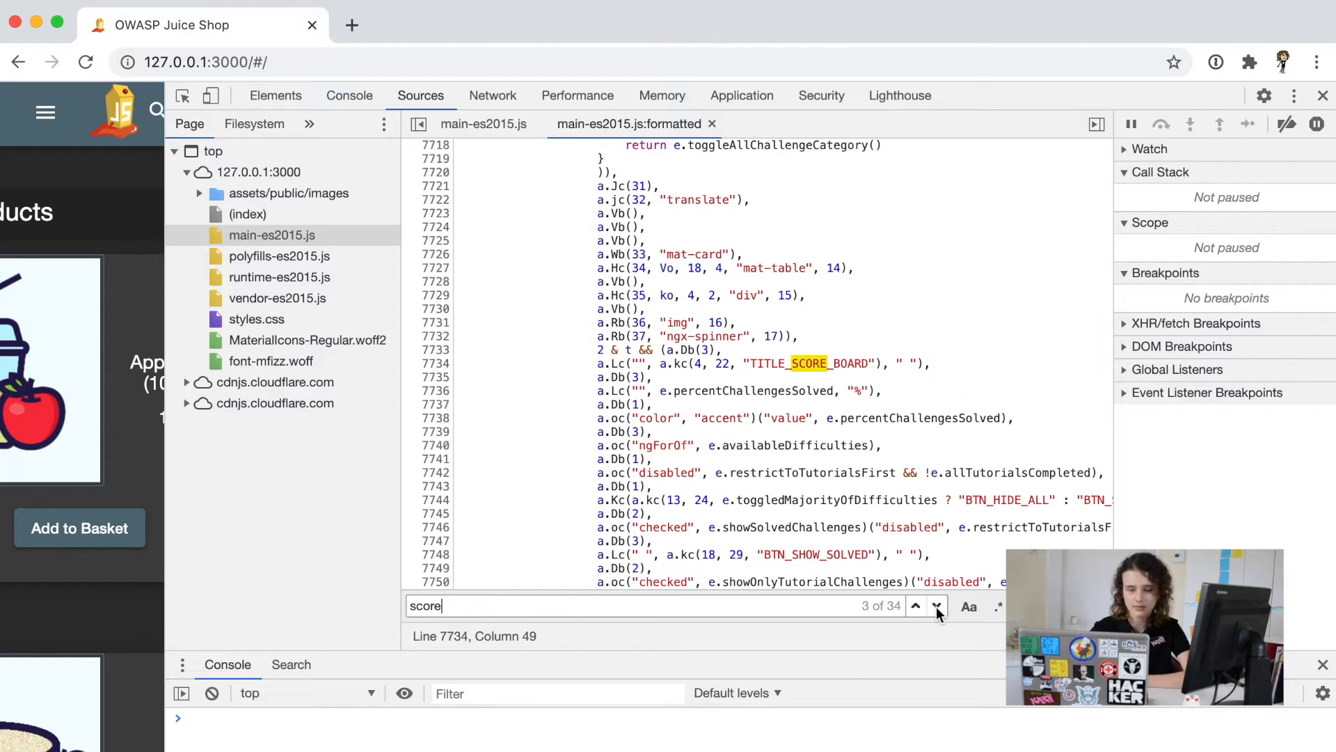
{"action": "left_click", "coordinate": [935, 606]}
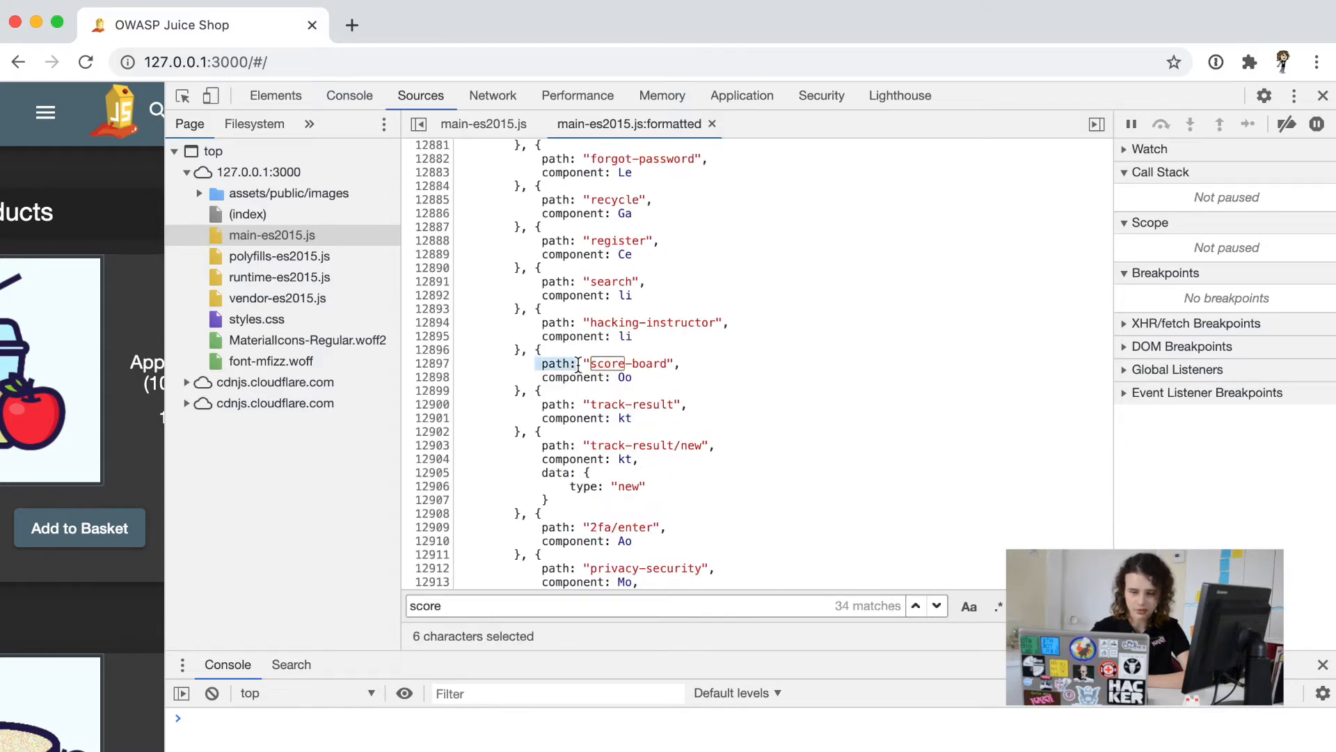
{"action": "scroll", "scroll_direction": "up", "scroll_amount": 3}
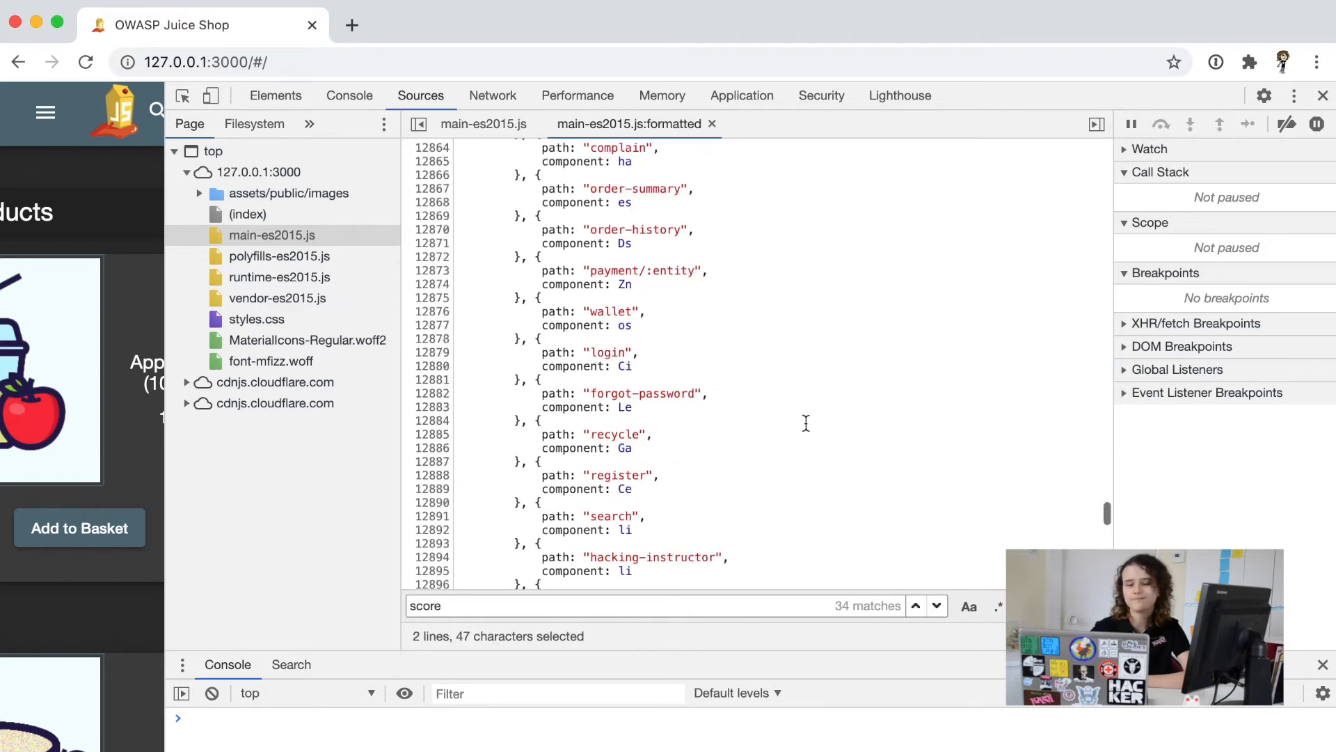
{"action": "scroll", "scroll_direction": "up", "scroll_amount": 3}
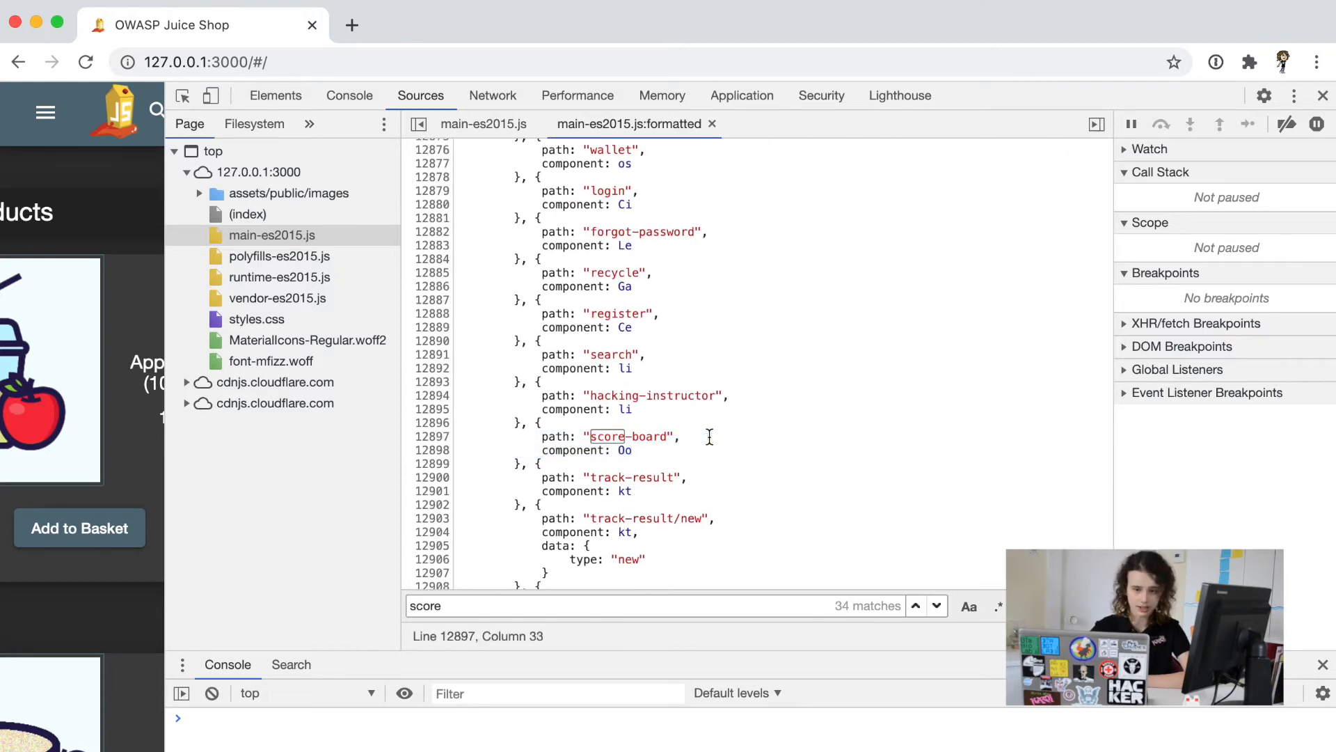
{"action": "mouse_move", "coordinate": [1137, 105]}
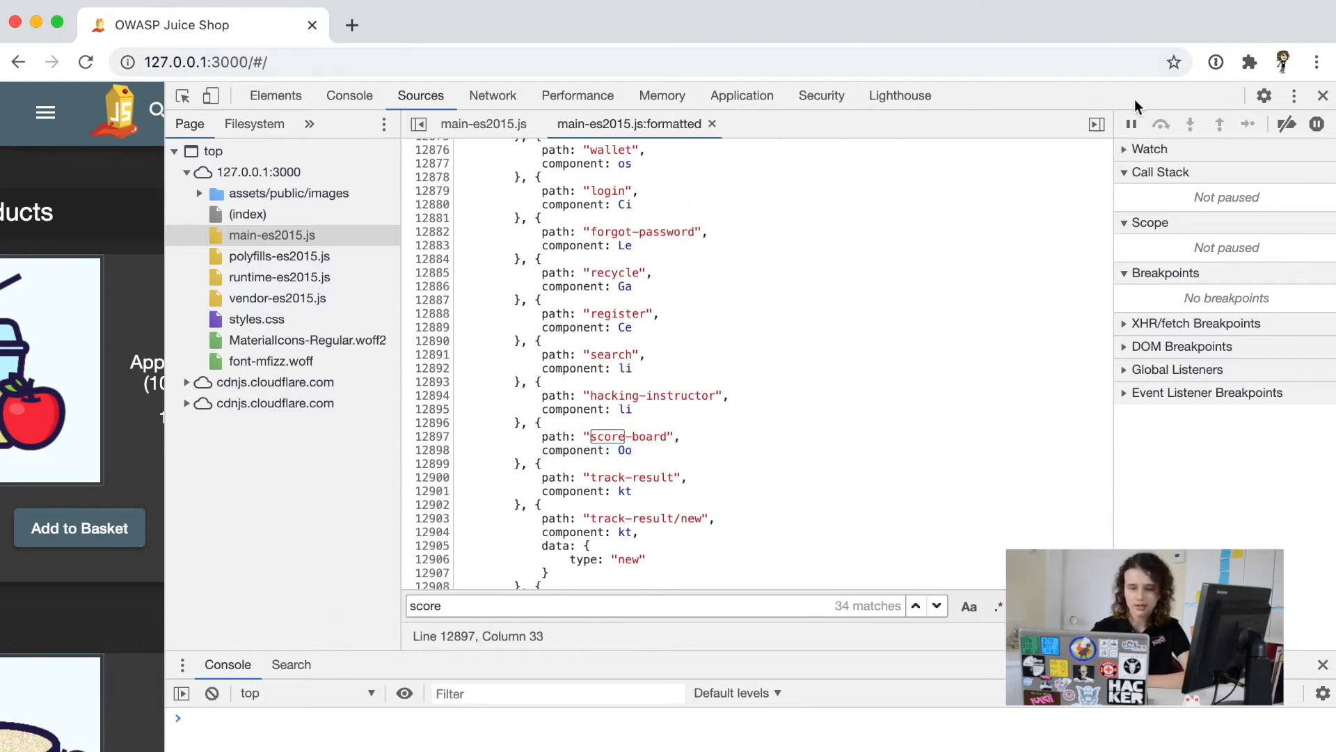
Step: Close DevTools, load #/score-board, and dismiss the solved-challenge banner
{"action": "left_click", "coordinate": [1321, 96]}
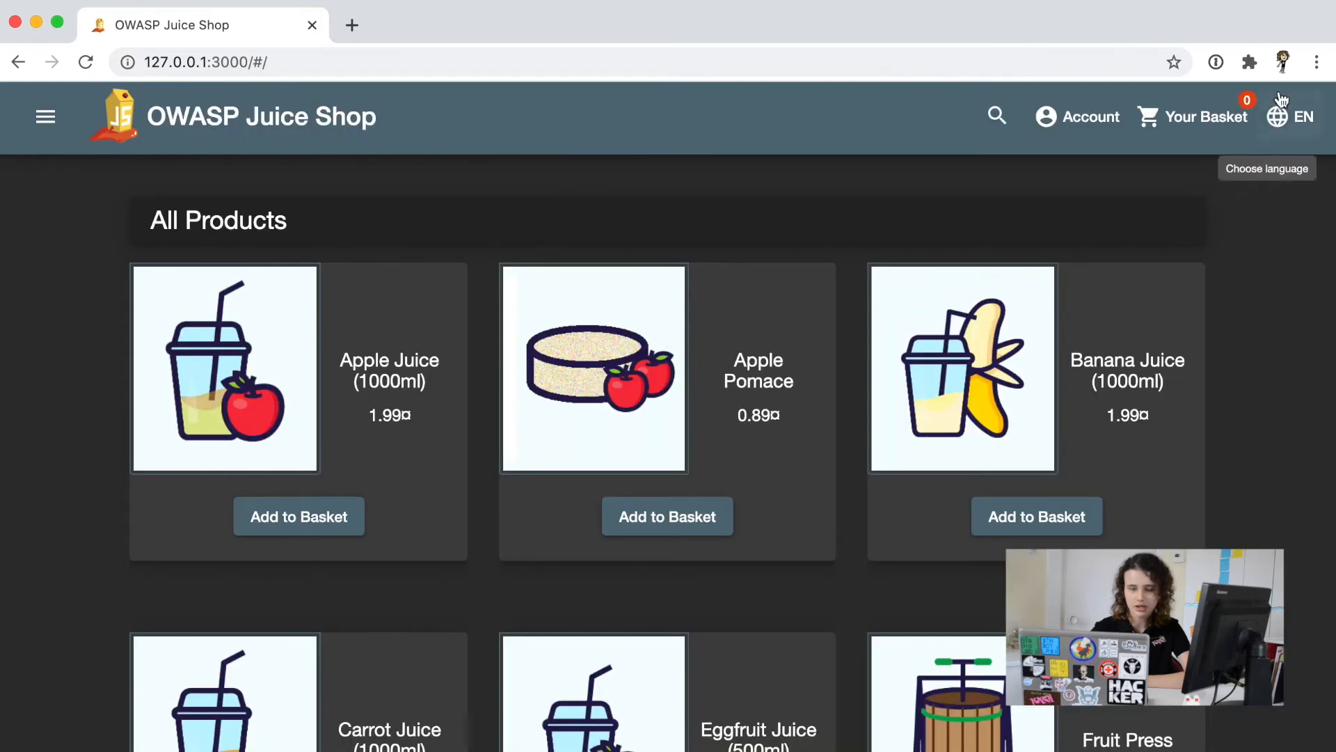
{"action": "left_click", "coordinate": [349, 61]}
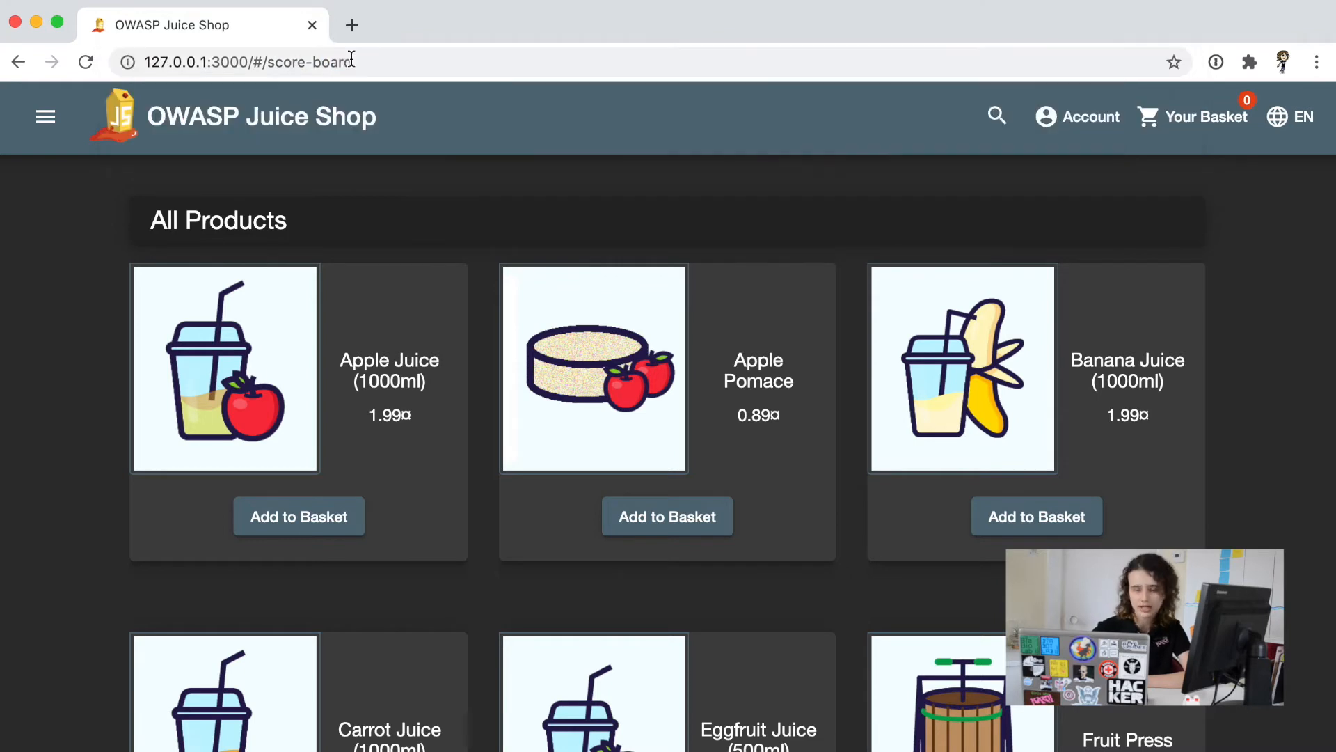
{"action": "key", "text": "Return"}
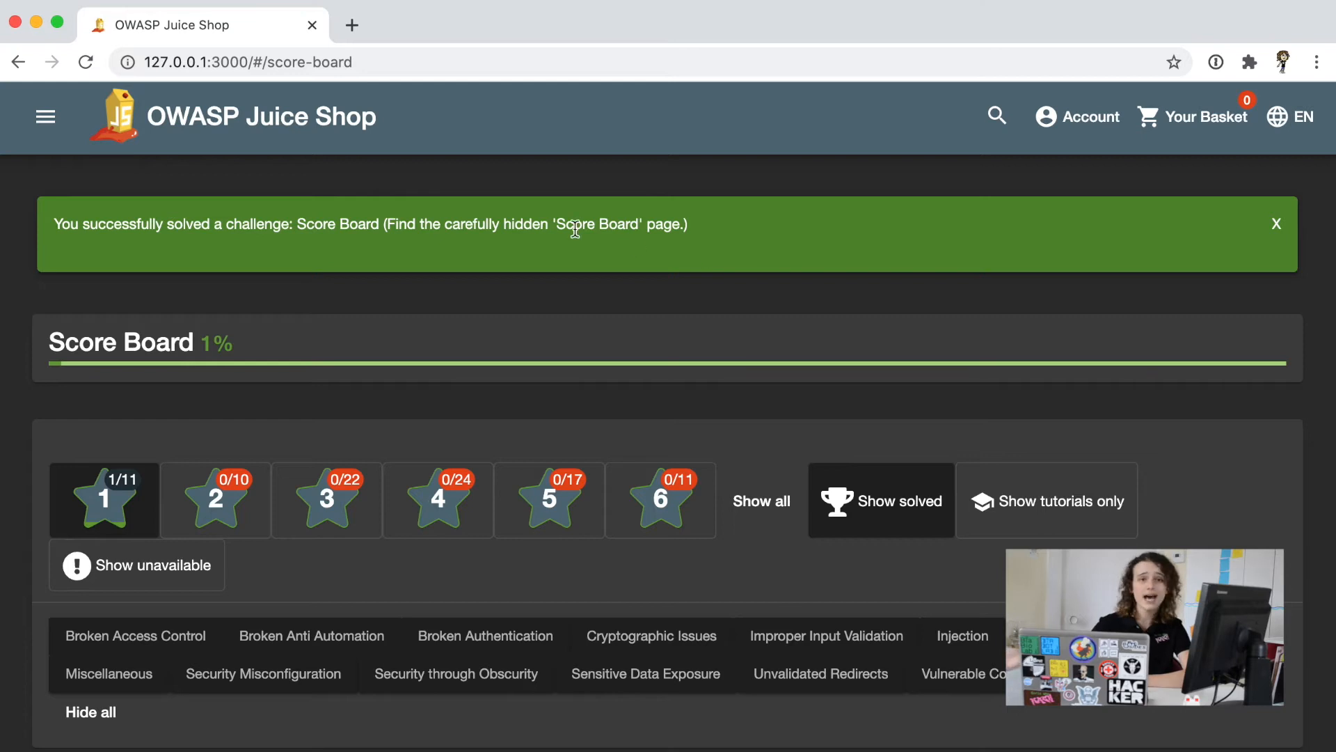
{"action": "mouse_move", "coordinate": [1212, 319]}
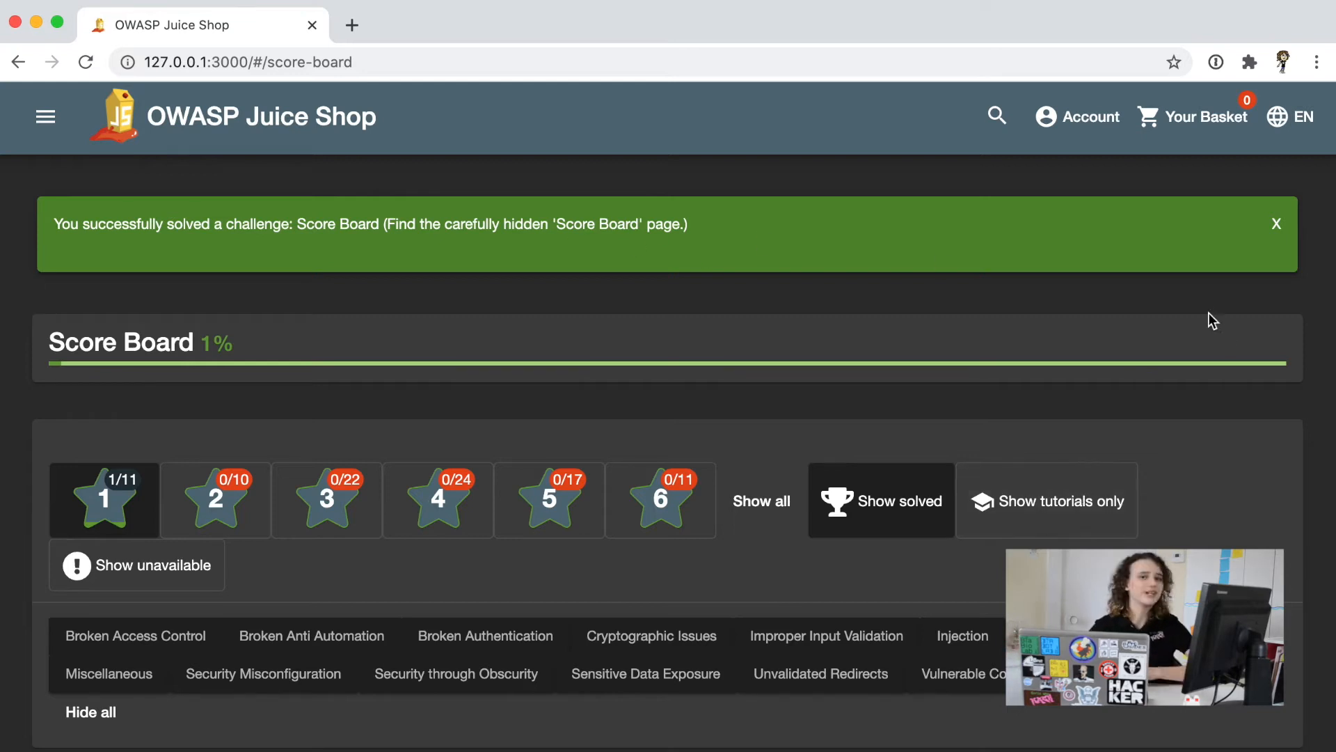
{"action": "left_click", "coordinate": [1276, 224]}
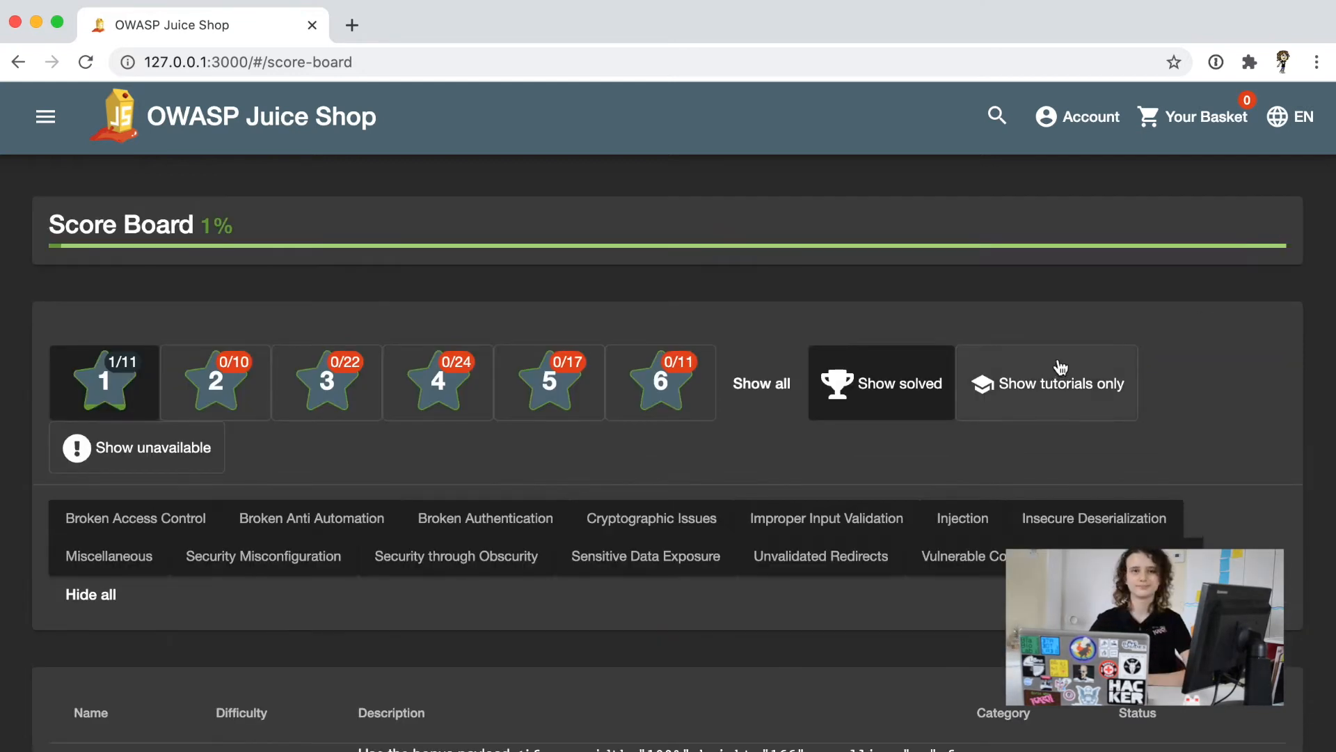
{"action": "scroll", "scroll_direction": "down", "scroll_amount": 3}
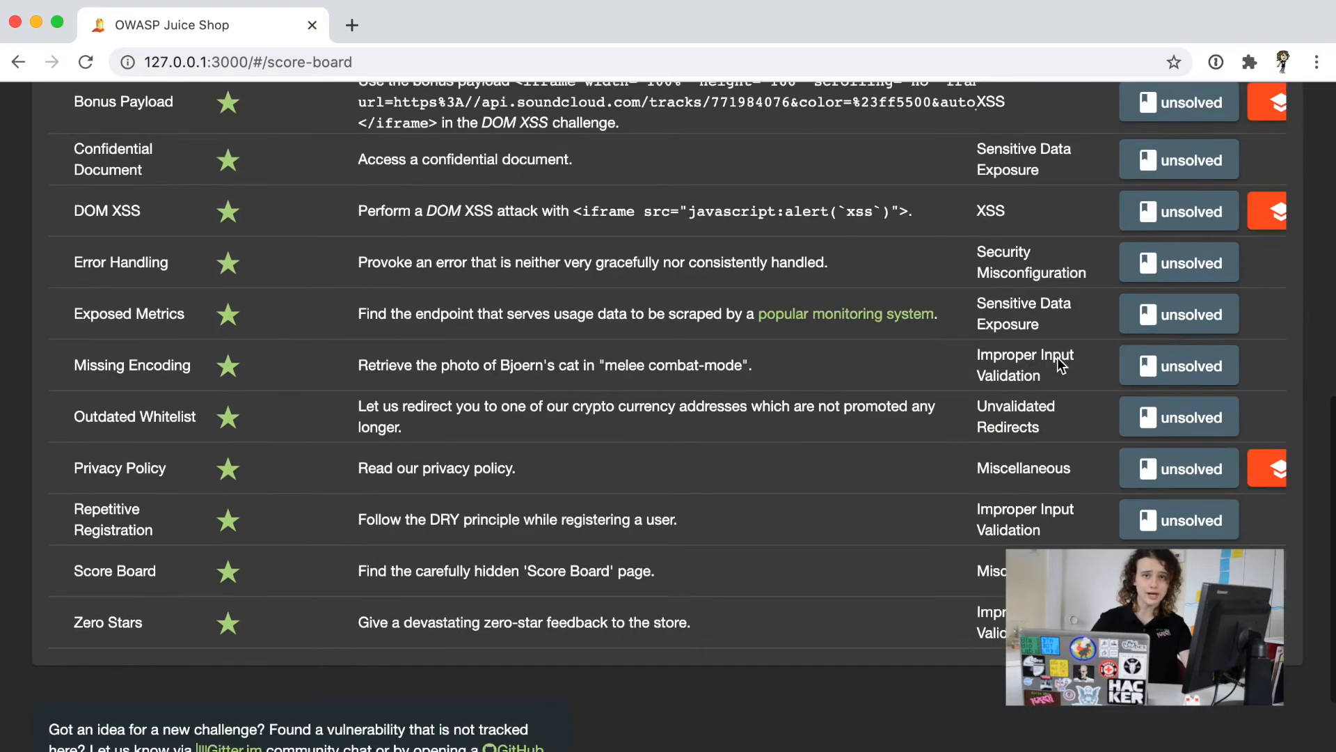
{"action": "left_click", "coordinate": [1178, 571]}
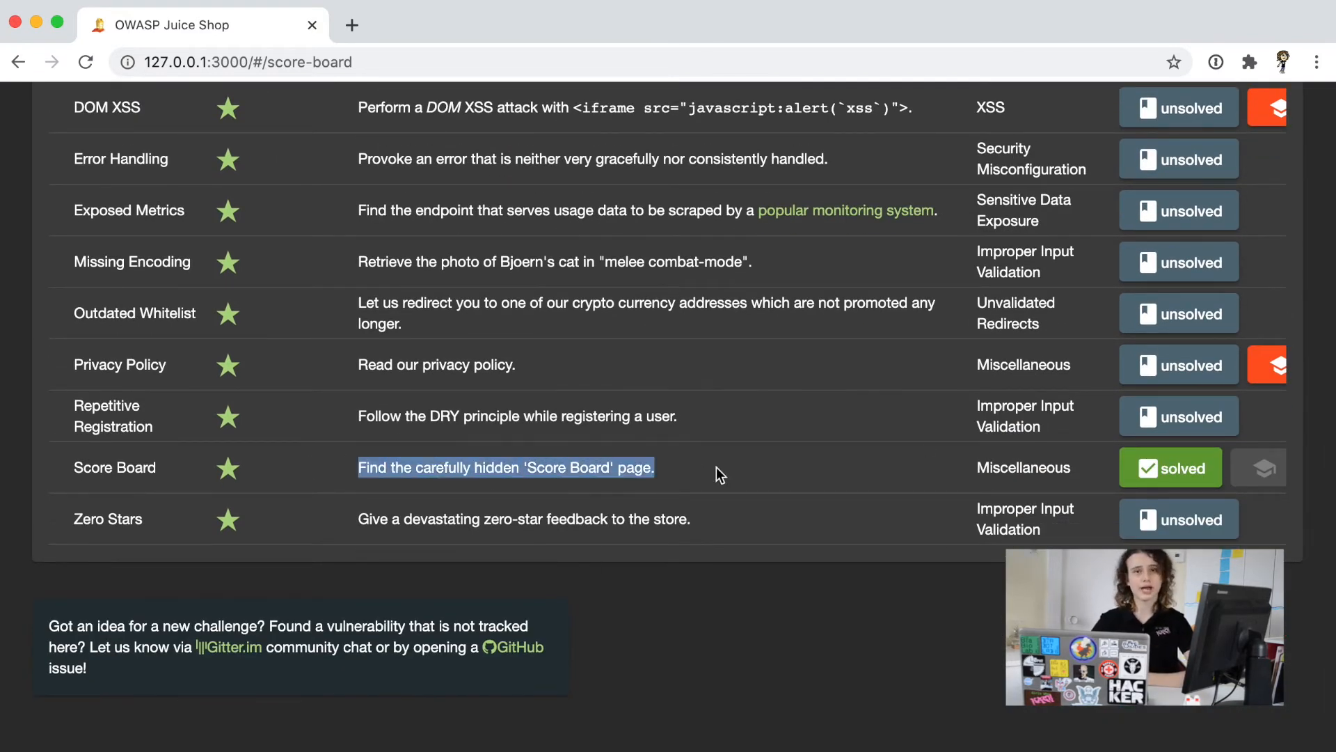
{"action": "scroll", "scroll_direction": "up", "scroll_amount": 3}
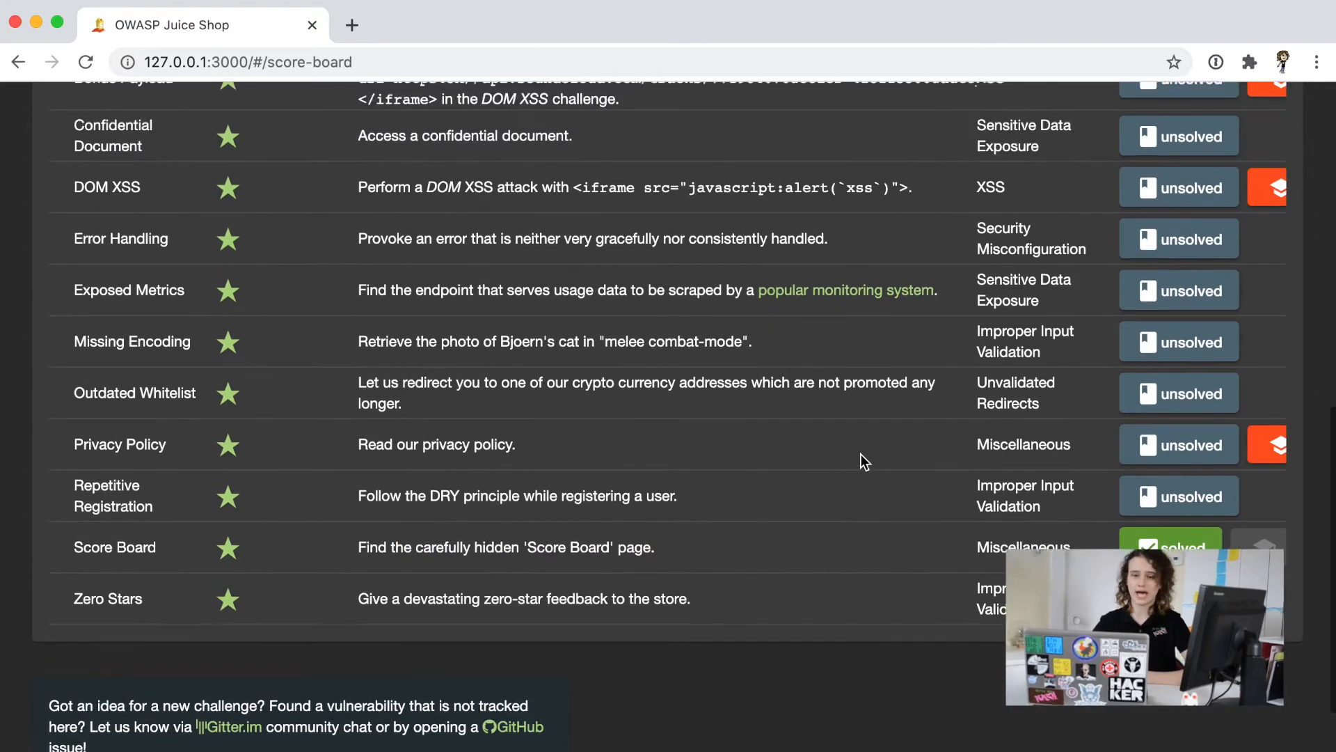
{"action": "scroll", "scroll_direction": "up", "scroll_amount": 3}
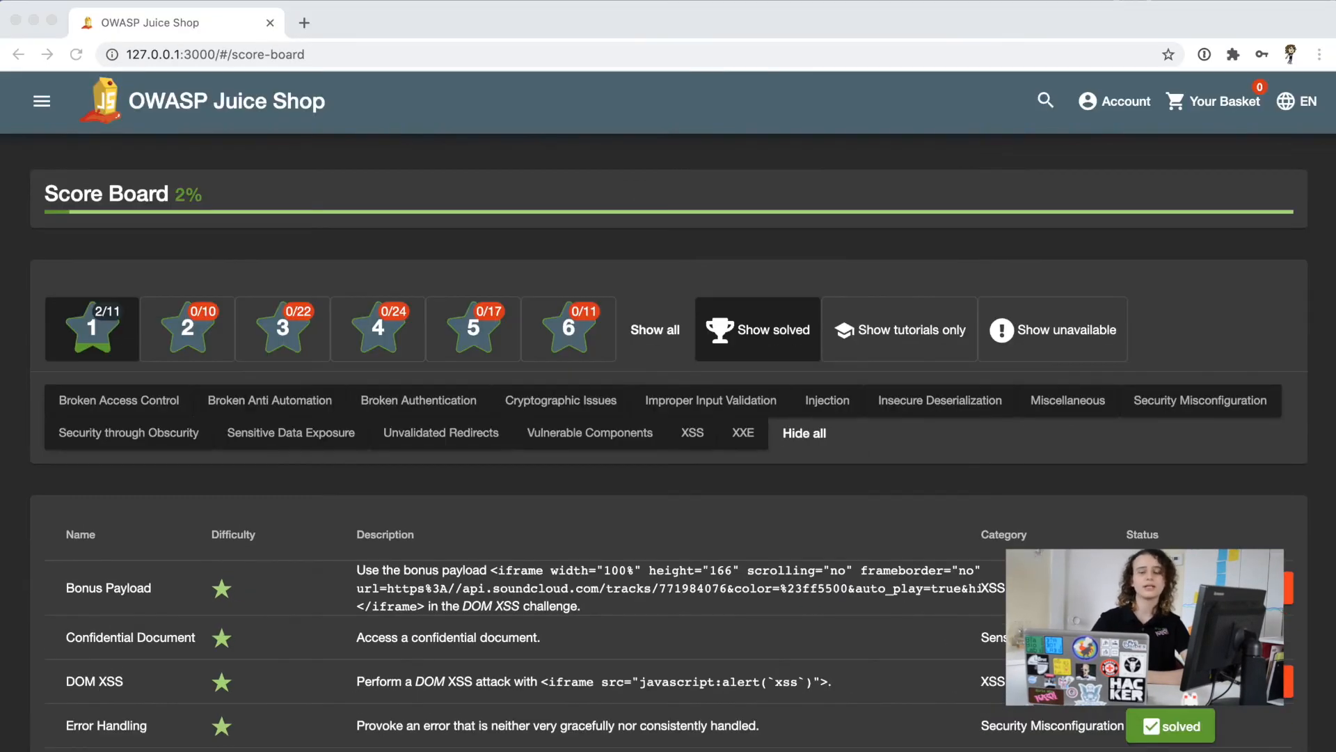
{"action": "mouse_move", "coordinate": [830, 531]}
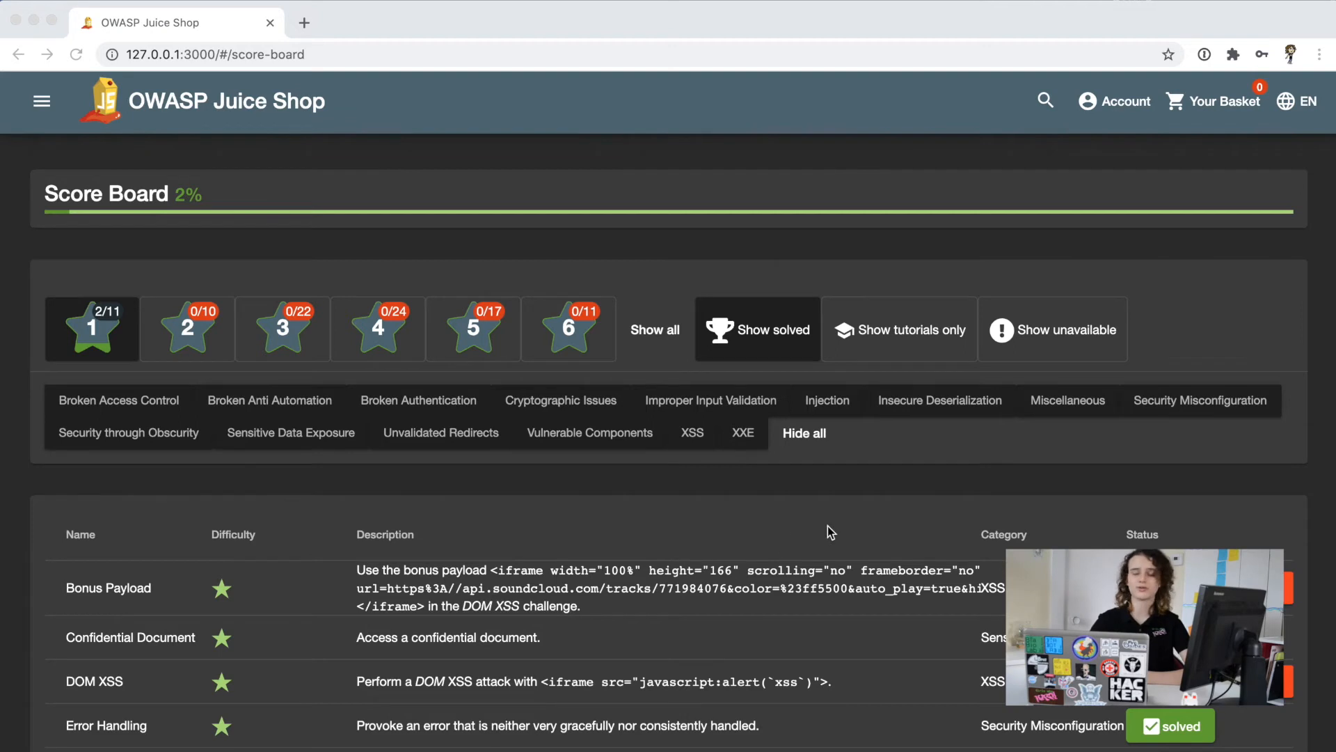
{"action": "scroll", "scroll_direction": "down", "scroll_amount": 3}
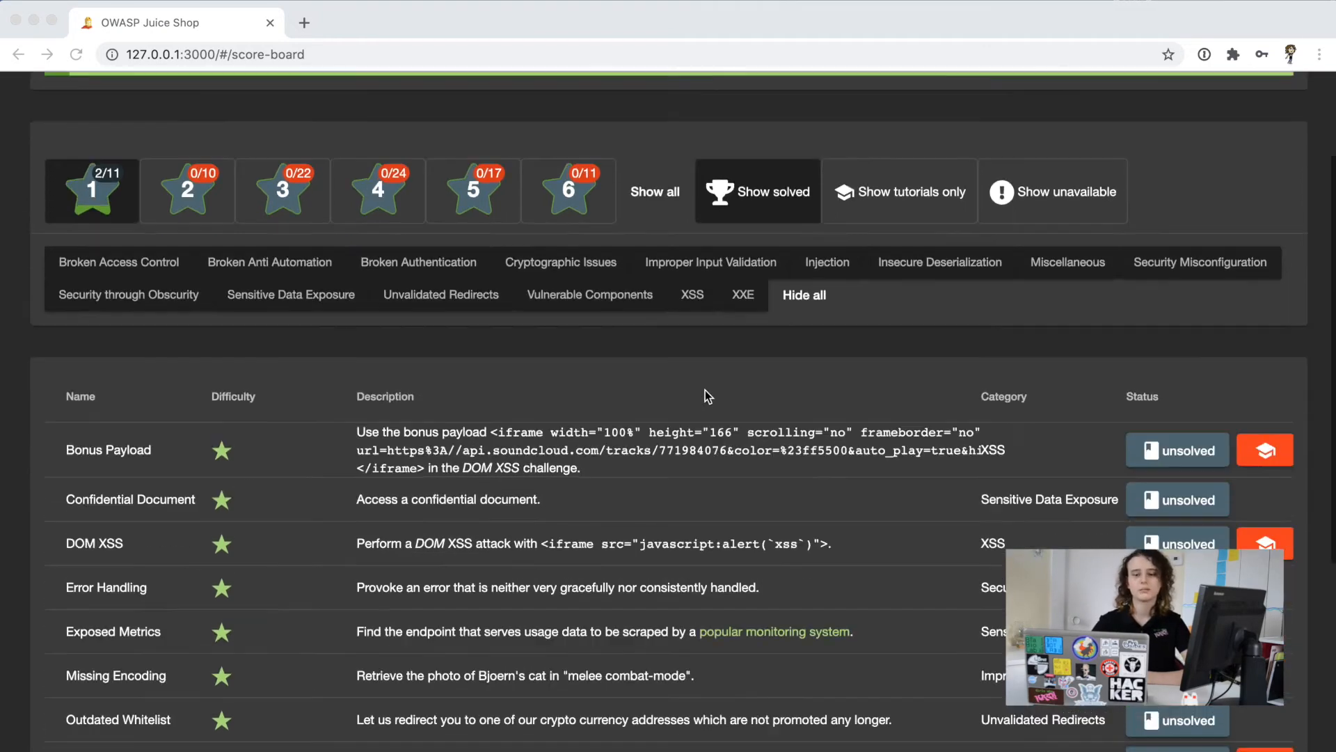
{"action": "scroll", "scroll_direction": "down", "scroll_amount": 3}
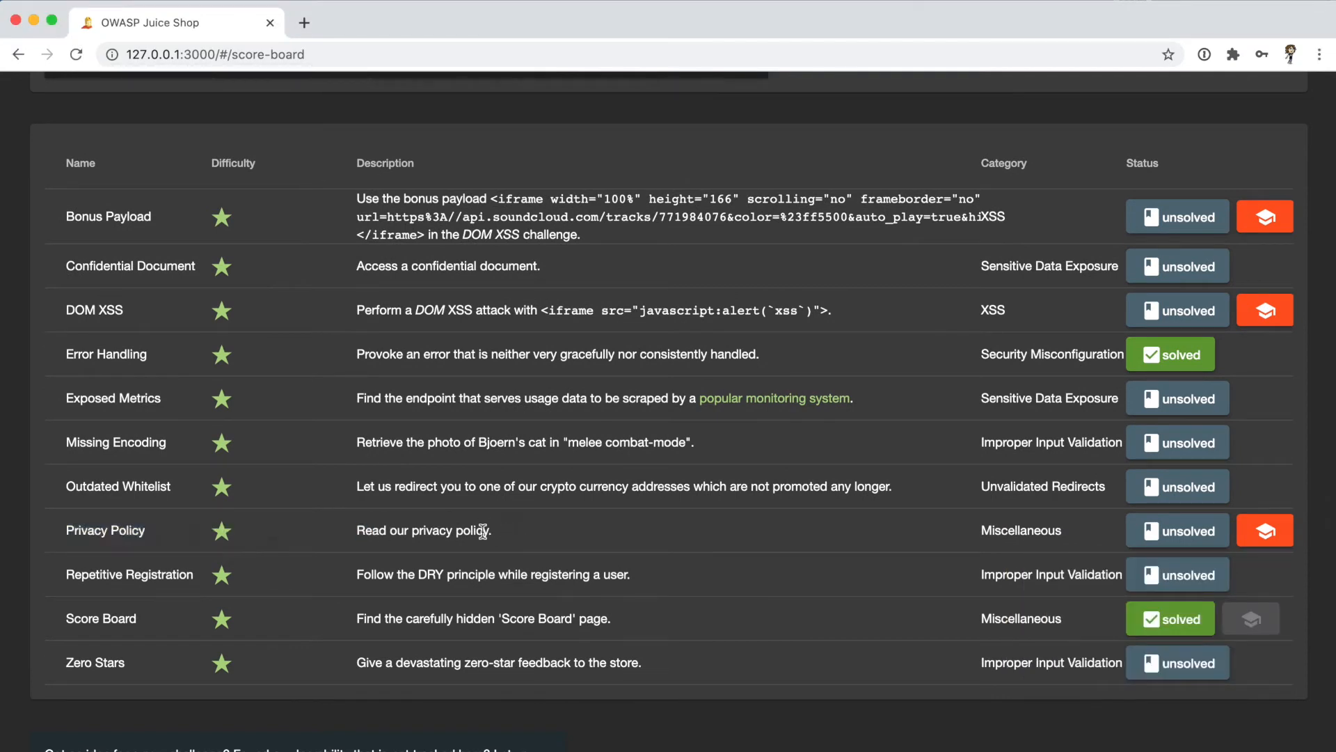
{"action": "scroll", "scroll_direction": "up", "scroll_amount": 3}
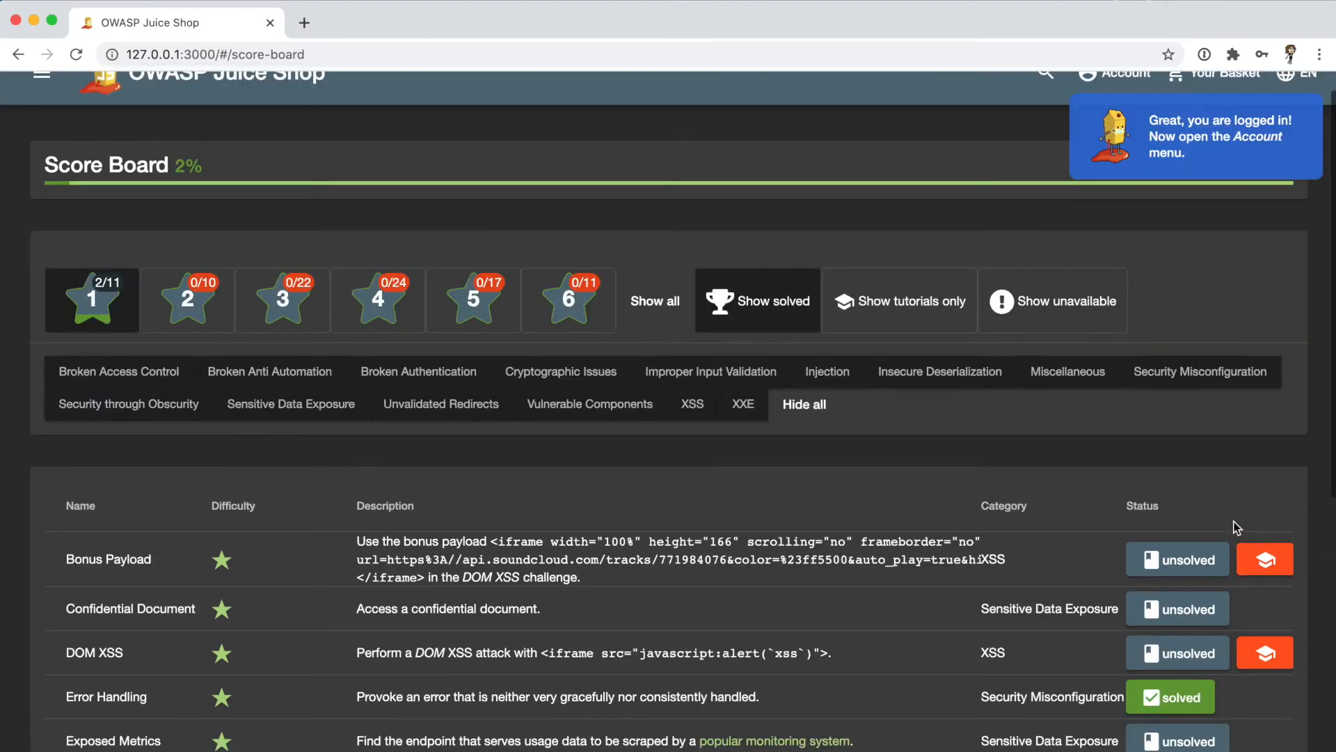
{"action": "mouse_move", "coordinate": [805, 203]}
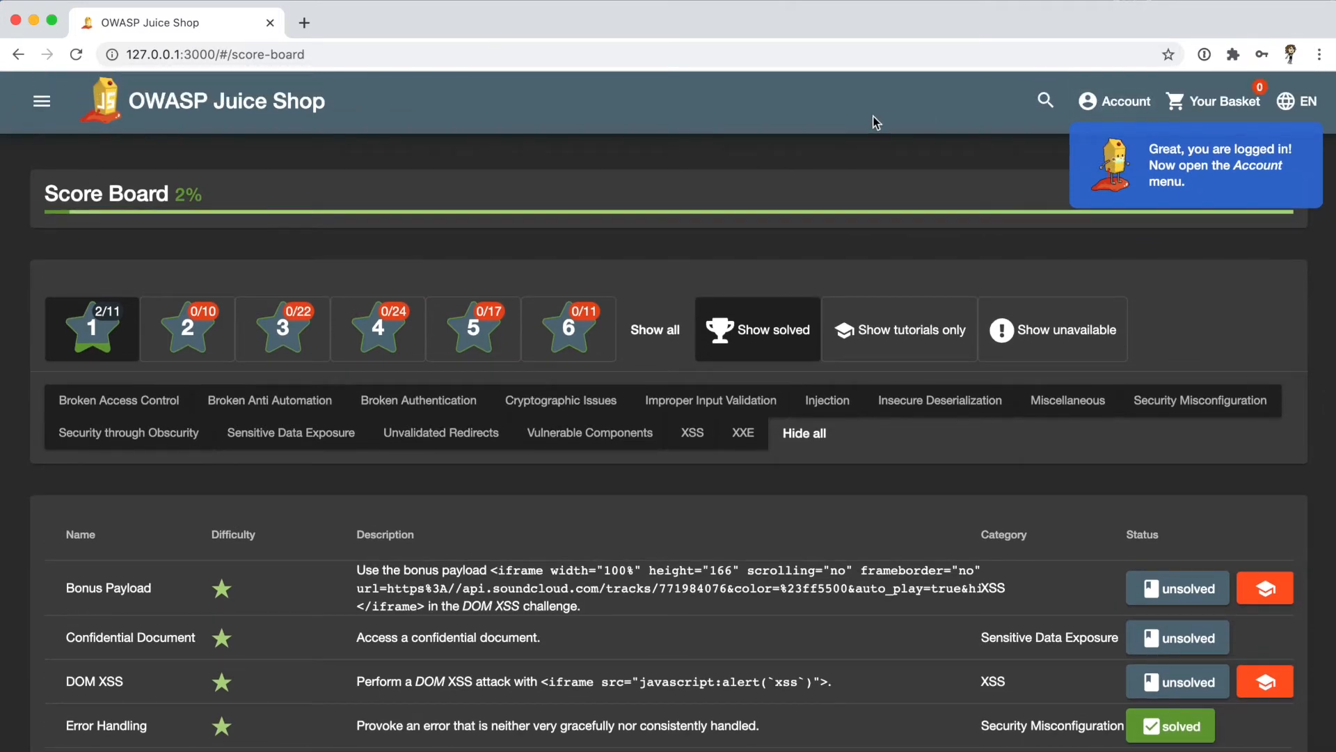
Step: Open the Privacy Policy from Account > Privacy & Security and scroll through it
{"action": "left_click", "coordinate": [1113, 101]}
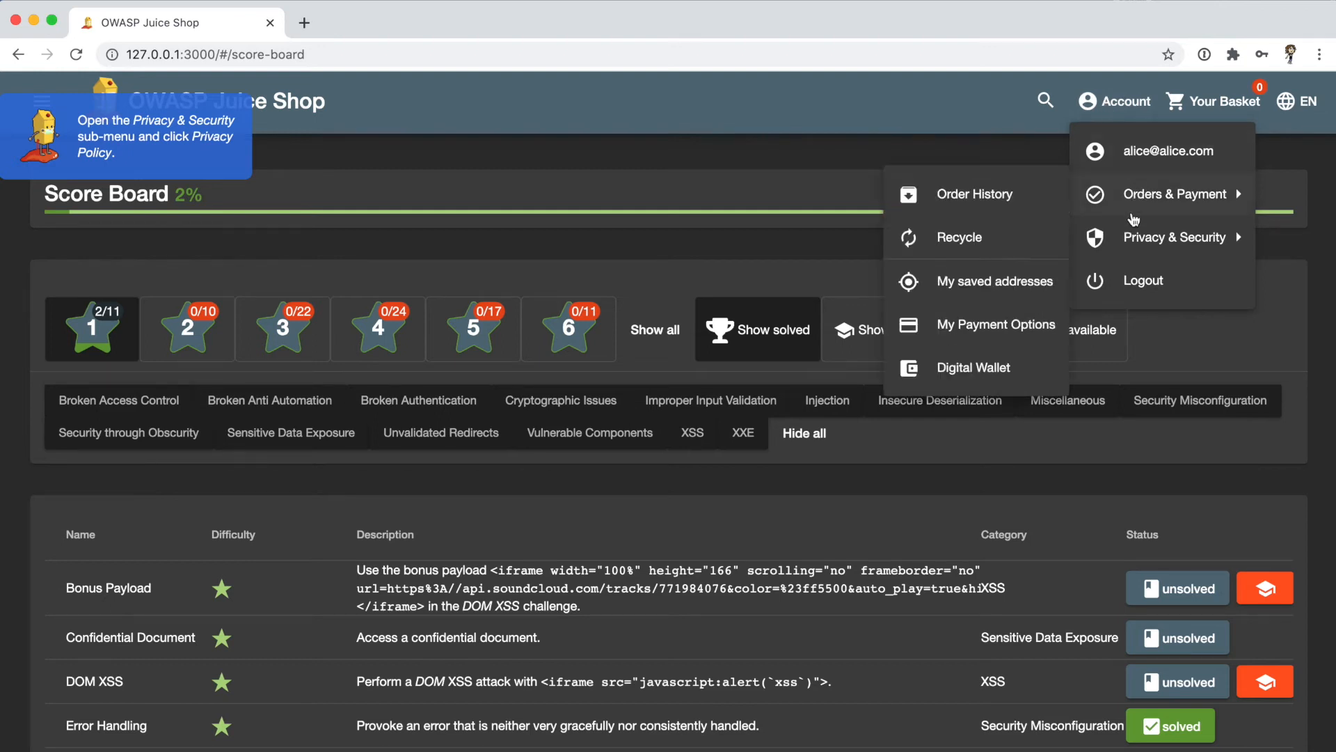
{"action": "left_click", "coordinate": [1174, 236]}
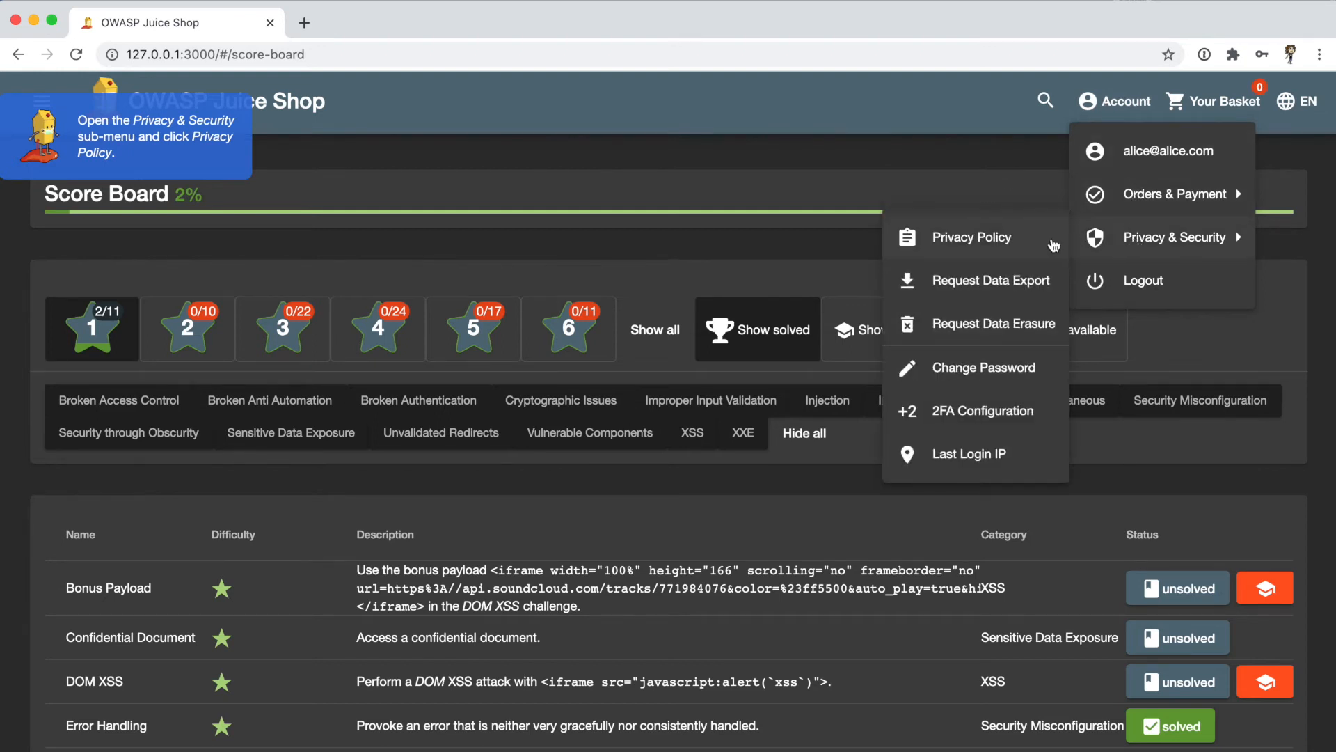
{"action": "left_click", "coordinate": [971, 236]}
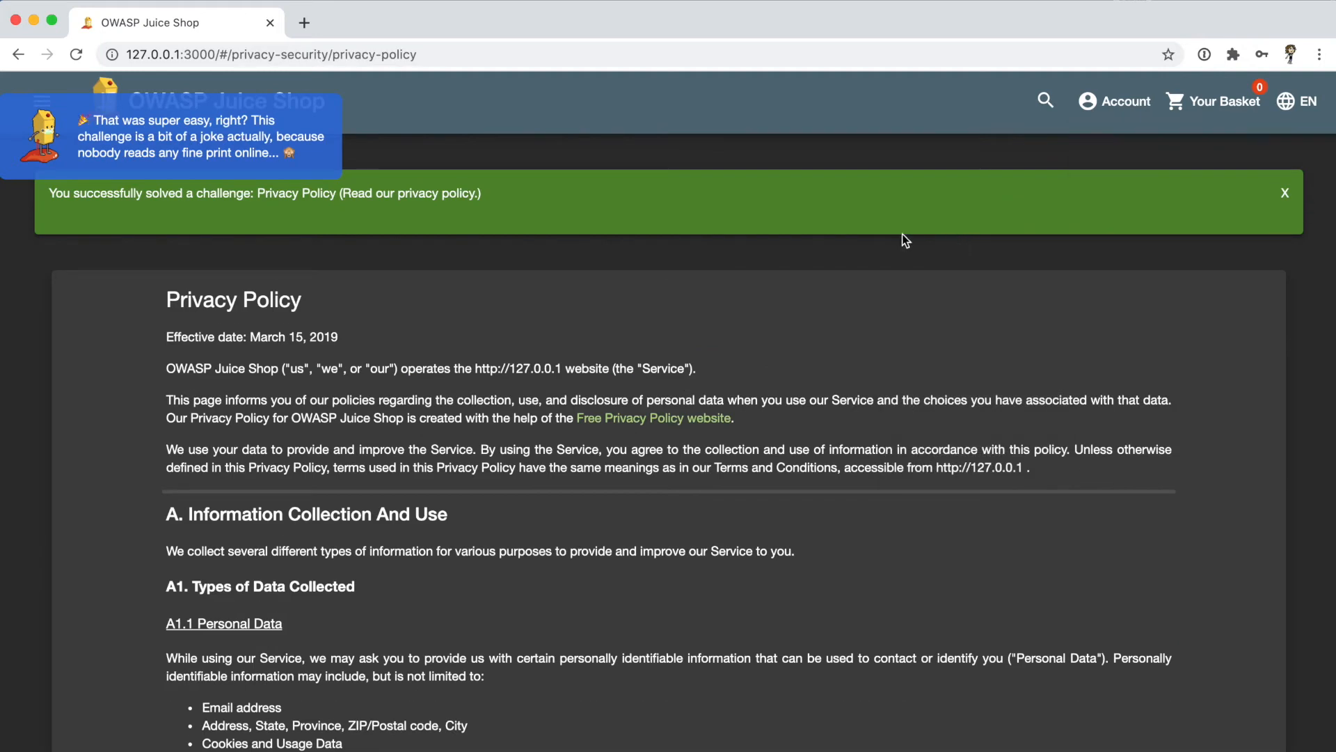
{"action": "mouse_move", "coordinate": [153, 185]}
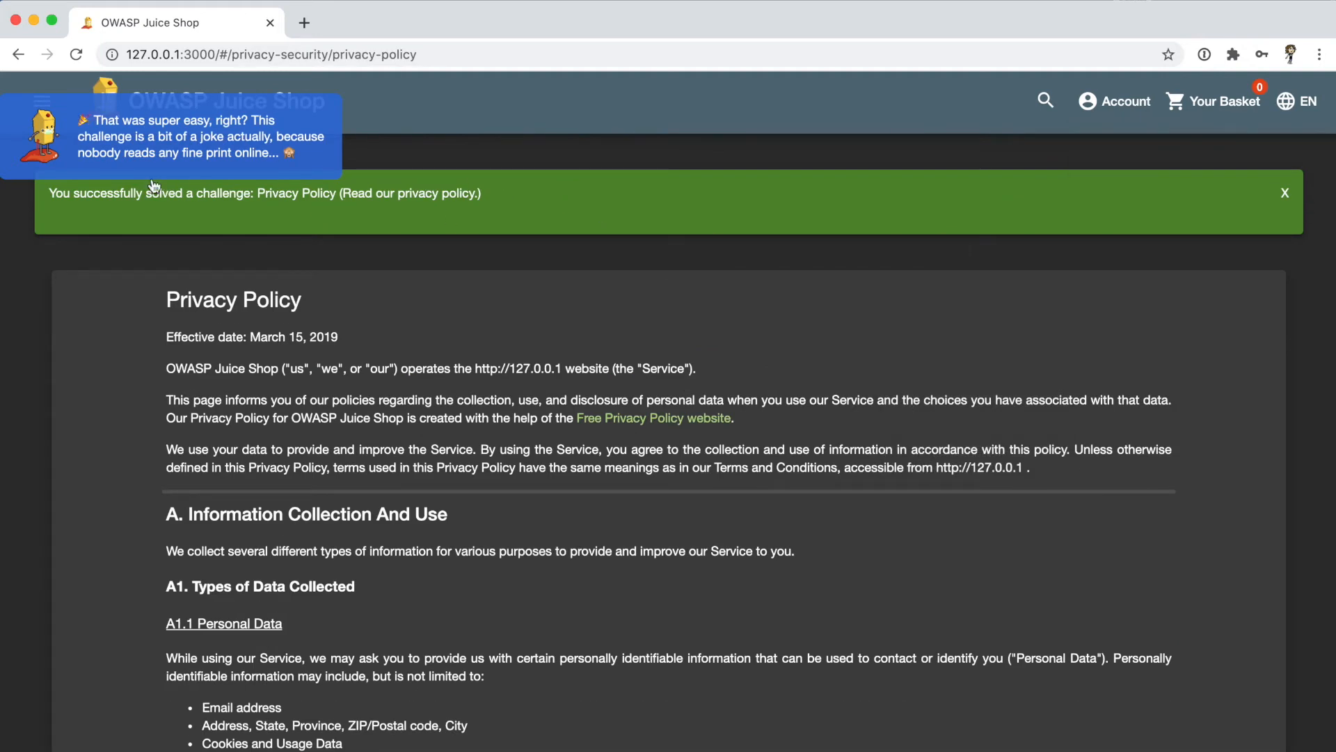
{"action": "mouse_move", "coordinate": [315, 183]}
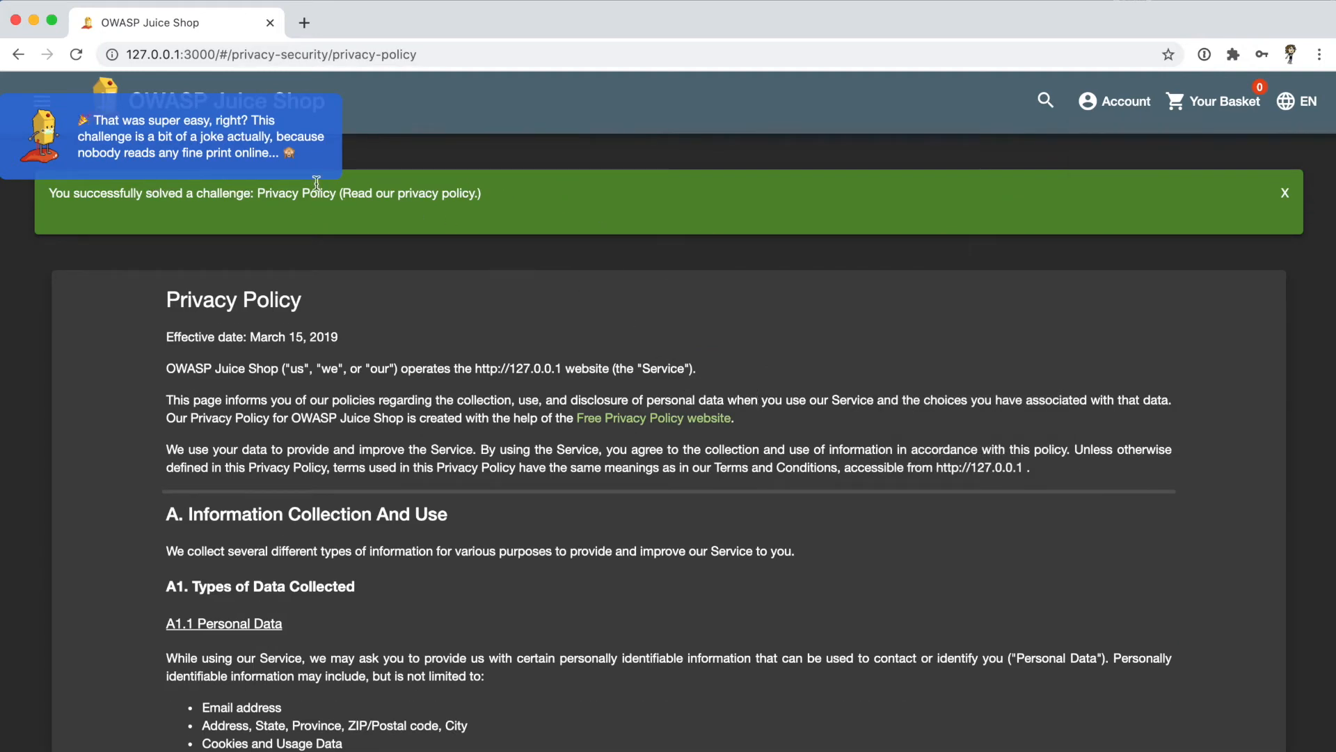
{"action": "mouse_move", "coordinate": [315, 166]}
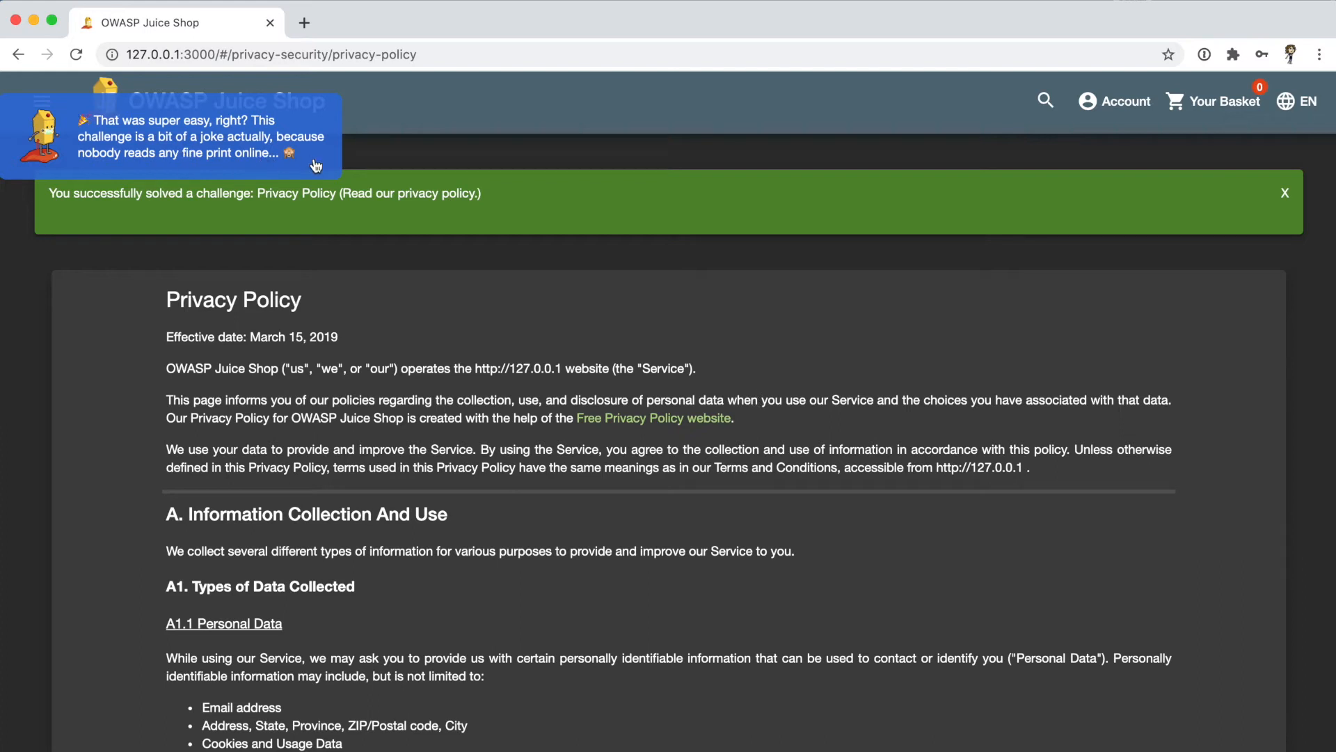
{"action": "scroll", "scroll_direction": "down", "scroll_amount": 3}
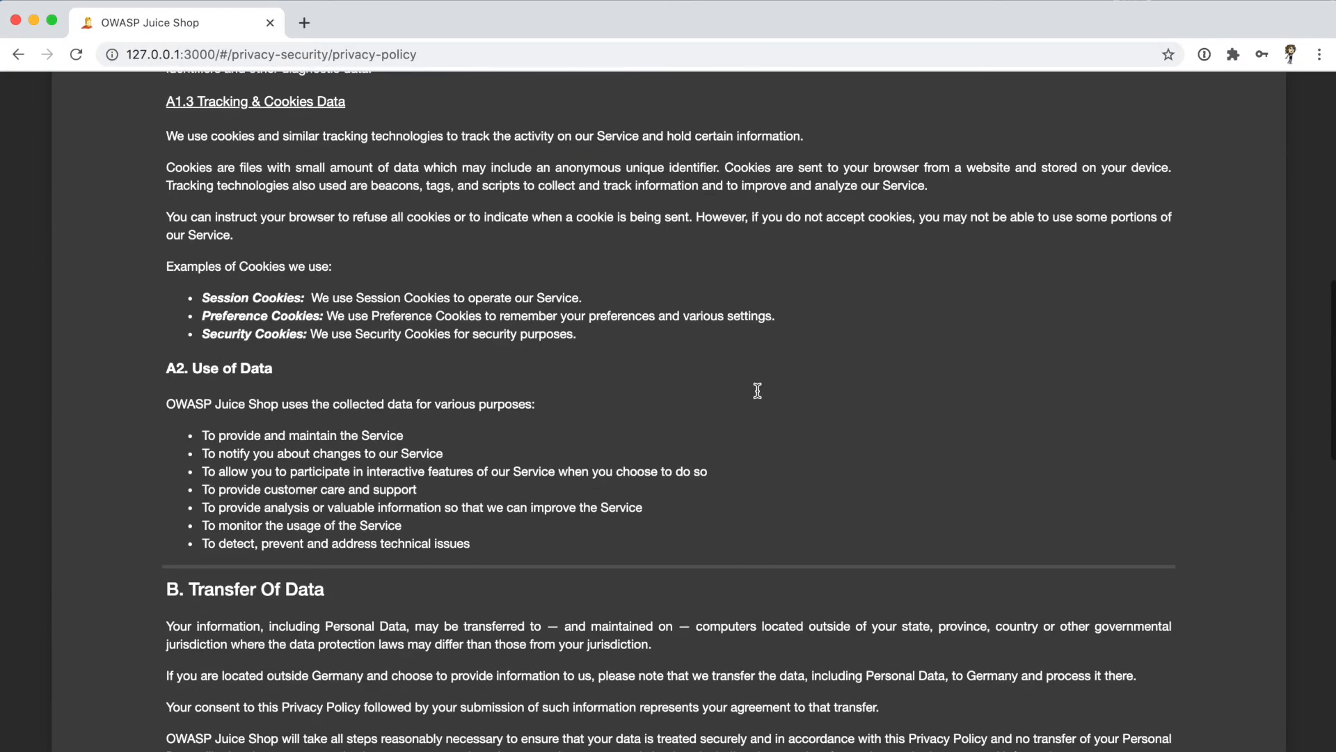
{"action": "scroll", "scroll_direction": "down", "scroll_amount": 3}
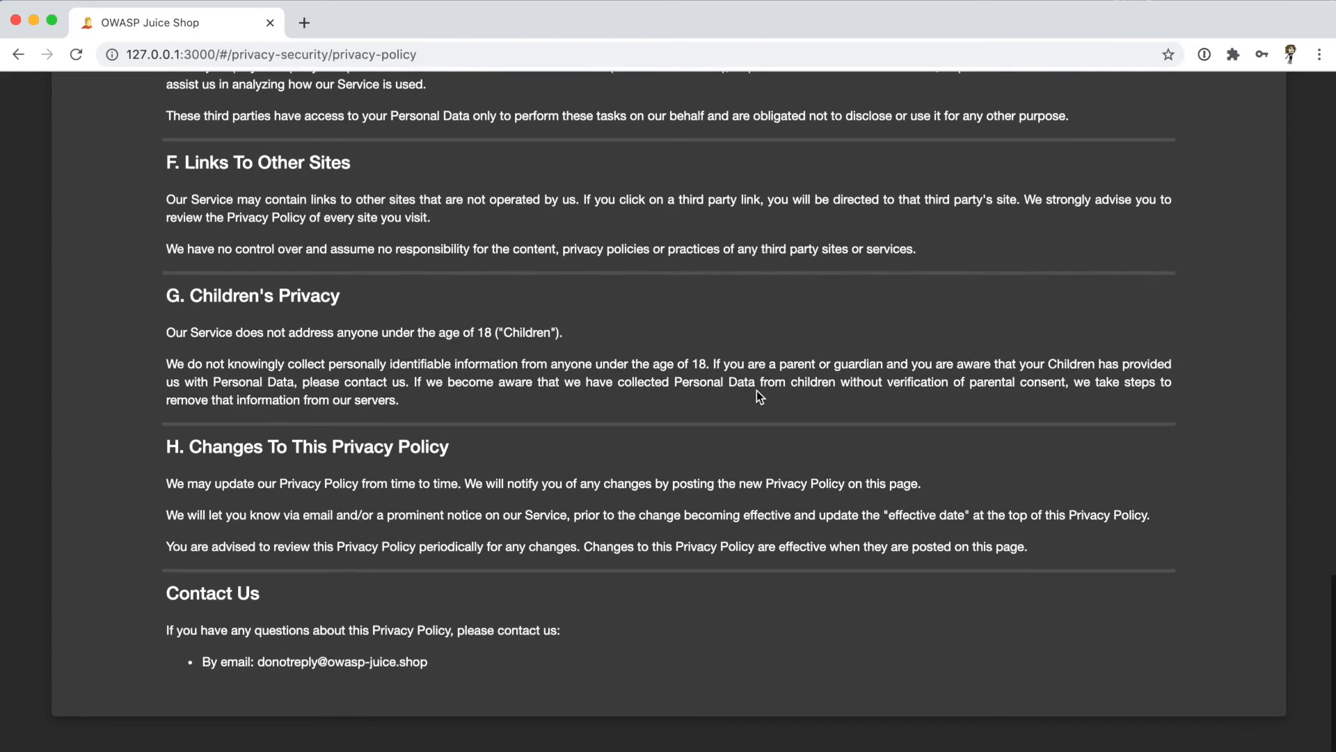
{"action": "scroll", "scroll_direction": "up", "scroll_amount": 3}
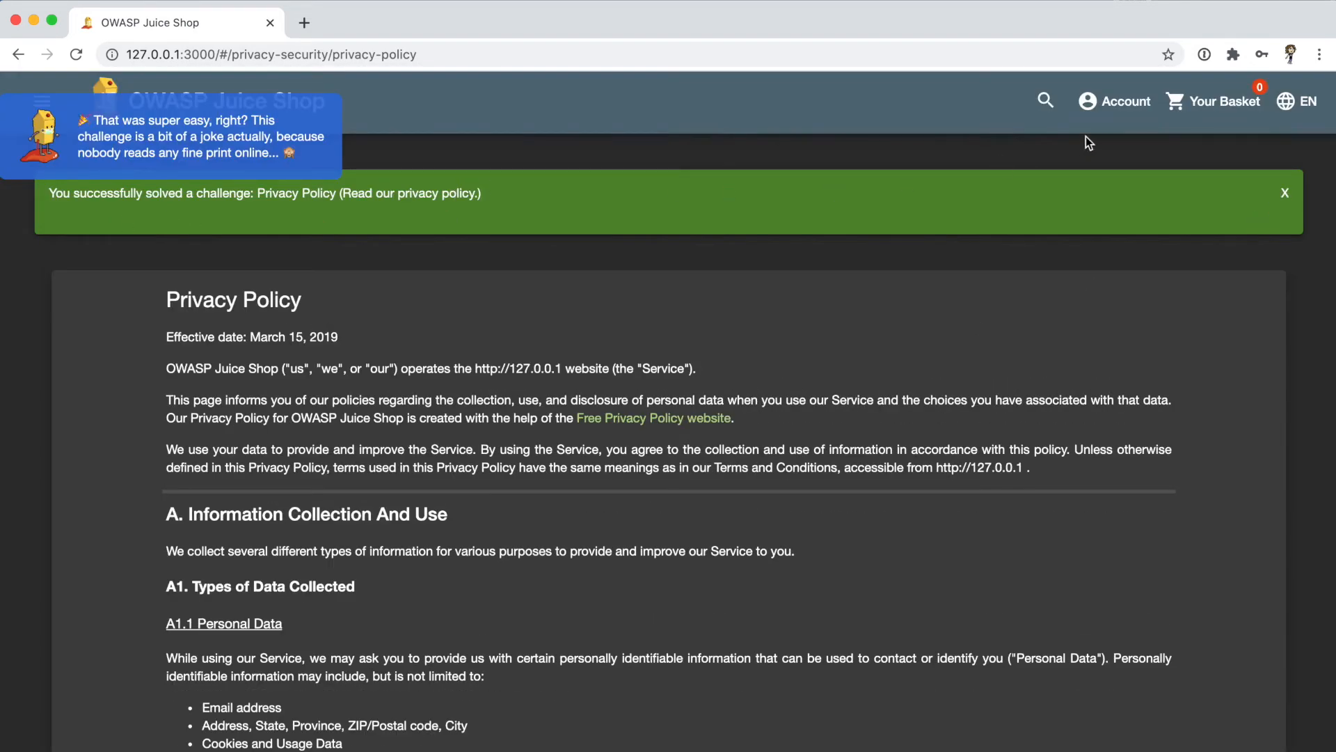
{"action": "mouse_move", "coordinate": [1233, 174]}
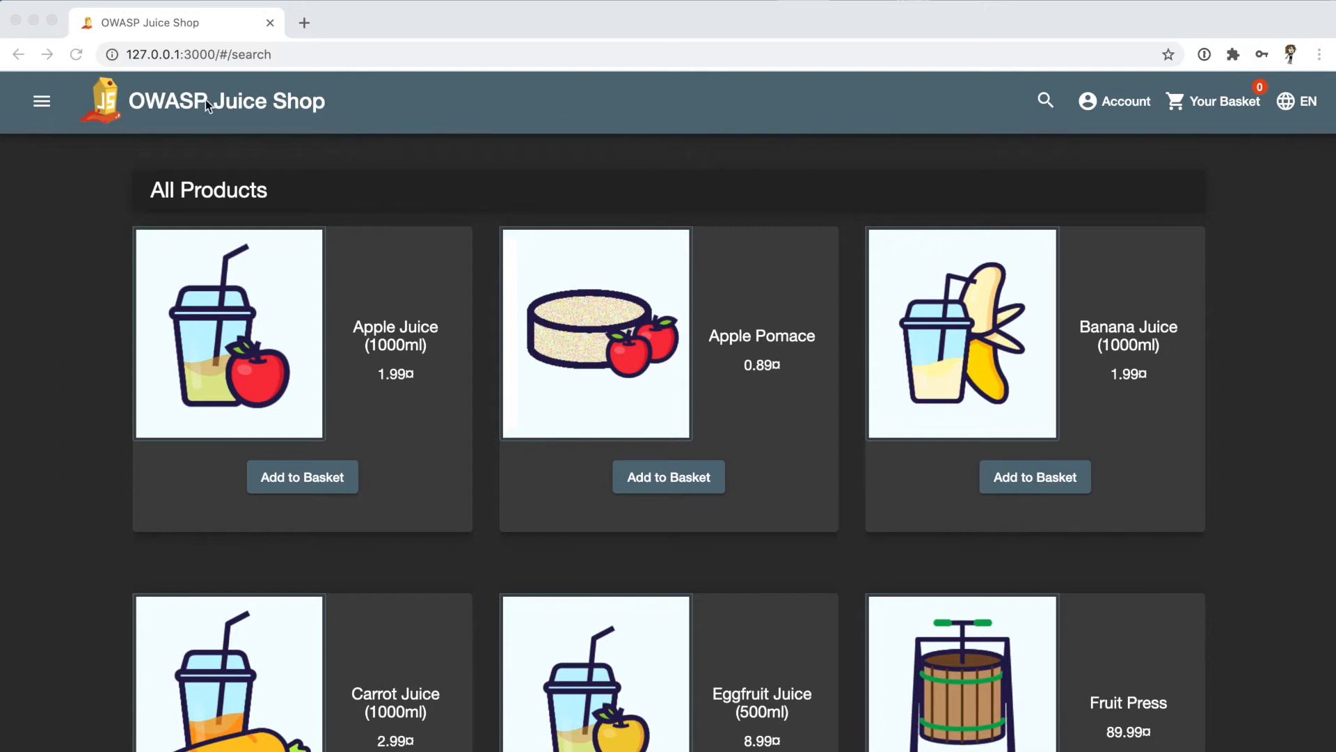
{"action": "mouse_move", "coordinate": [202, 100]}
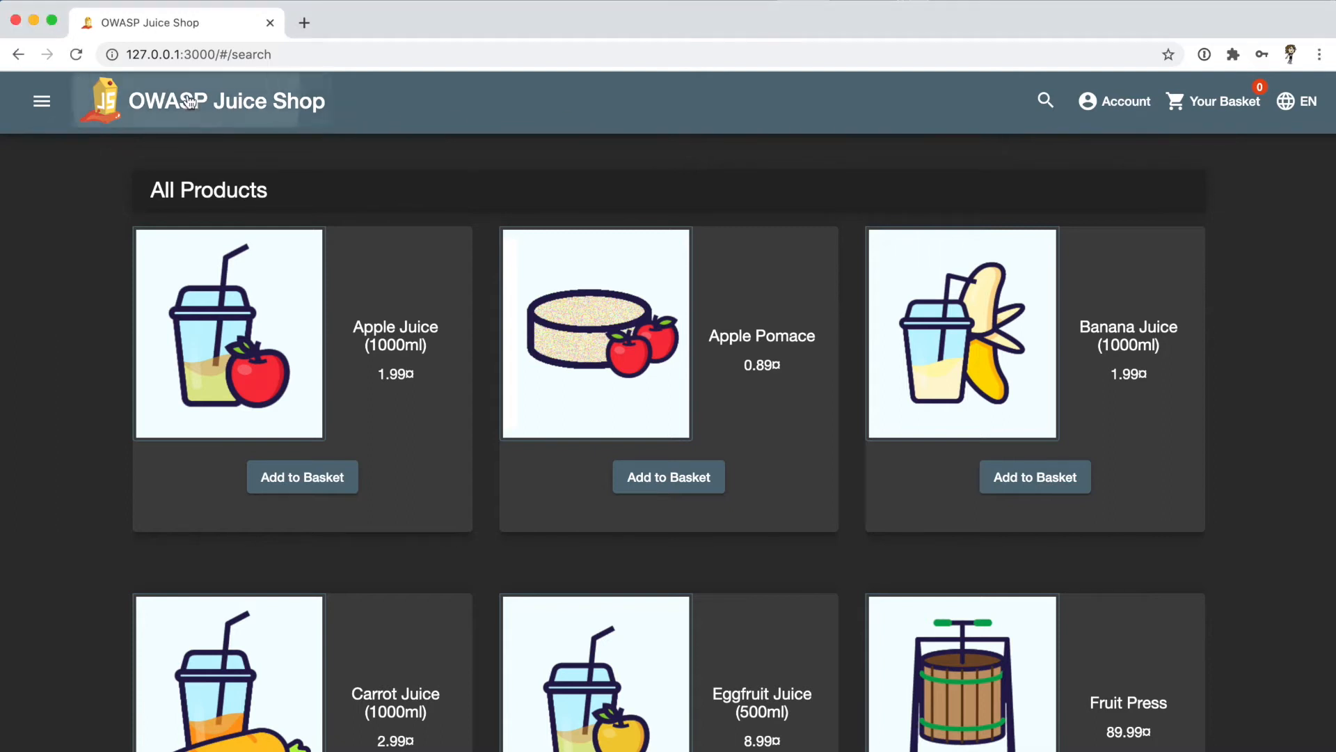
{"action": "mouse_move", "coordinate": [775, 140]}
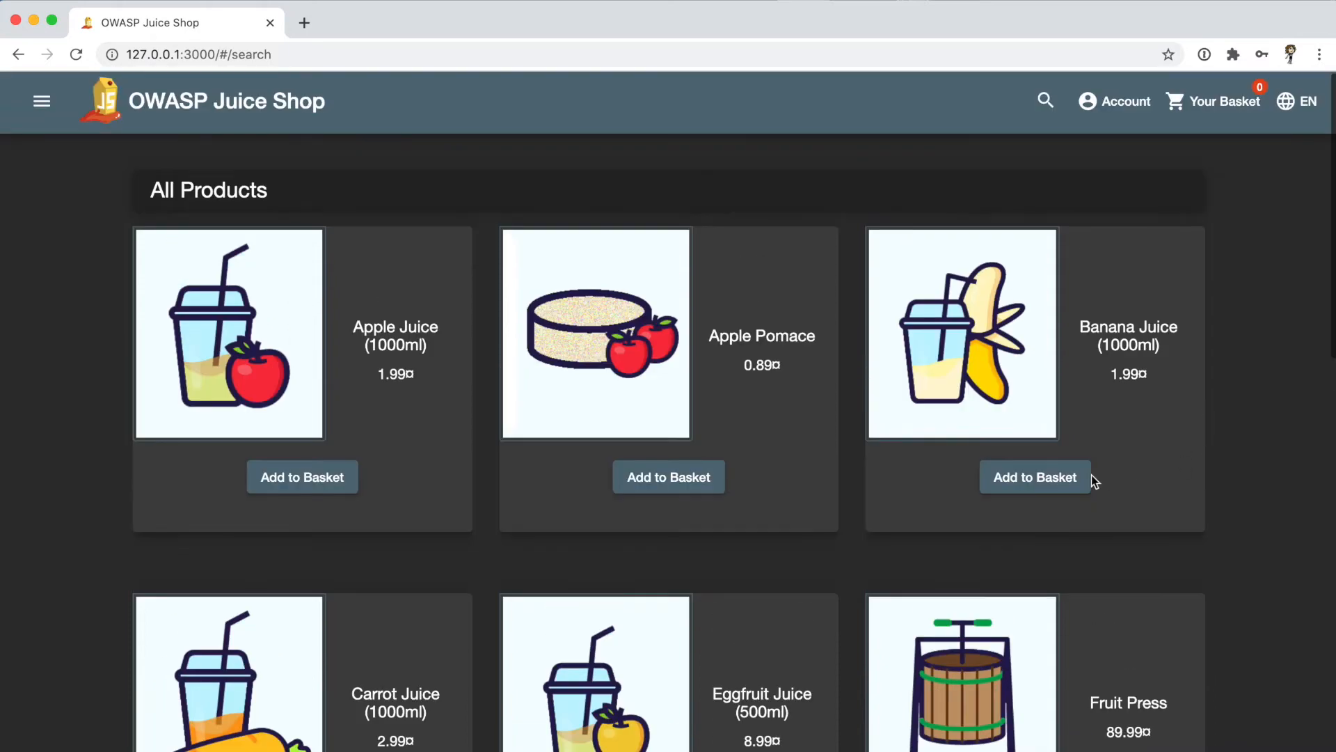
{"action": "mouse_move", "coordinate": [1036, 478]}
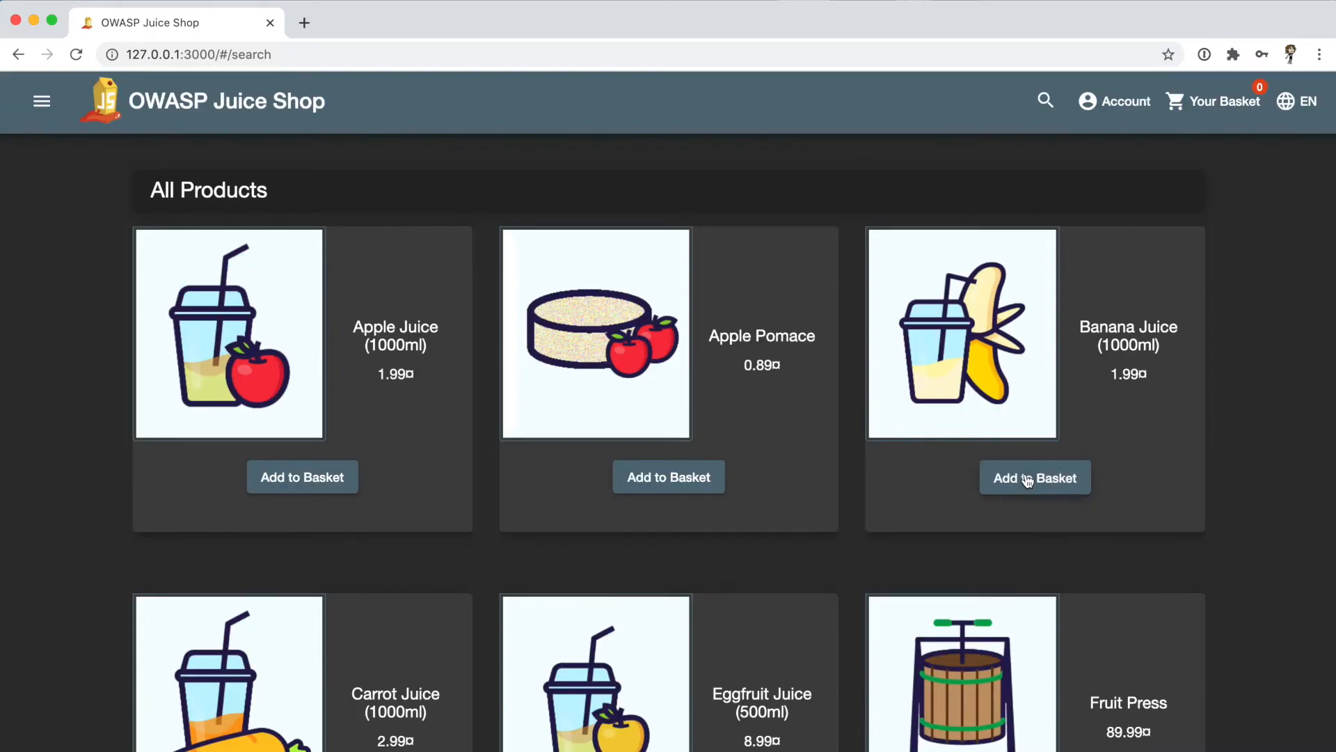
Step: Add Banana Juice (1000ml) to the basket and proceed to checkout
{"action": "left_click", "coordinate": [1035, 477]}
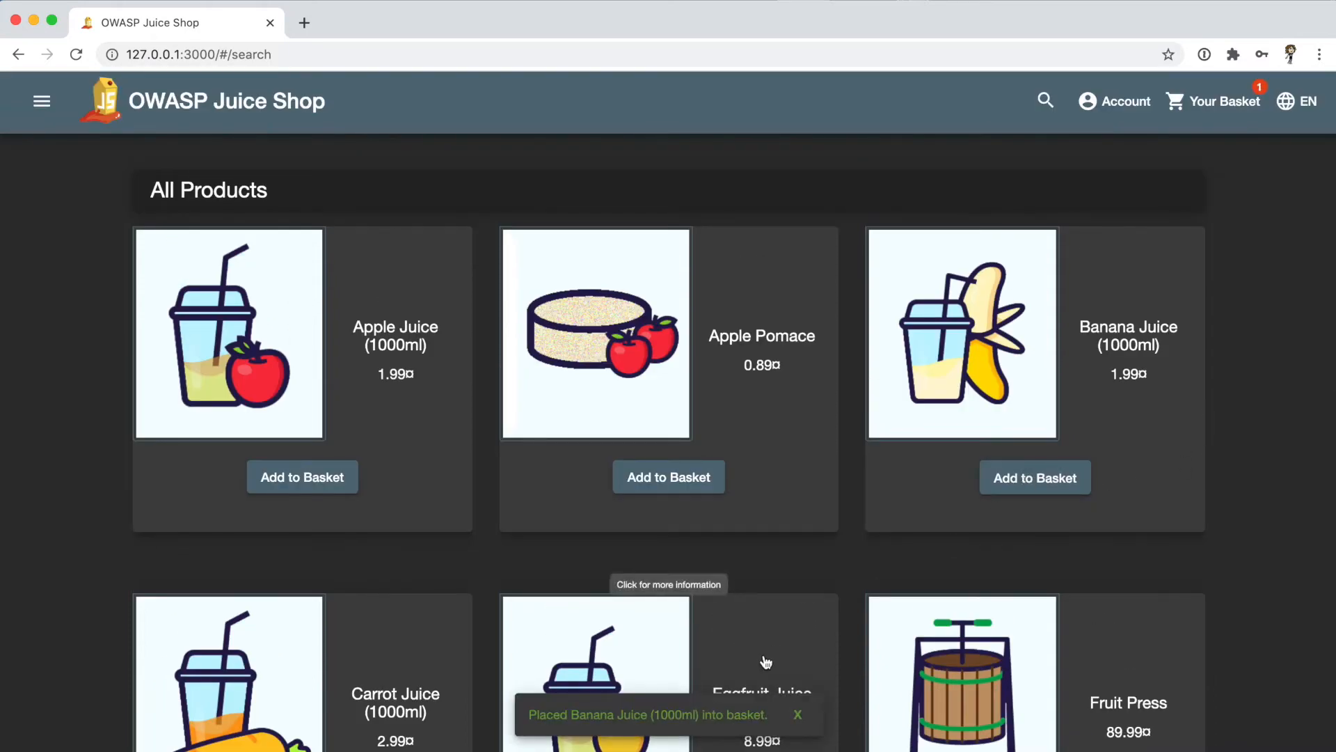
{"action": "mouse_move", "coordinate": [1039, 315]}
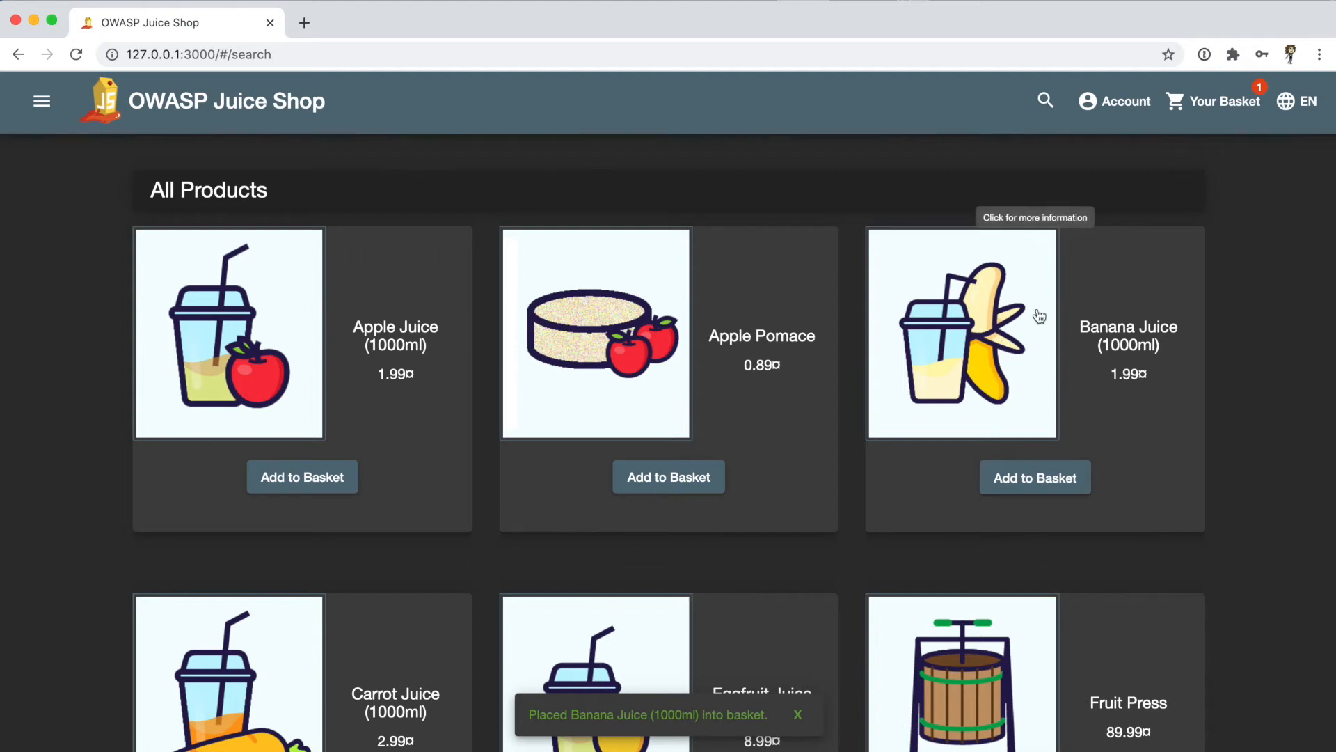
{"action": "left_click", "coordinate": [1213, 100]}
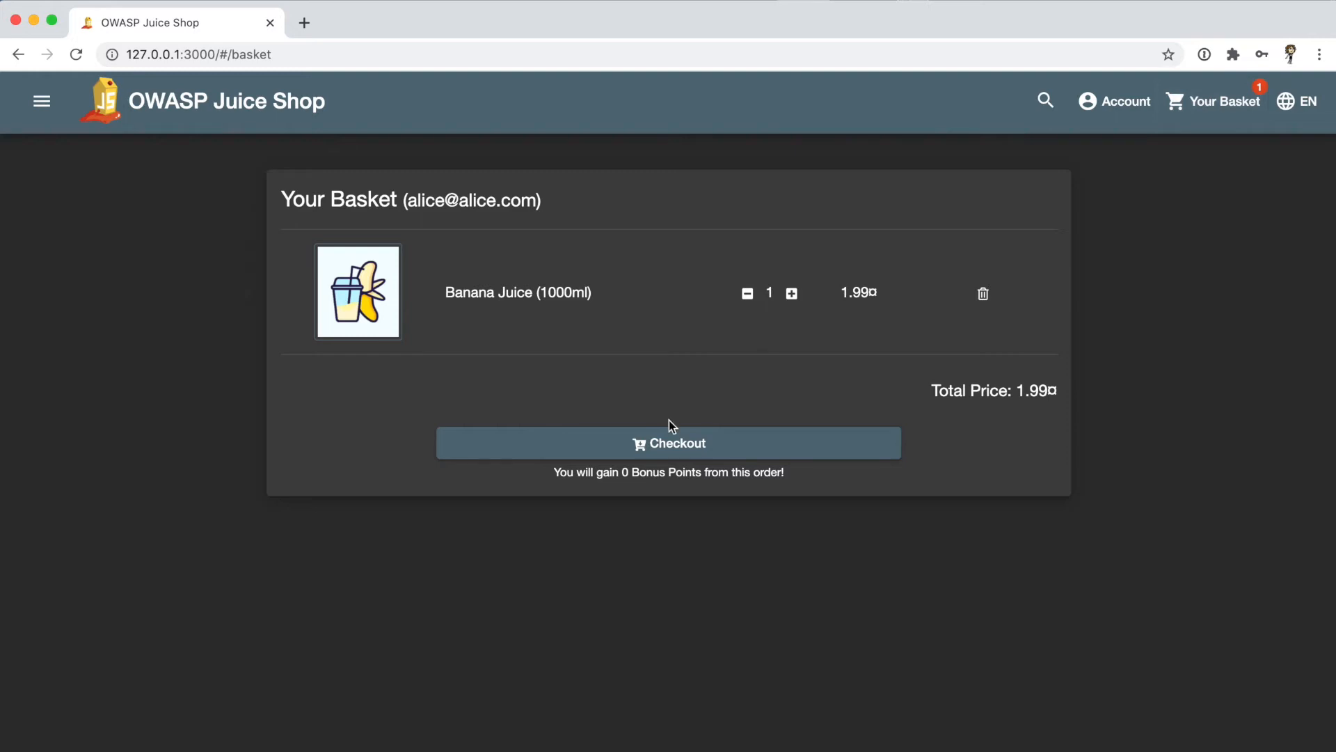
{"action": "left_click", "coordinate": [668, 443]}
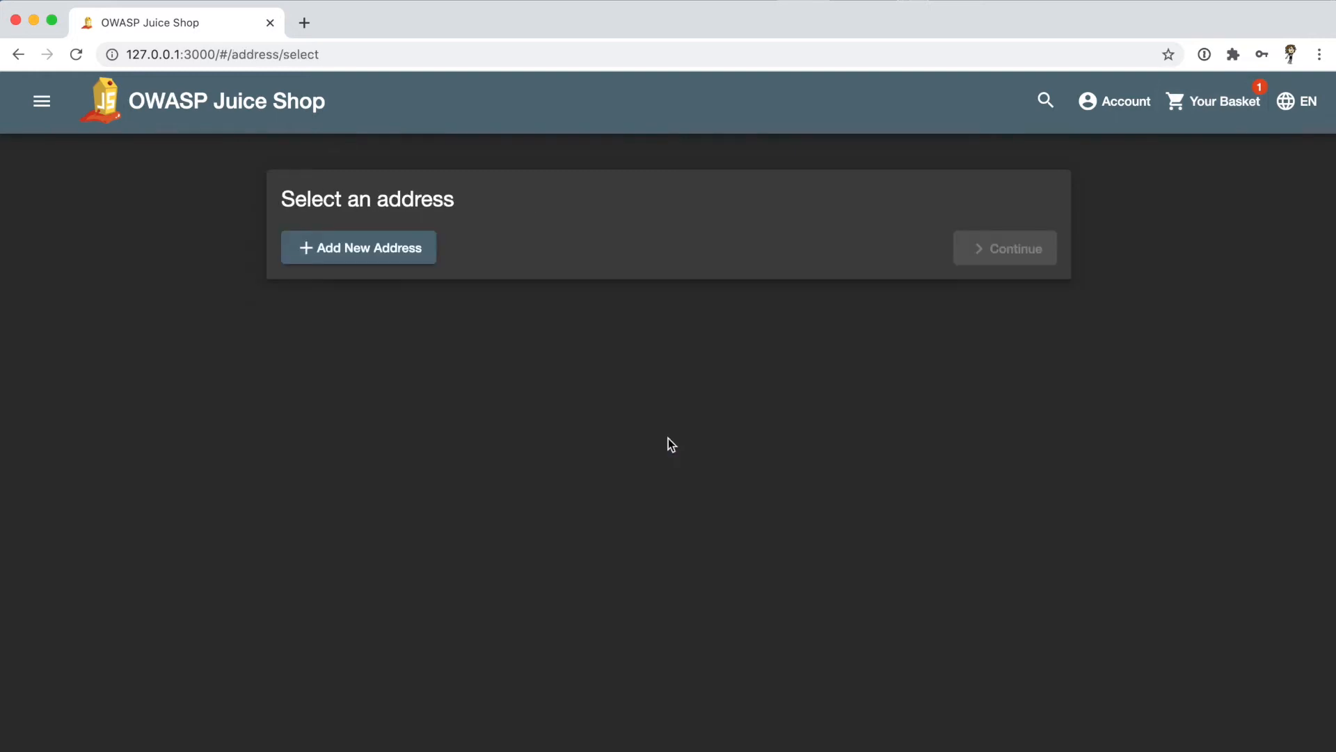
{"action": "mouse_move", "coordinate": [367, 253]}
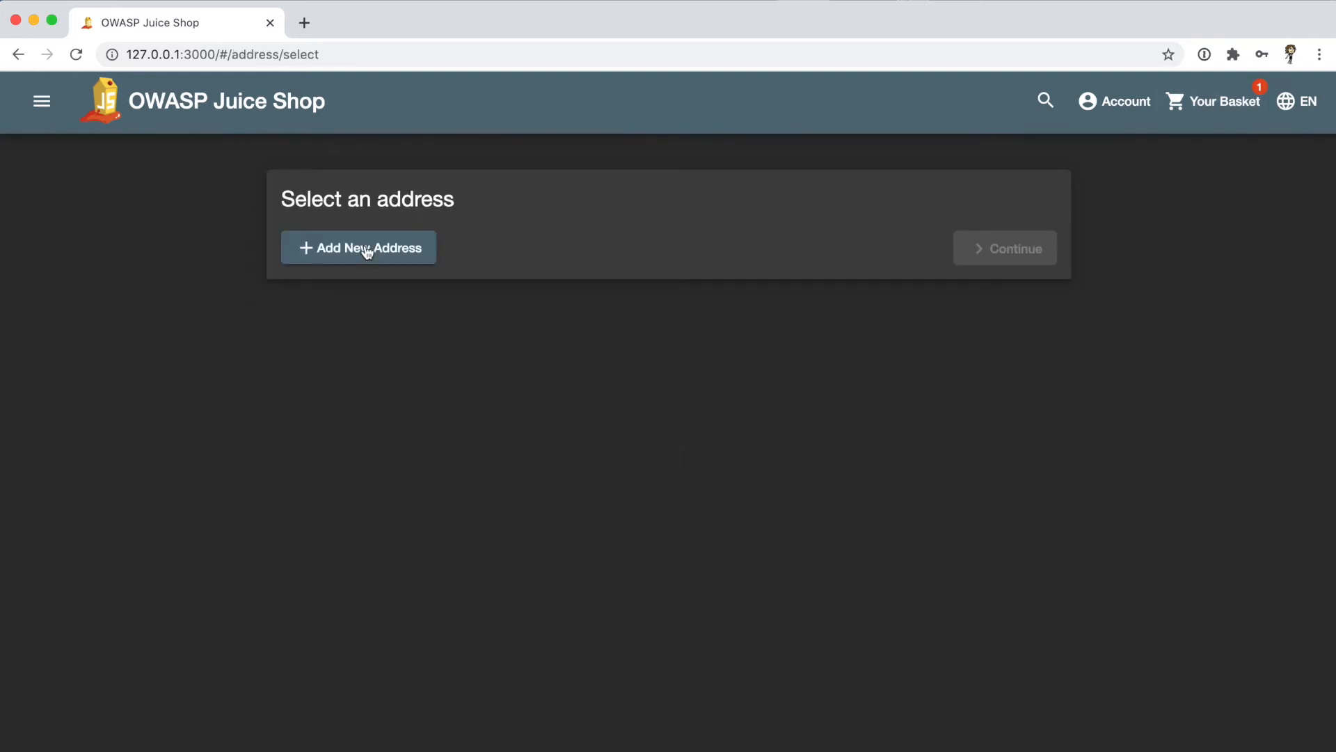
Step: Submit a new address for Alice Smith: 123 Seasme St, Brooklyn, Ny, 11385
{"action": "left_click", "coordinate": [358, 247]}
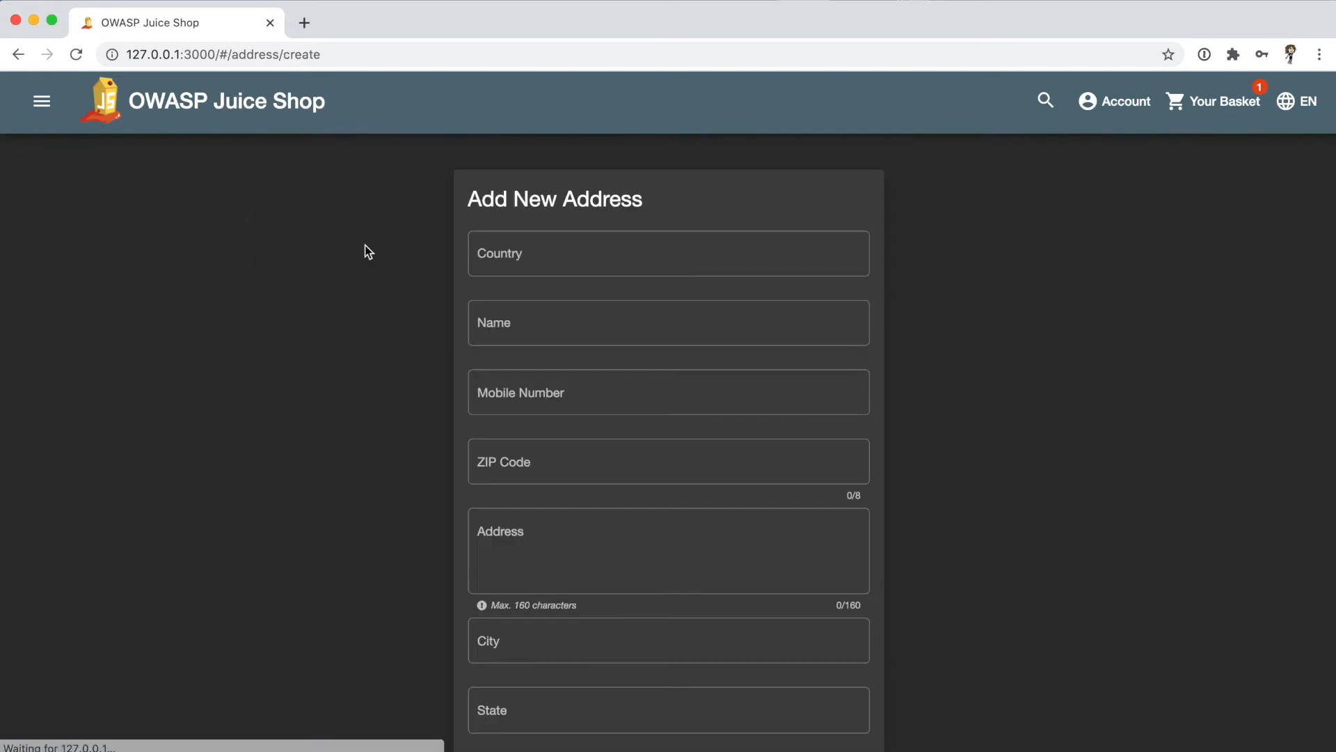
{"action": "type", "text": "usa"}
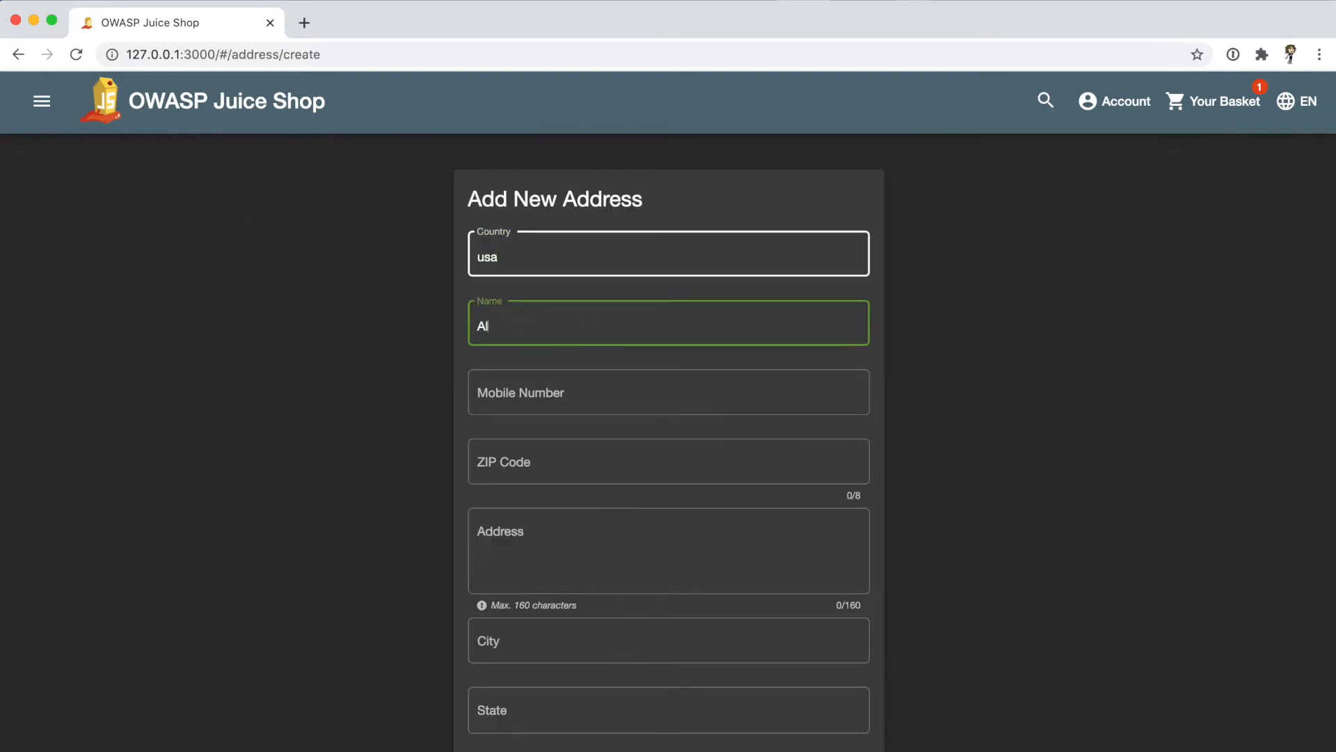
{"action": "type", "text": "lice Smith"}
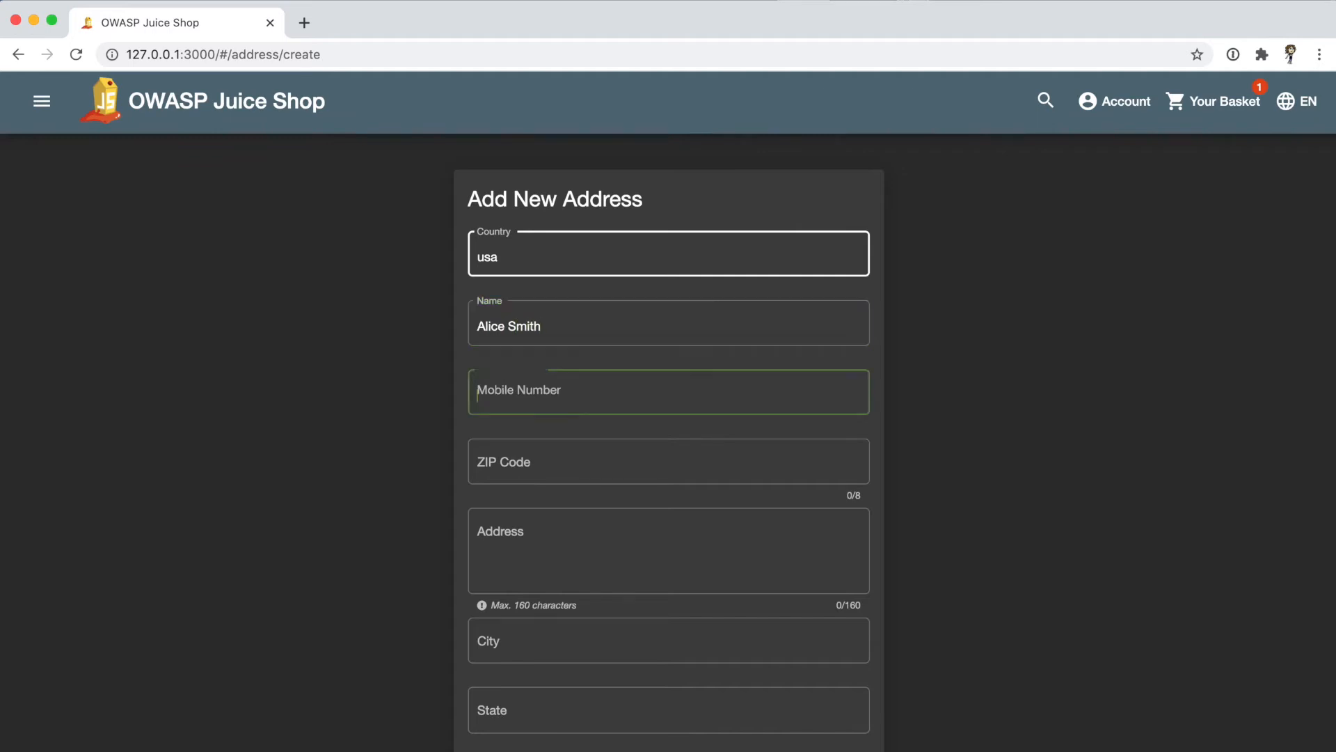
{"action": "type", "text": "1231231234"}
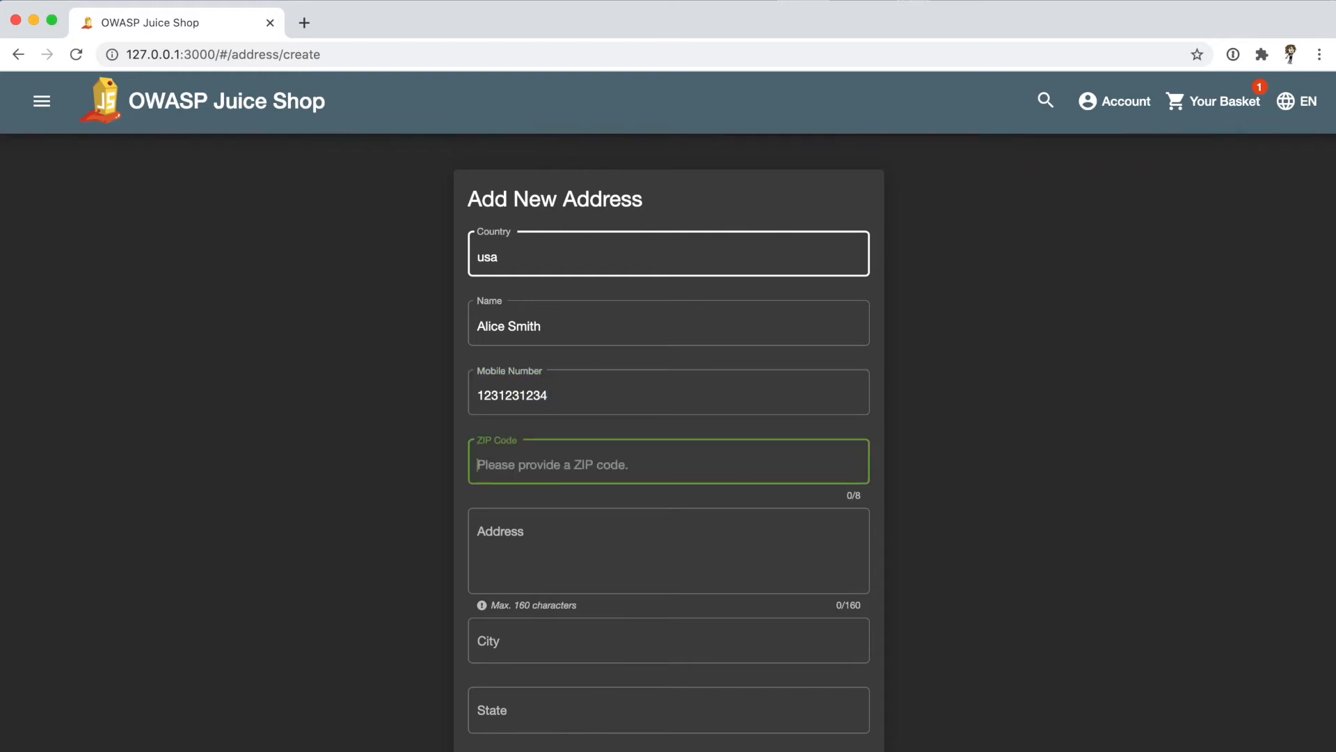
{"action": "type", "text": "11"}
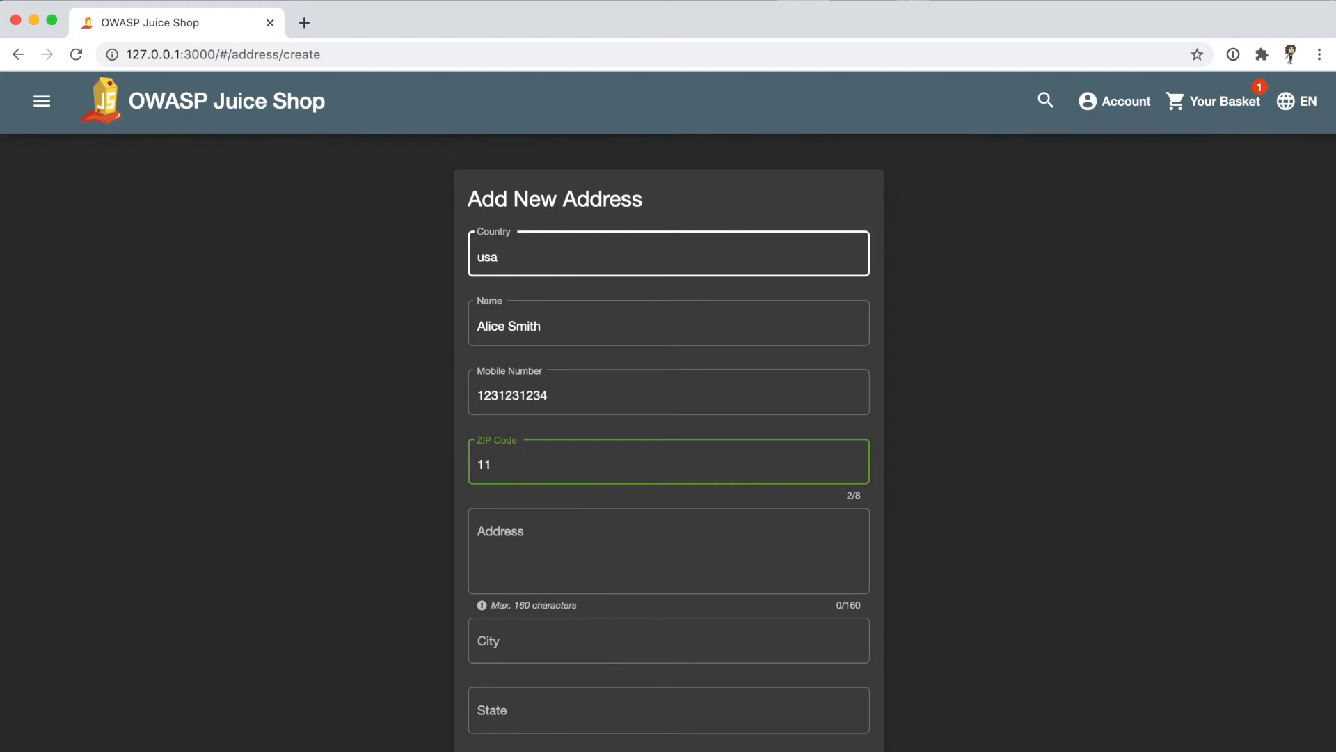
{"action": "type", "text": "385"}
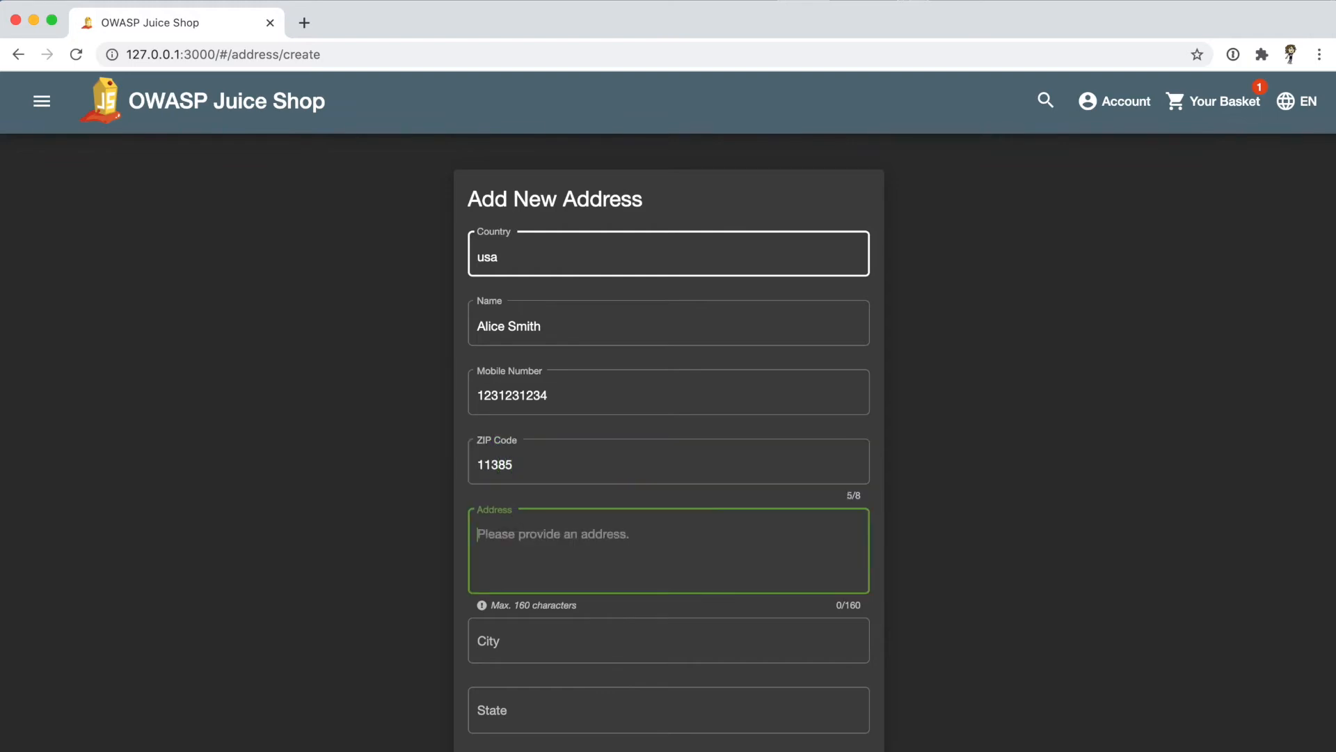
{"action": "type", "text": "123 Se"}
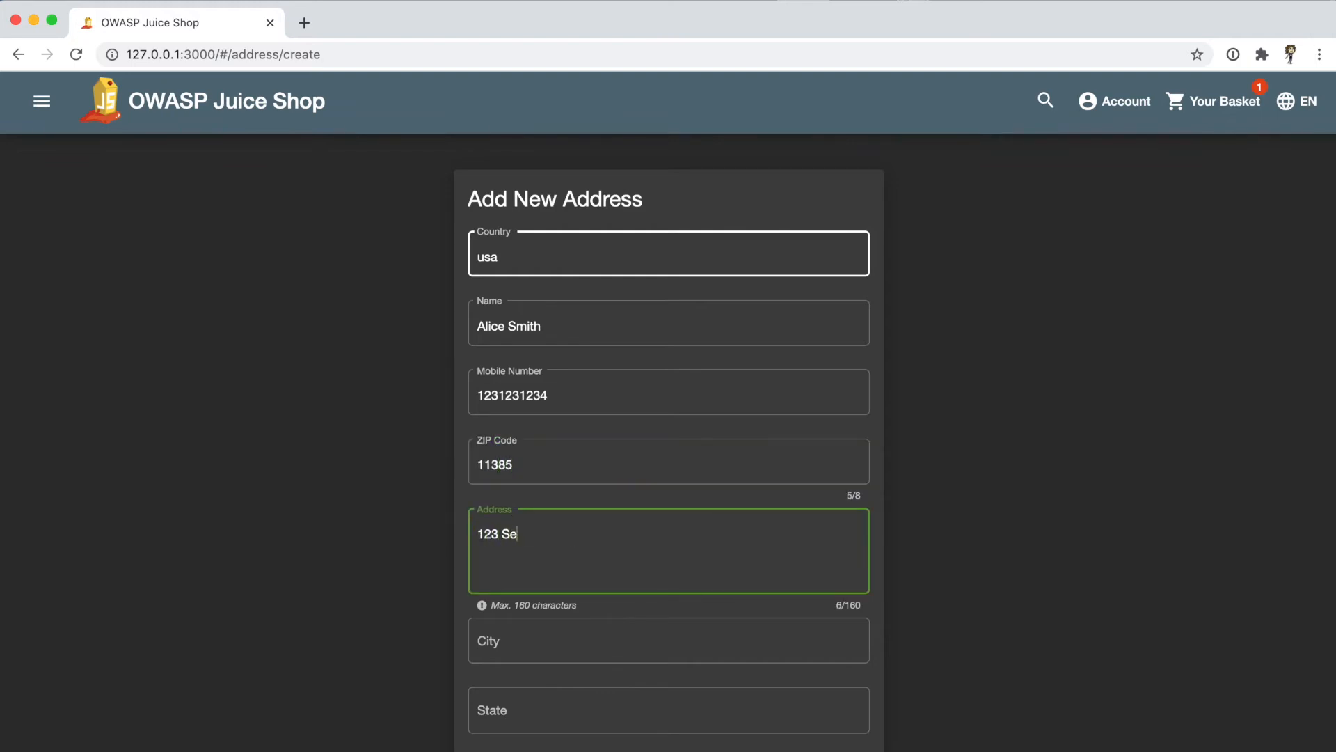
{"action": "type", "text": "asme"}
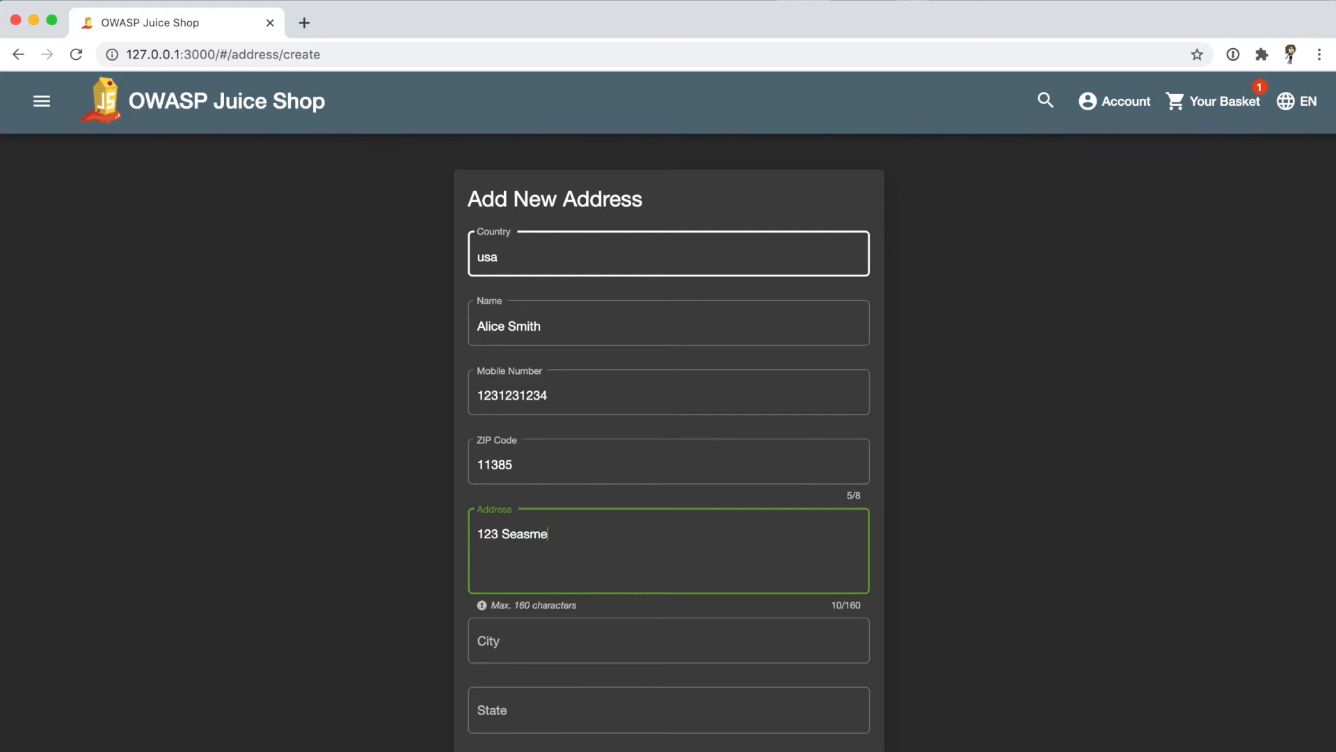
{"action": "type", "text": "St"}
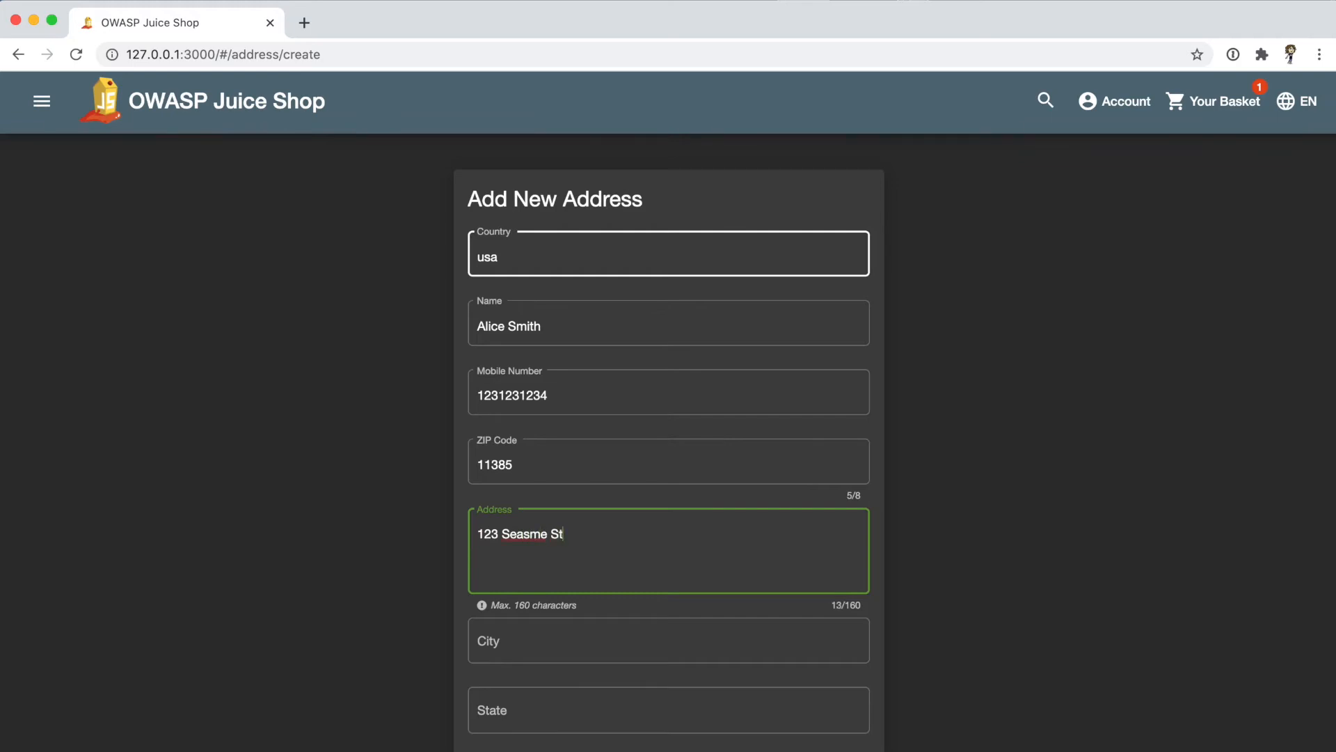
{"action": "type", "text": "Brooklyn"}
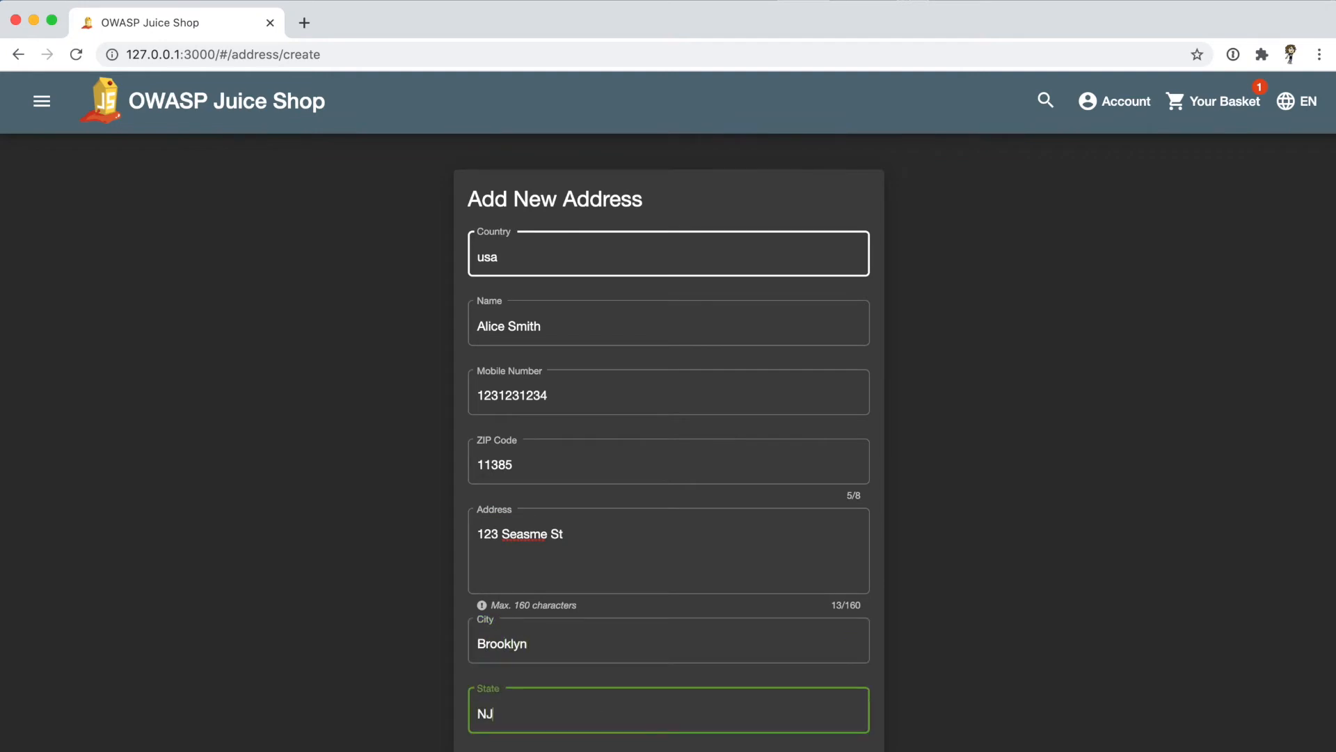
{"action": "scroll", "scroll_direction": "down", "scroll_amount": 3}
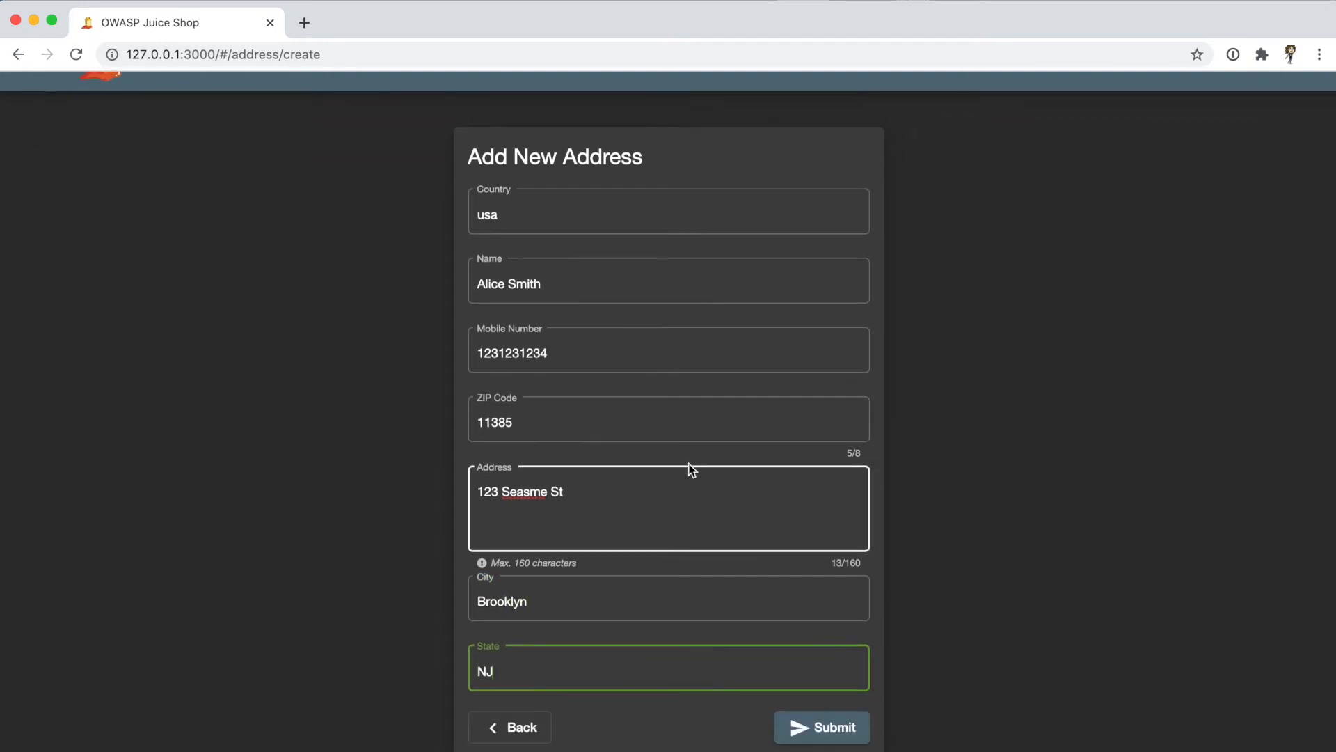
{"action": "type", "text": "Ny"}
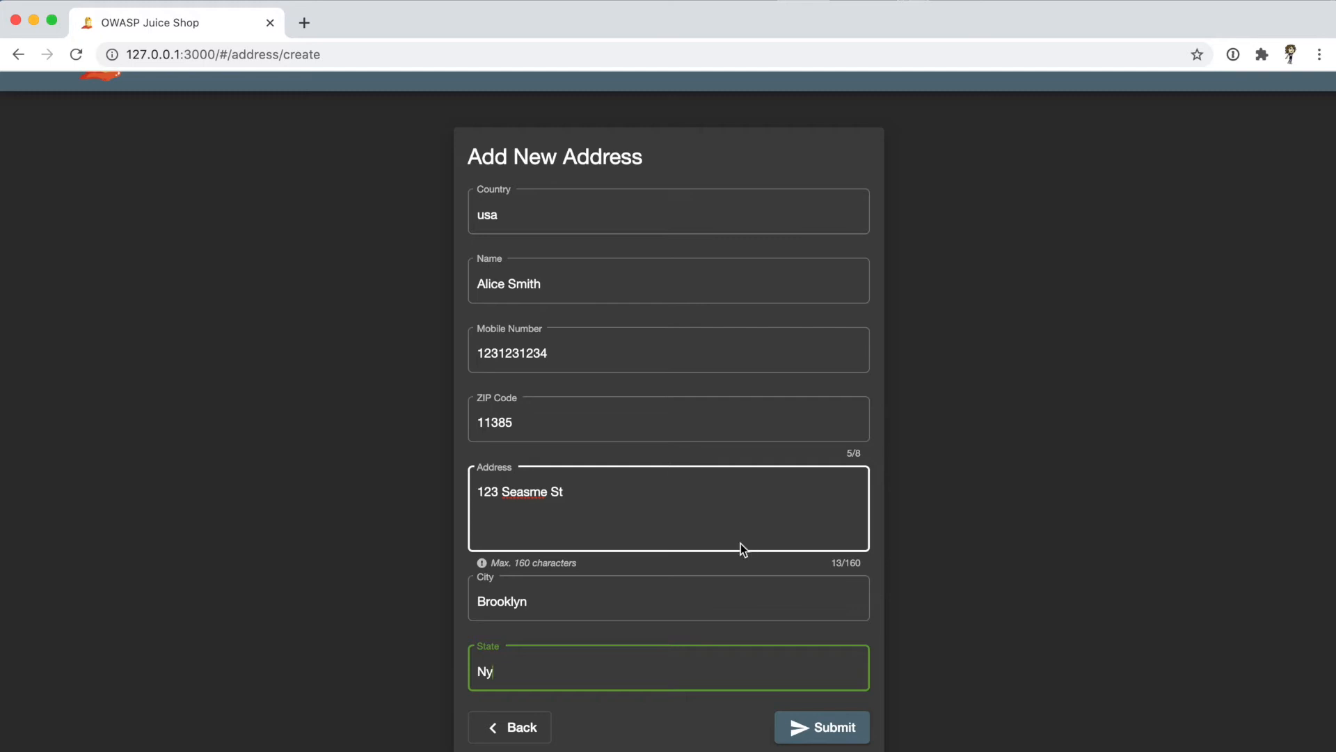
{"action": "left_click", "coordinate": [820, 727]}
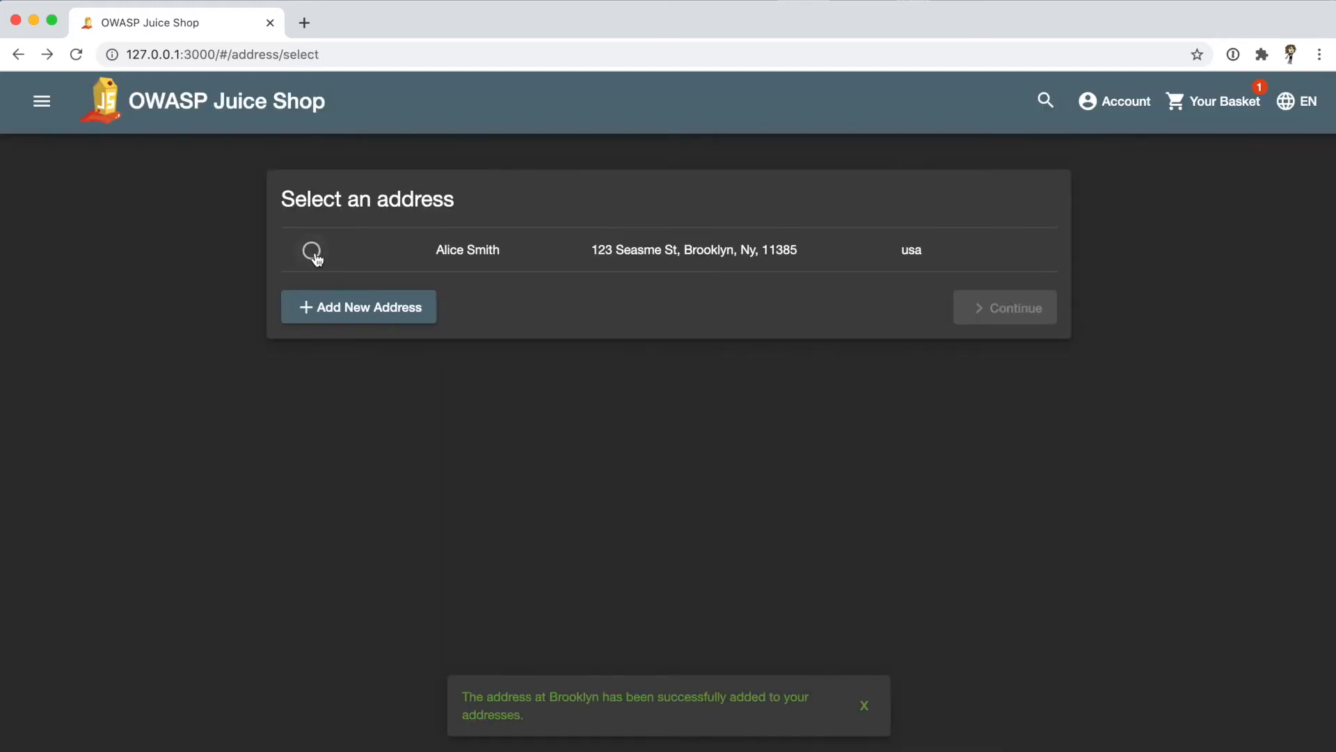
Step: Choose the saved Brooklyn address and One Day Delivery to reach payment options
{"action": "left_click", "coordinate": [311, 250]}
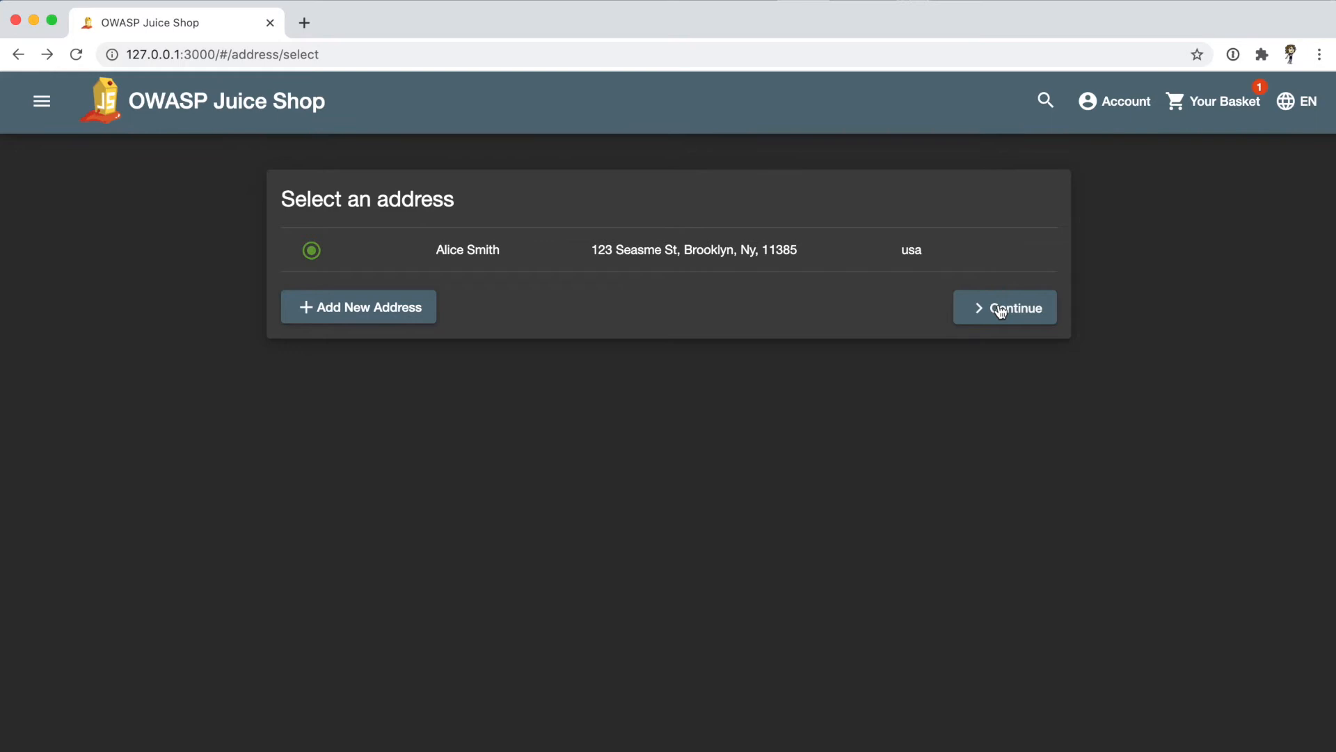
{"action": "left_click", "coordinate": [1003, 308]}
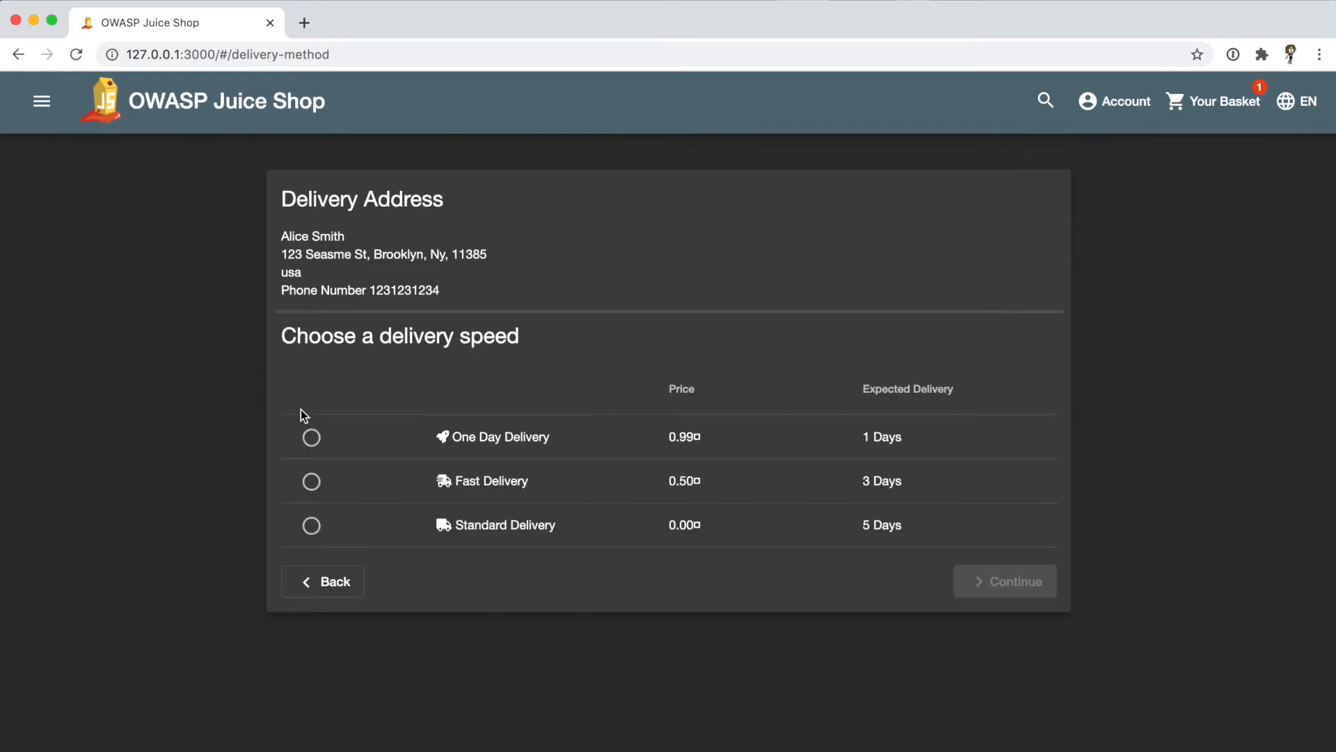
{"action": "left_click", "coordinate": [311, 437]}
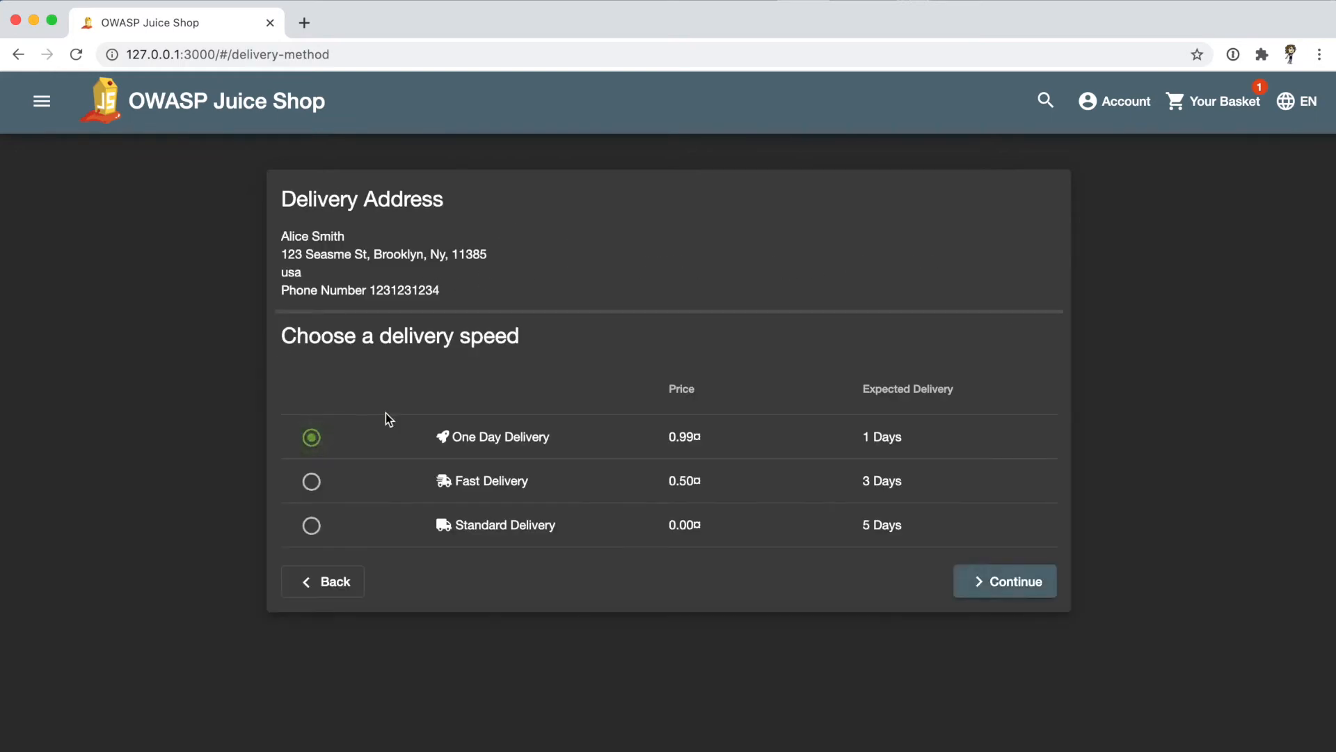
{"action": "mouse_move", "coordinate": [1010, 580]}
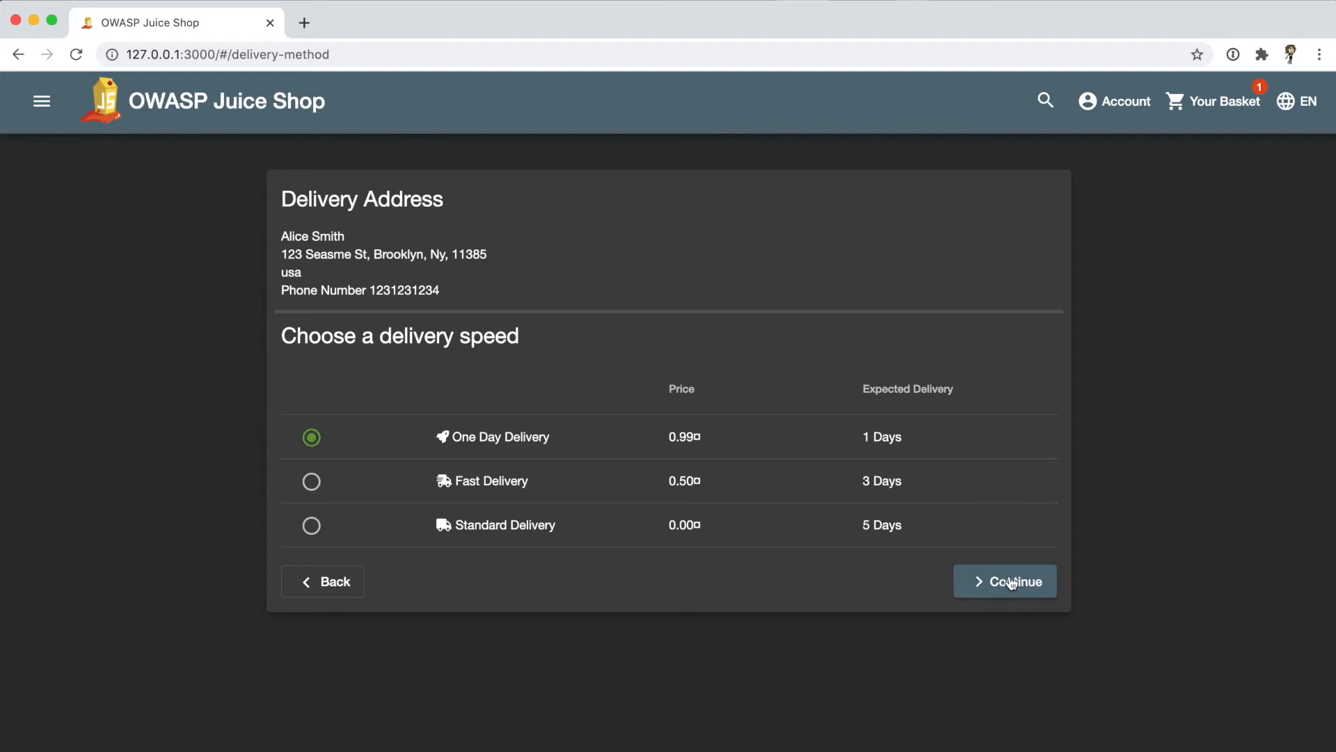
{"action": "left_click", "coordinate": [1005, 581]}
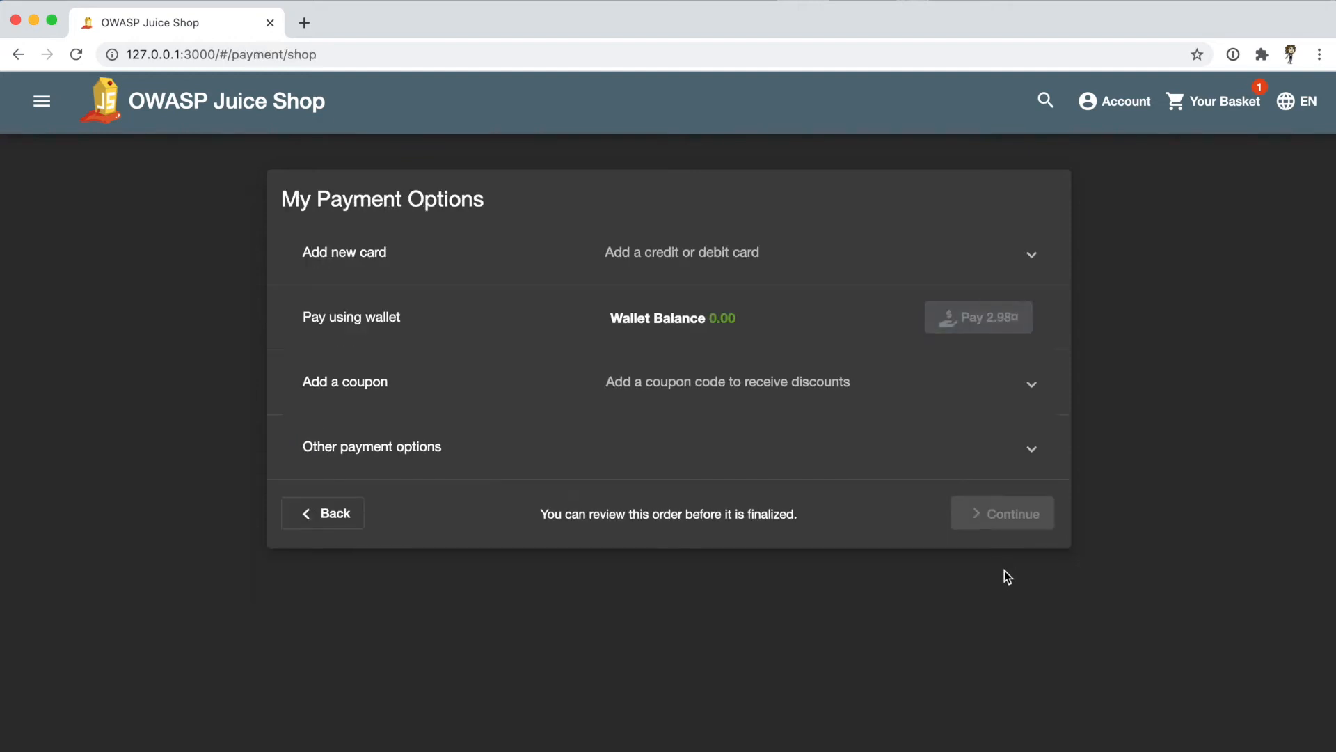
{"action": "mouse_move", "coordinate": [338, 265]}
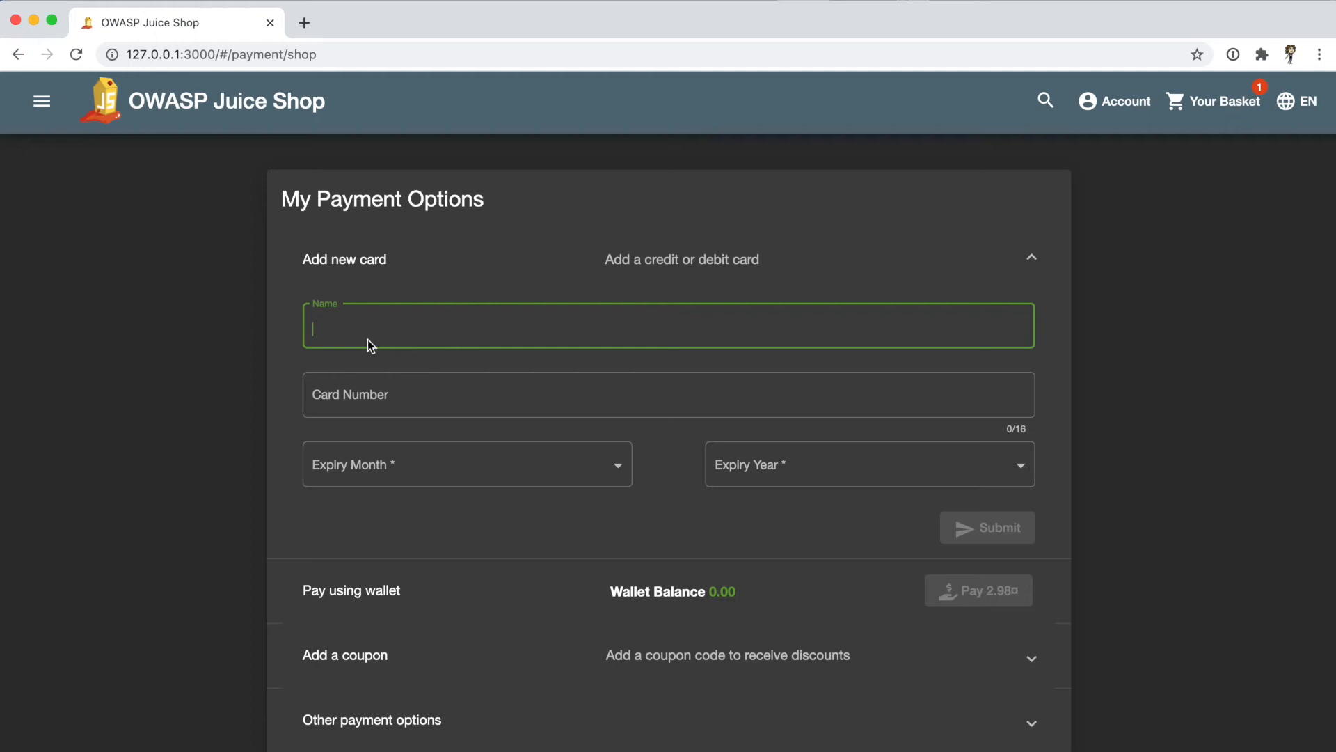
Step: Save Alice Smith's card ending 3456, expiry 5/2091, and select it for payment
{"action": "type", "text": "Alice Smith"}
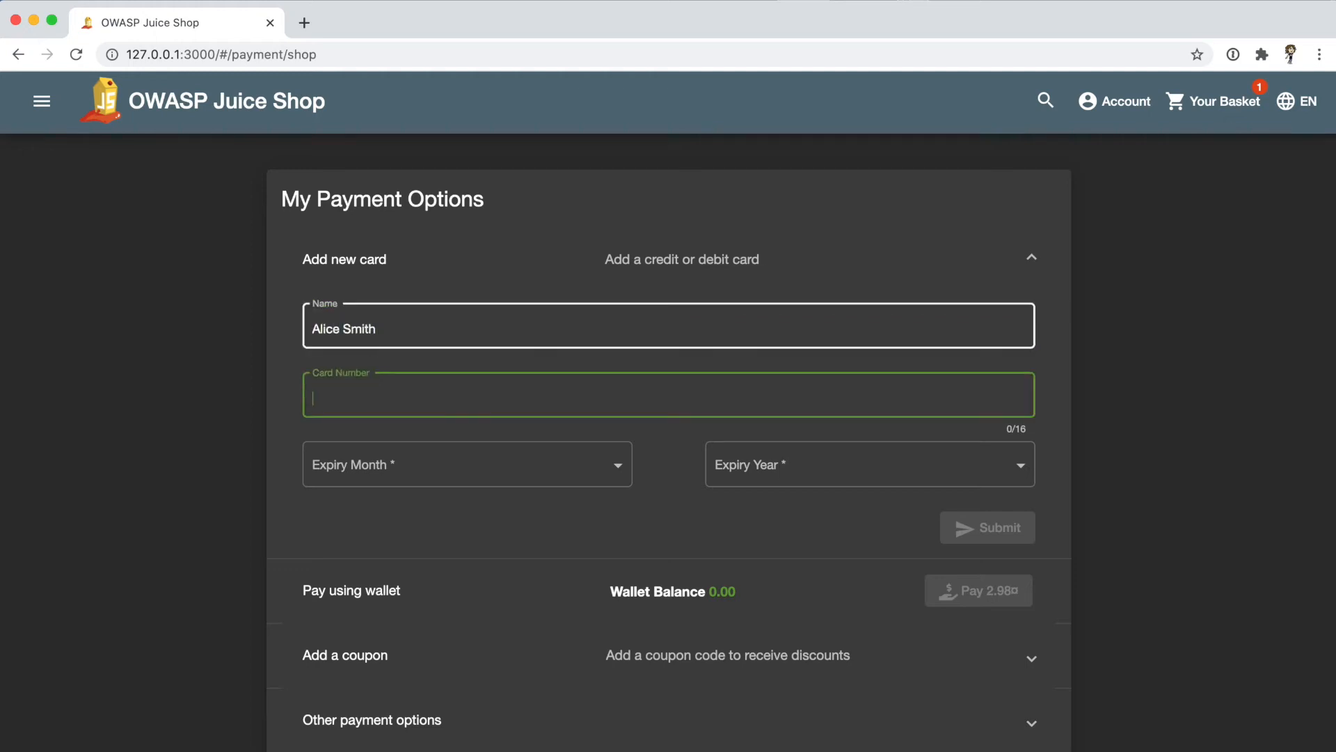
{"action": "type", "text": "12"}
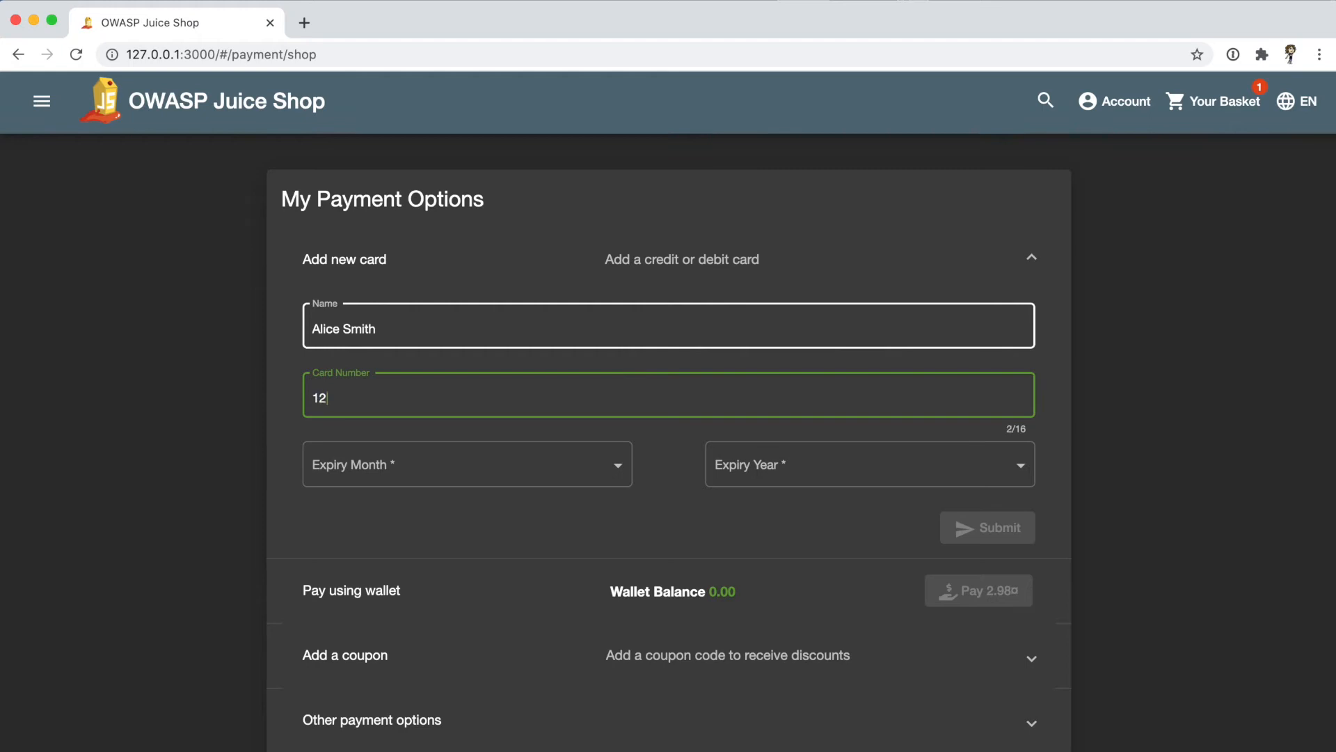
{"action": "type", "text": "345678"}
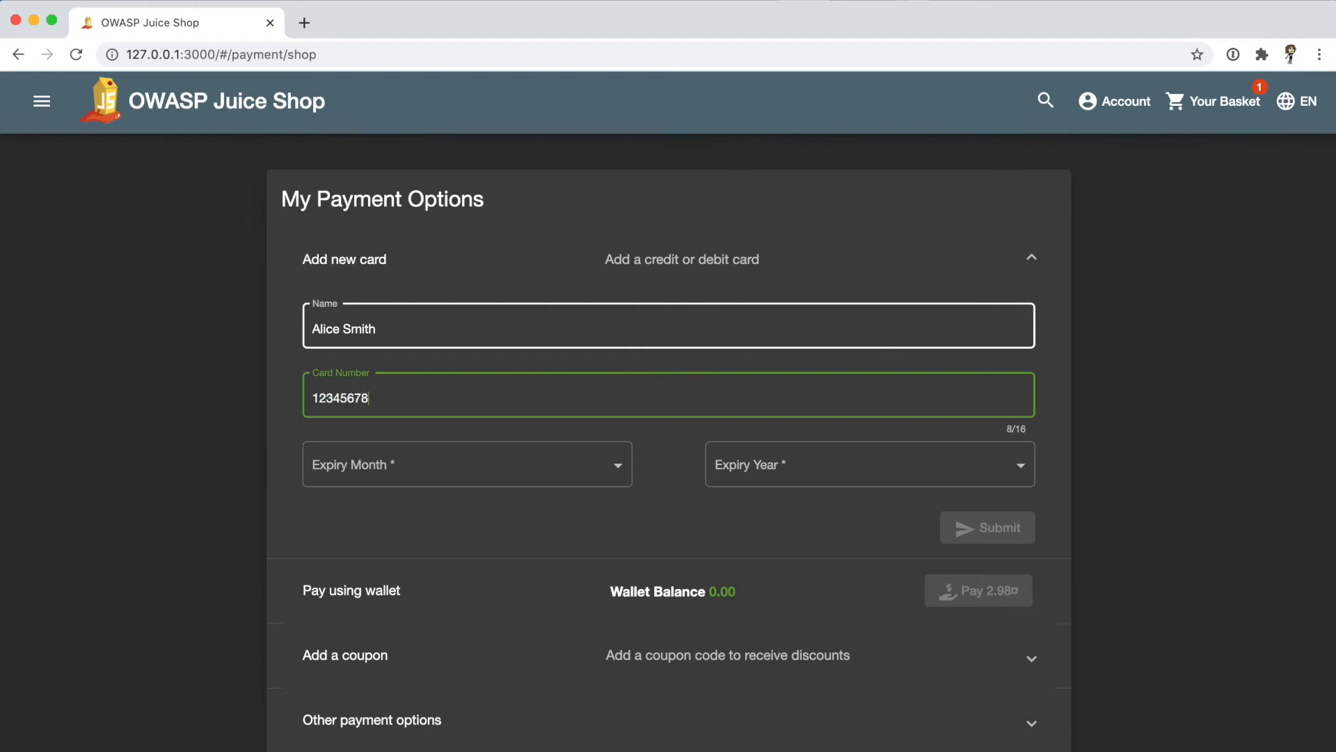
{"action": "type", "text": "90123"}
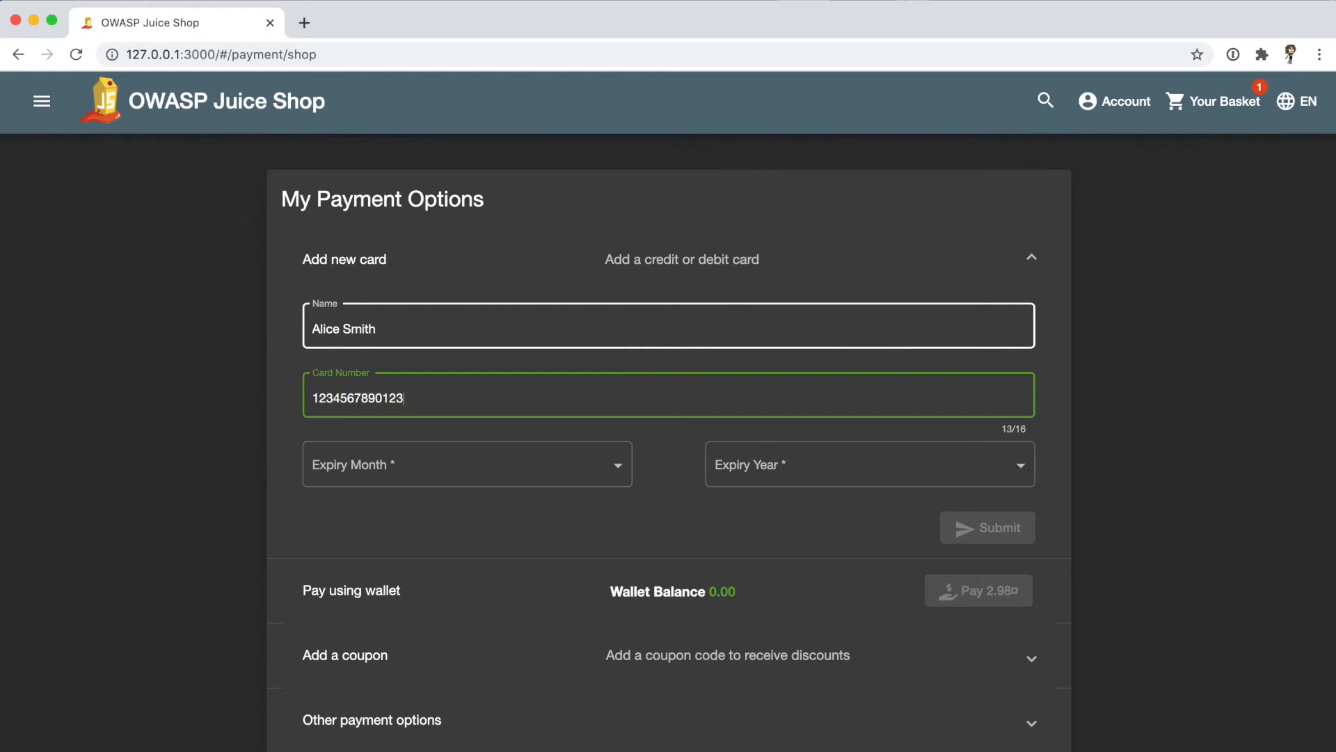
{"action": "type", "text": "456"}
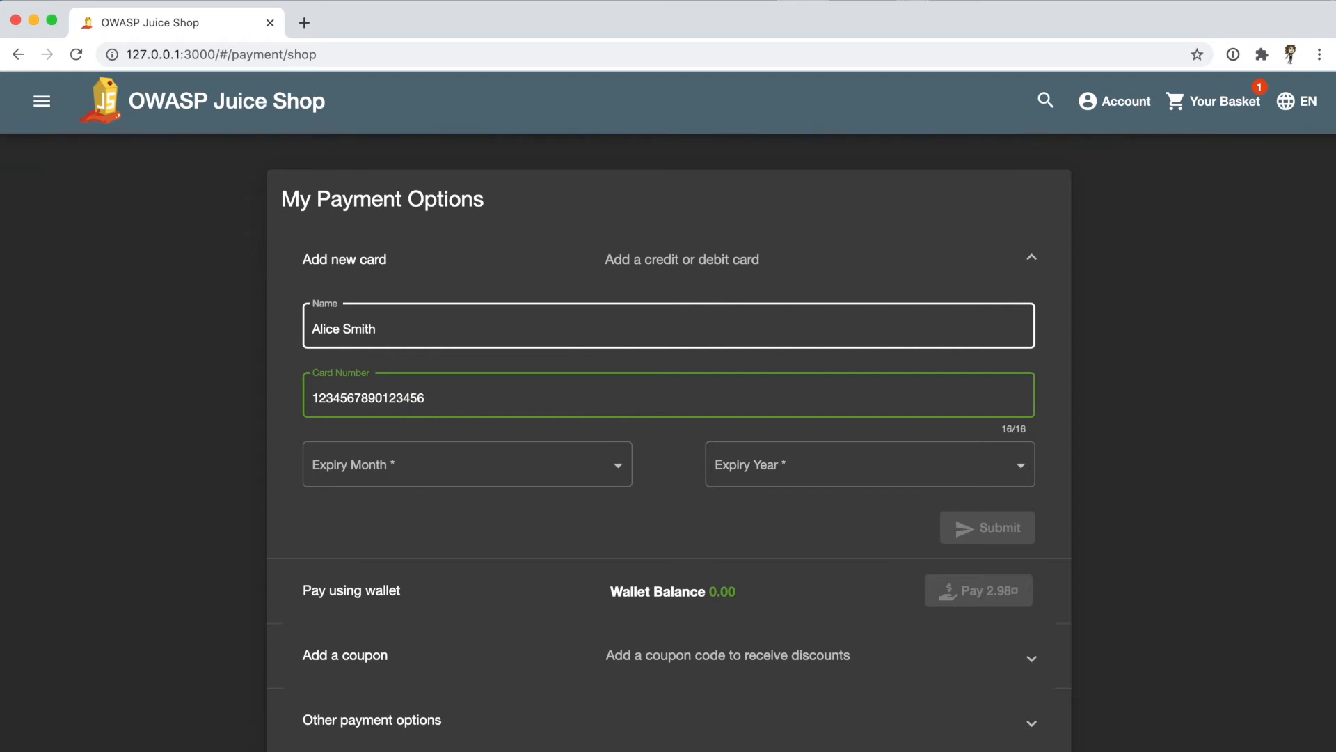
{"action": "left_click", "coordinate": [466, 463]}
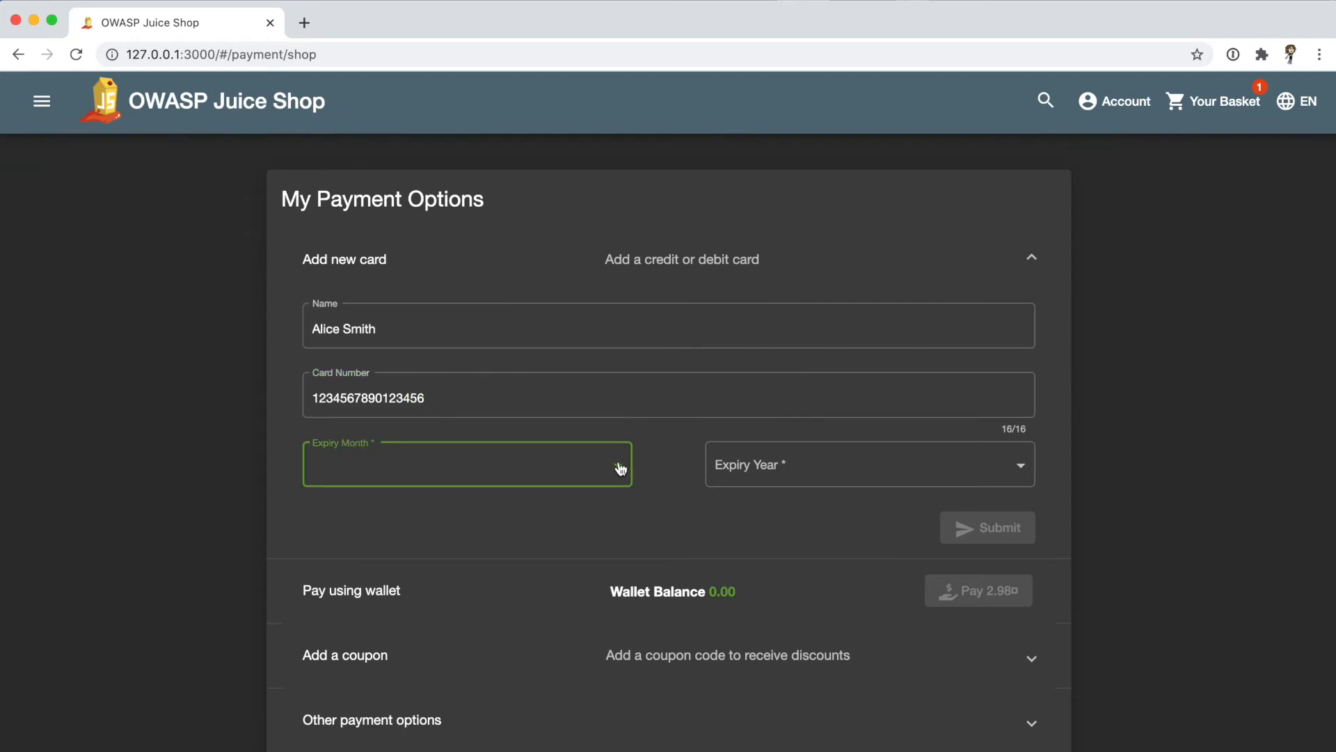
{"action": "left_click", "coordinate": [467, 465]}
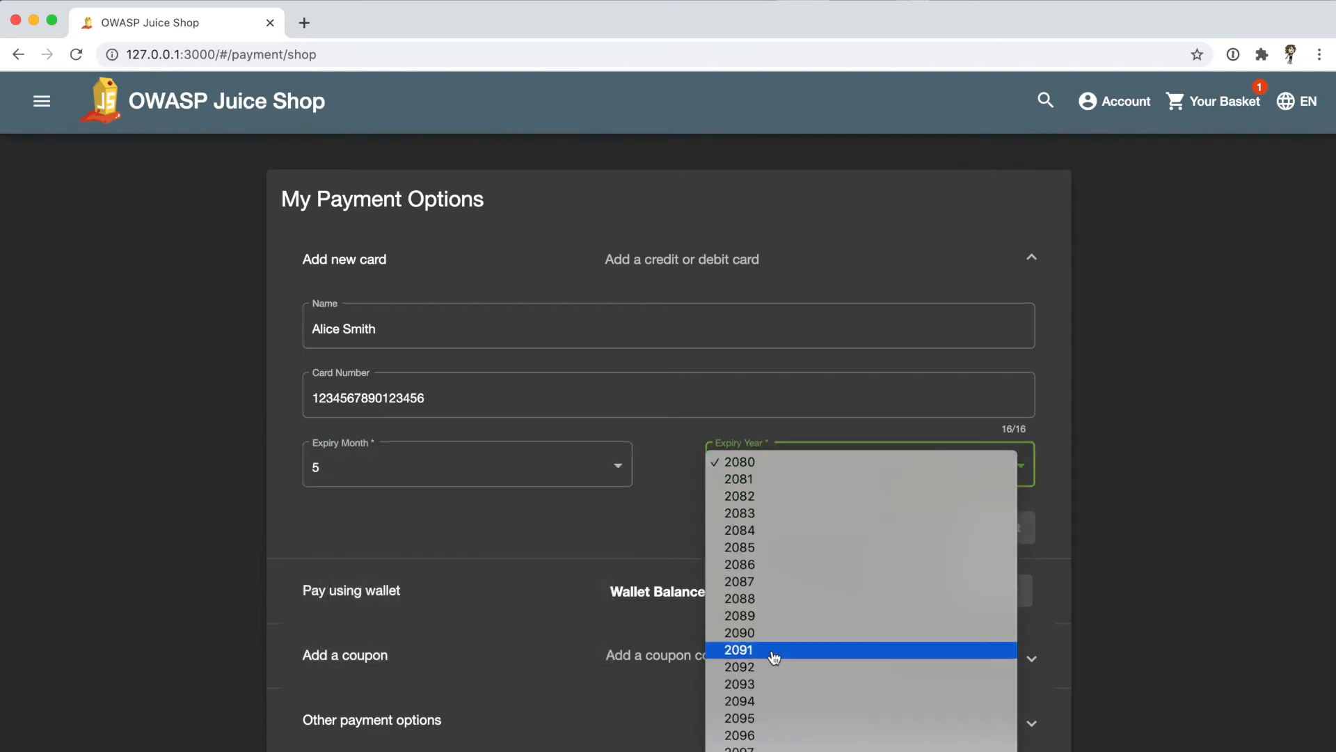
{"action": "left_click", "coordinate": [738, 649]}
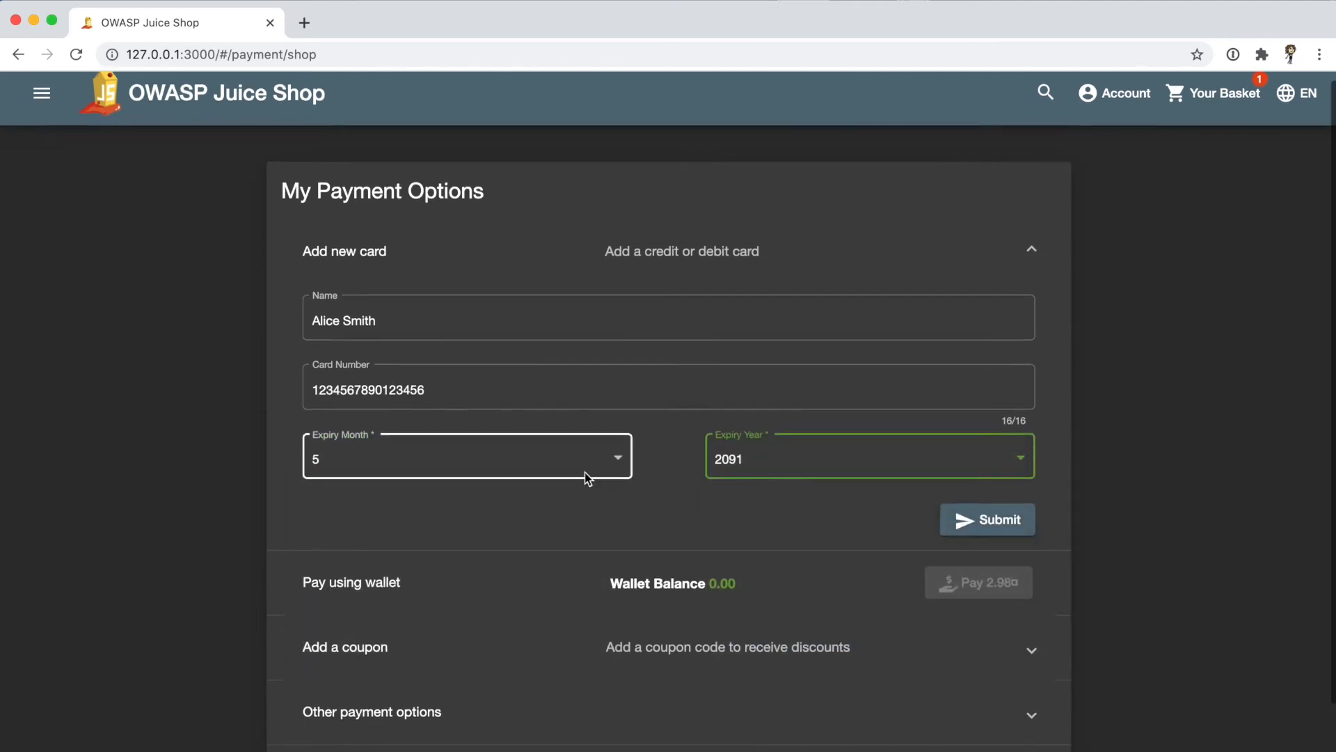
{"action": "left_click", "coordinate": [986, 519]}
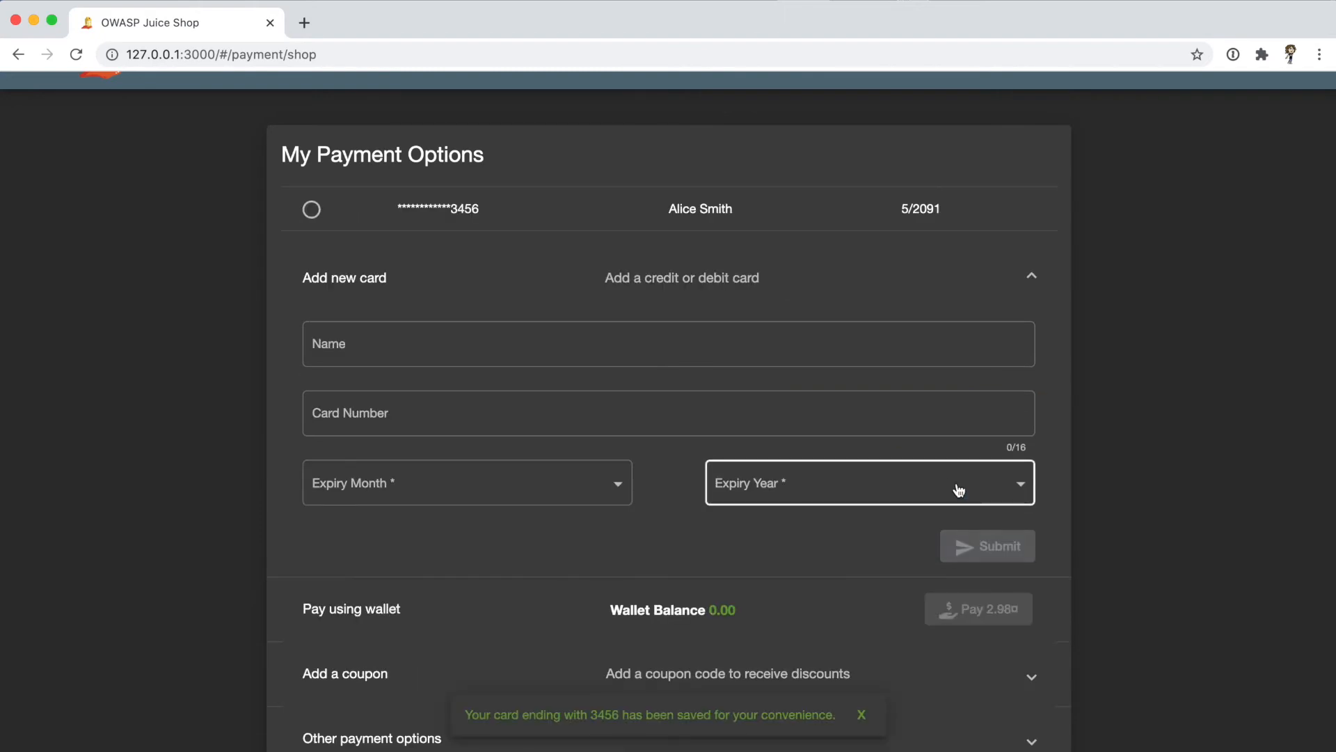
{"action": "mouse_move", "coordinate": [227, 247]}
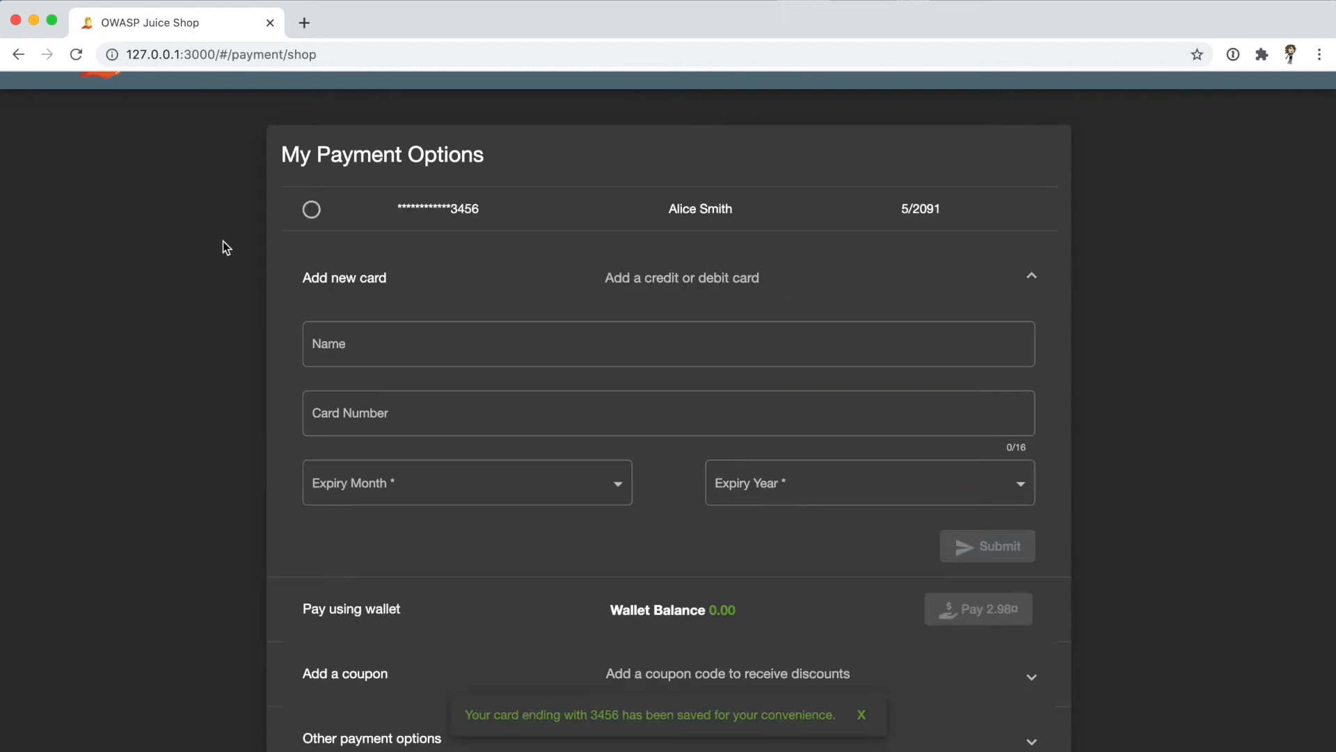
{"action": "left_click", "coordinate": [311, 208]}
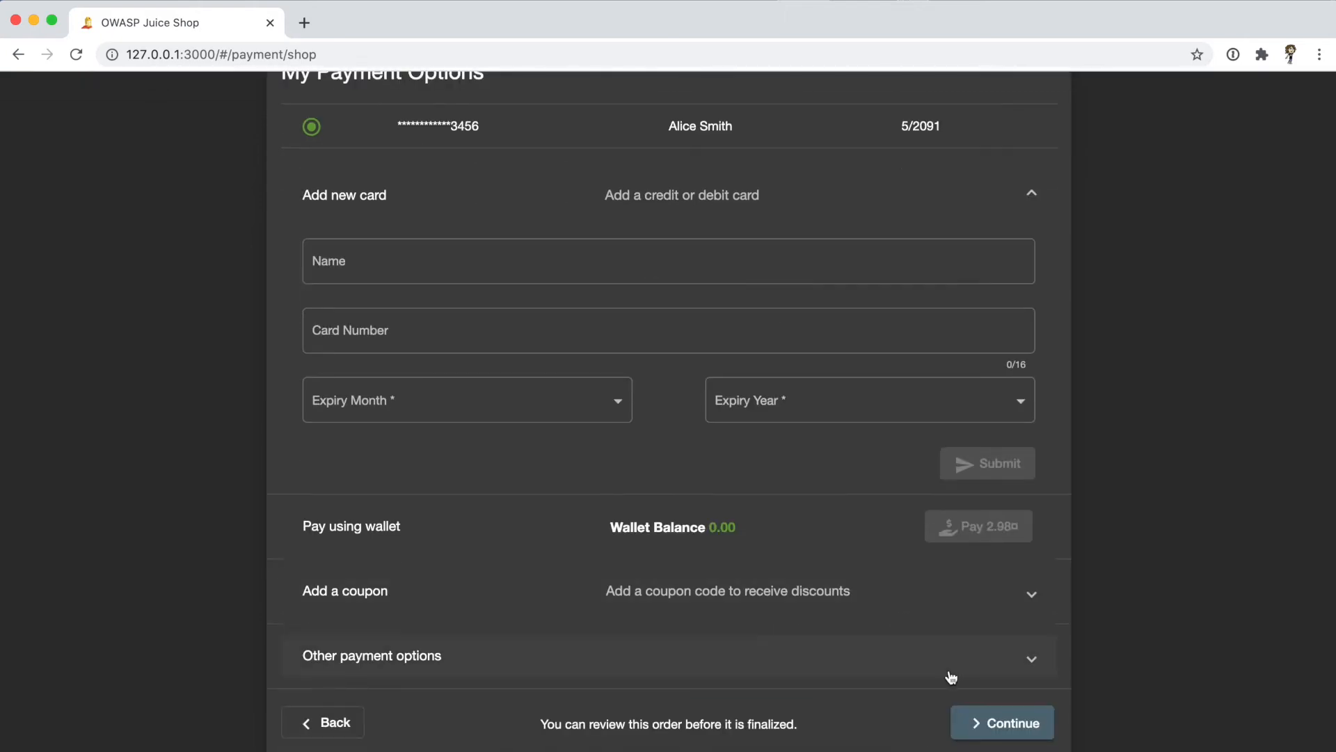
Step: Place the Banana Juice order and open its printable order confirmation
{"action": "left_click", "coordinate": [1002, 722]}
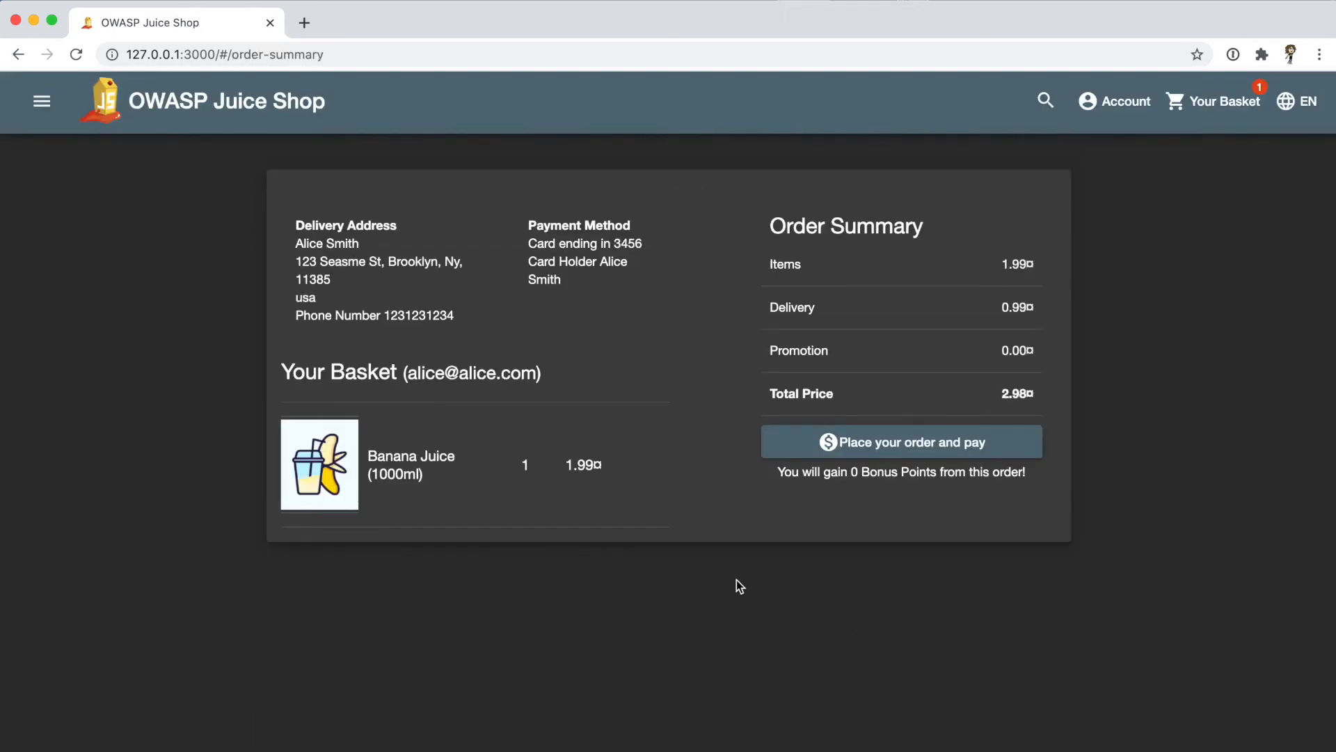
{"action": "mouse_move", "coordinate": [840, 299]}
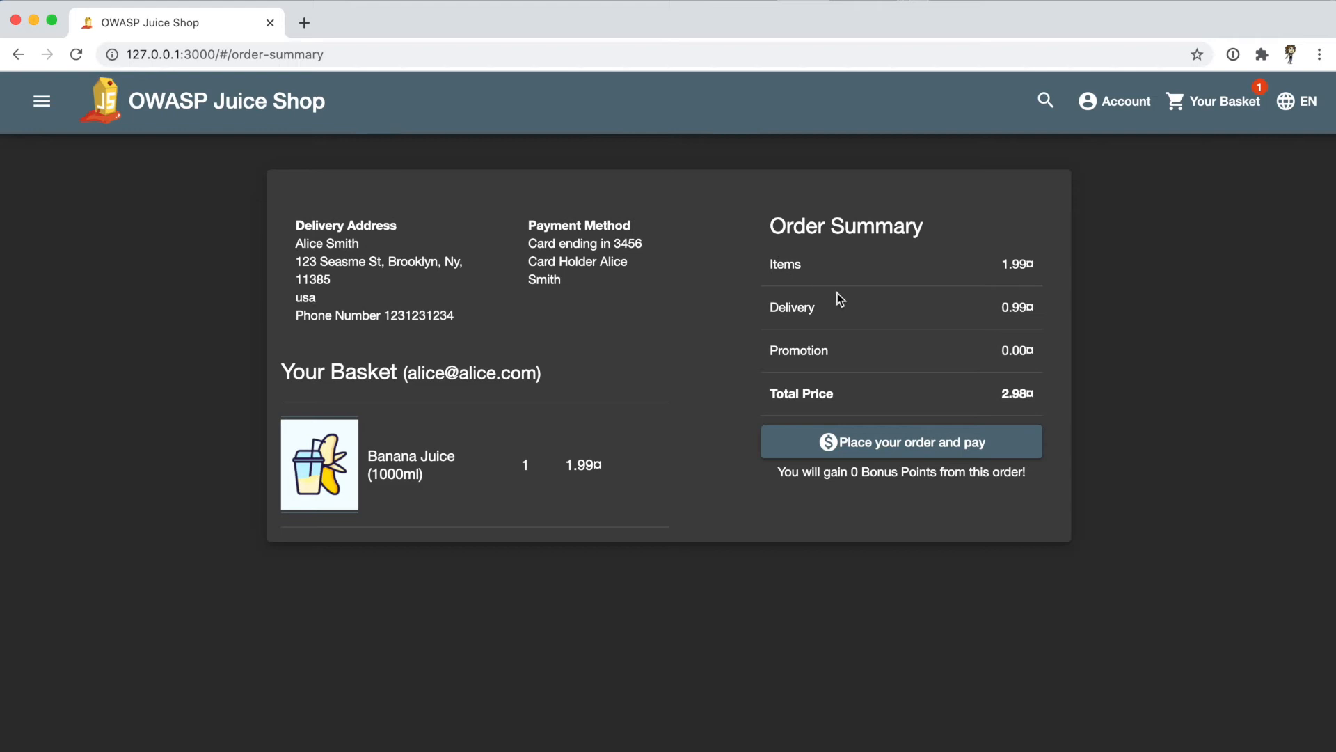
{"action": "left_click", "coordinate": [899, 442]}
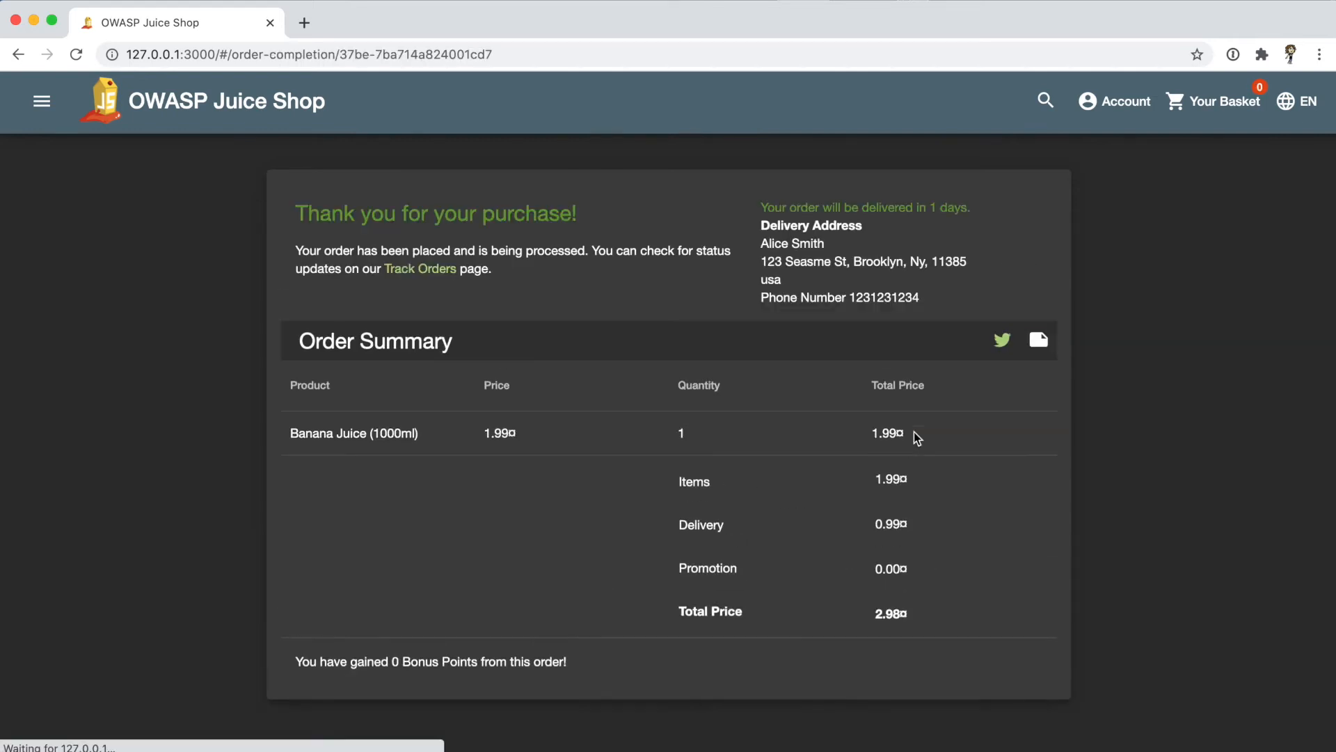
{"action": "mouse_move", "coordinate": [584, 333]}
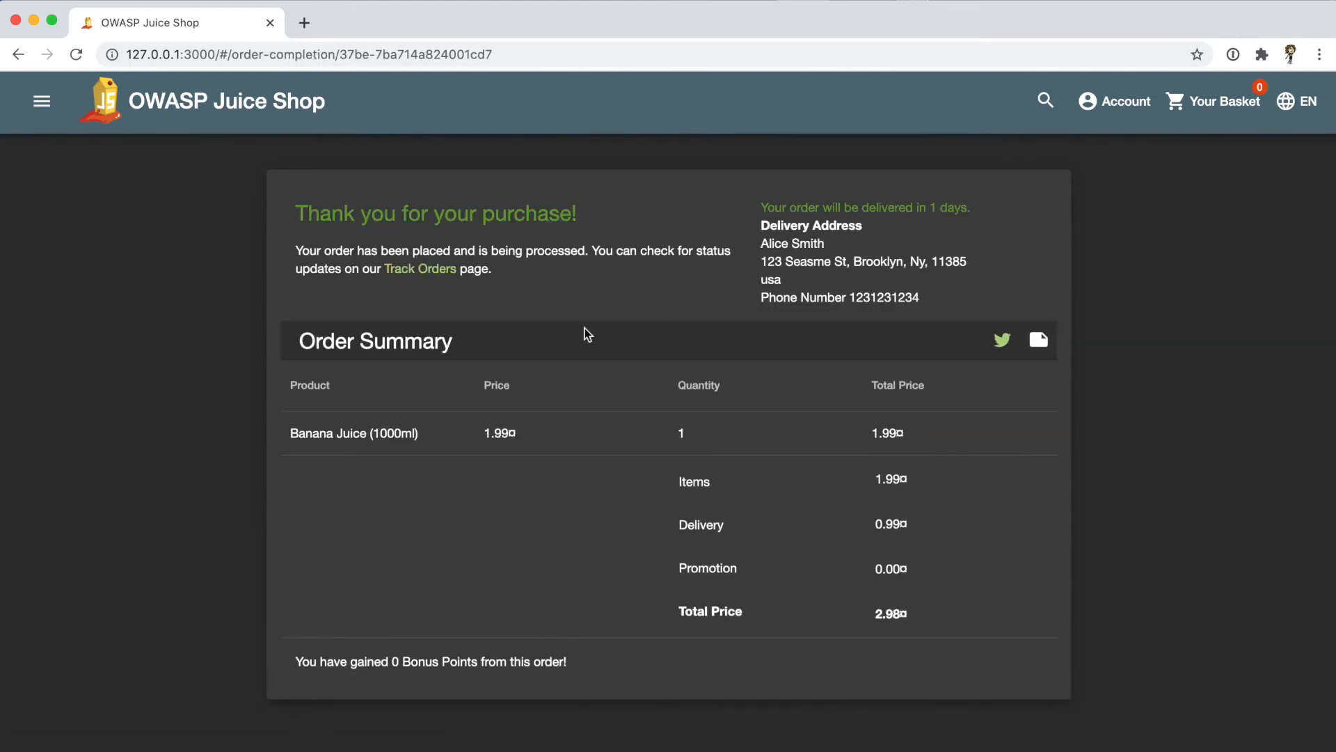
{"action": "mouse_move", "coordinate": [440, 293]}
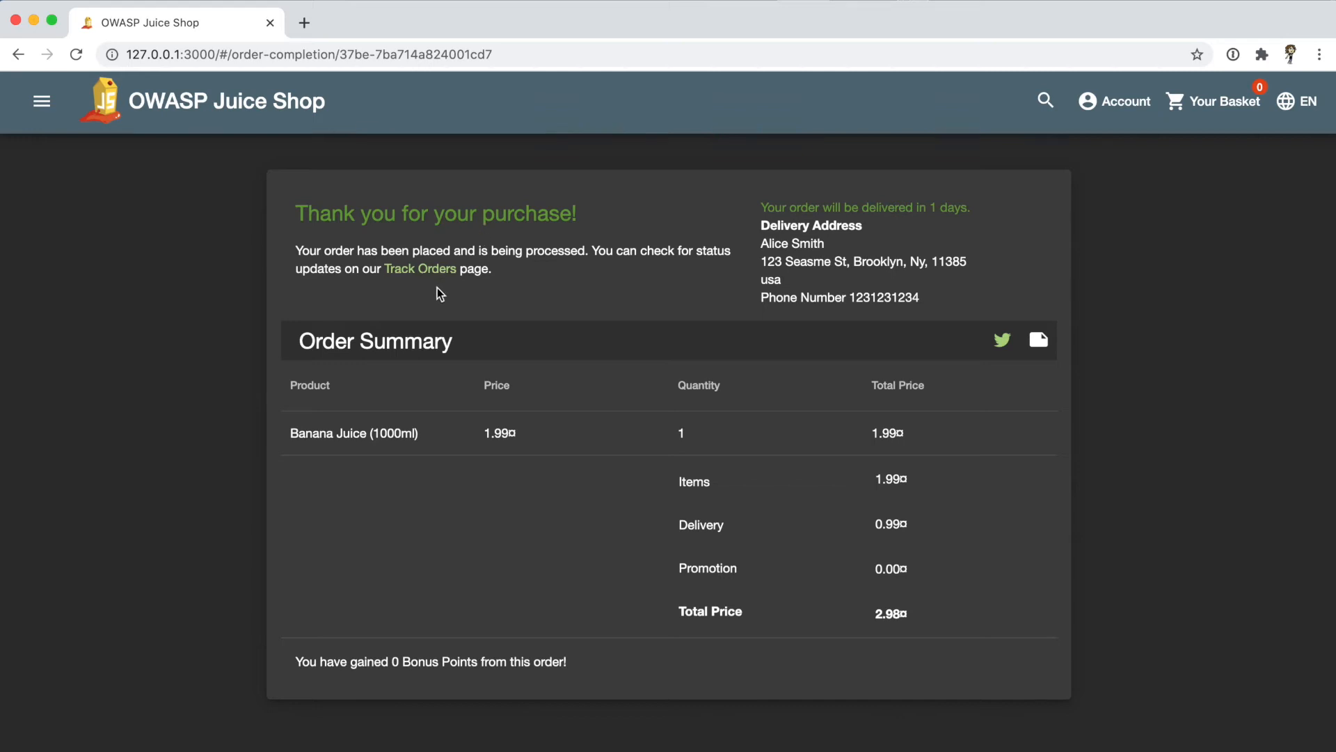
{"action": "mouse_move", "coordinate": [1037, 339]}
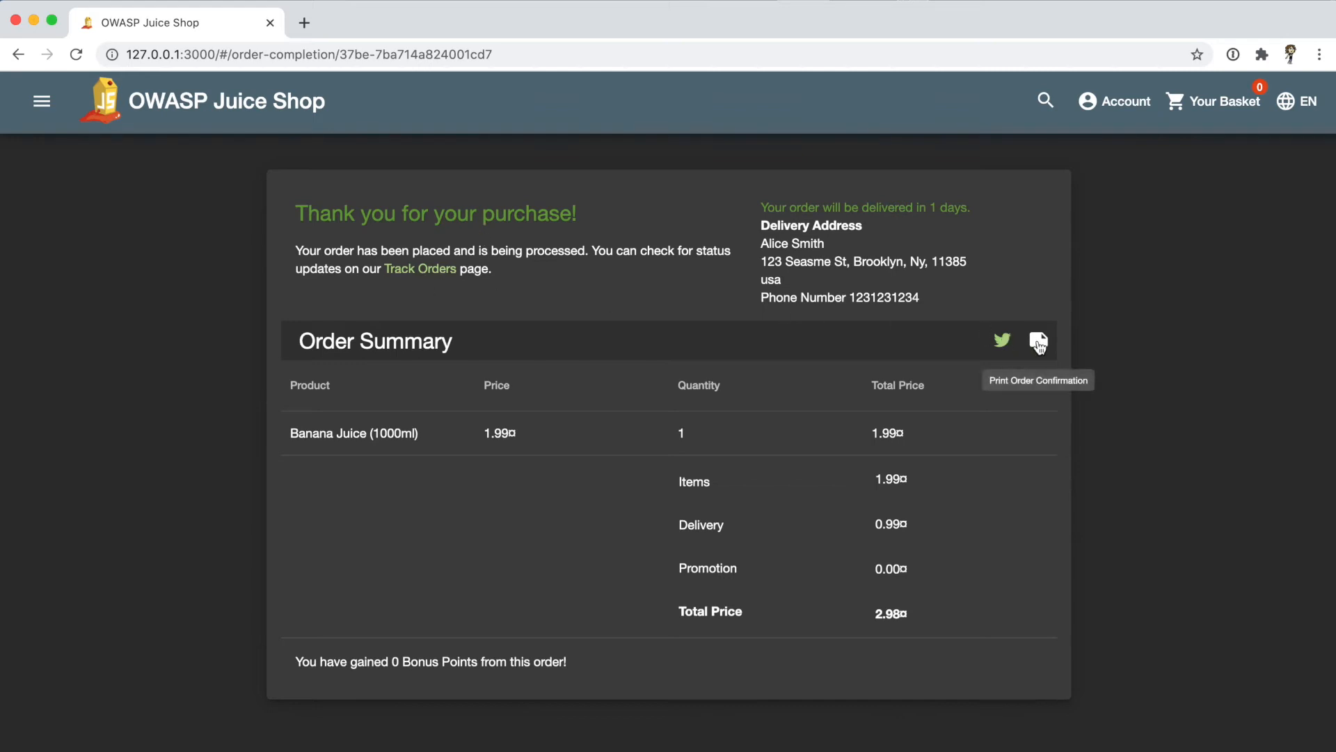
{"action": "left_click", "coordinate": [1038, 341]}
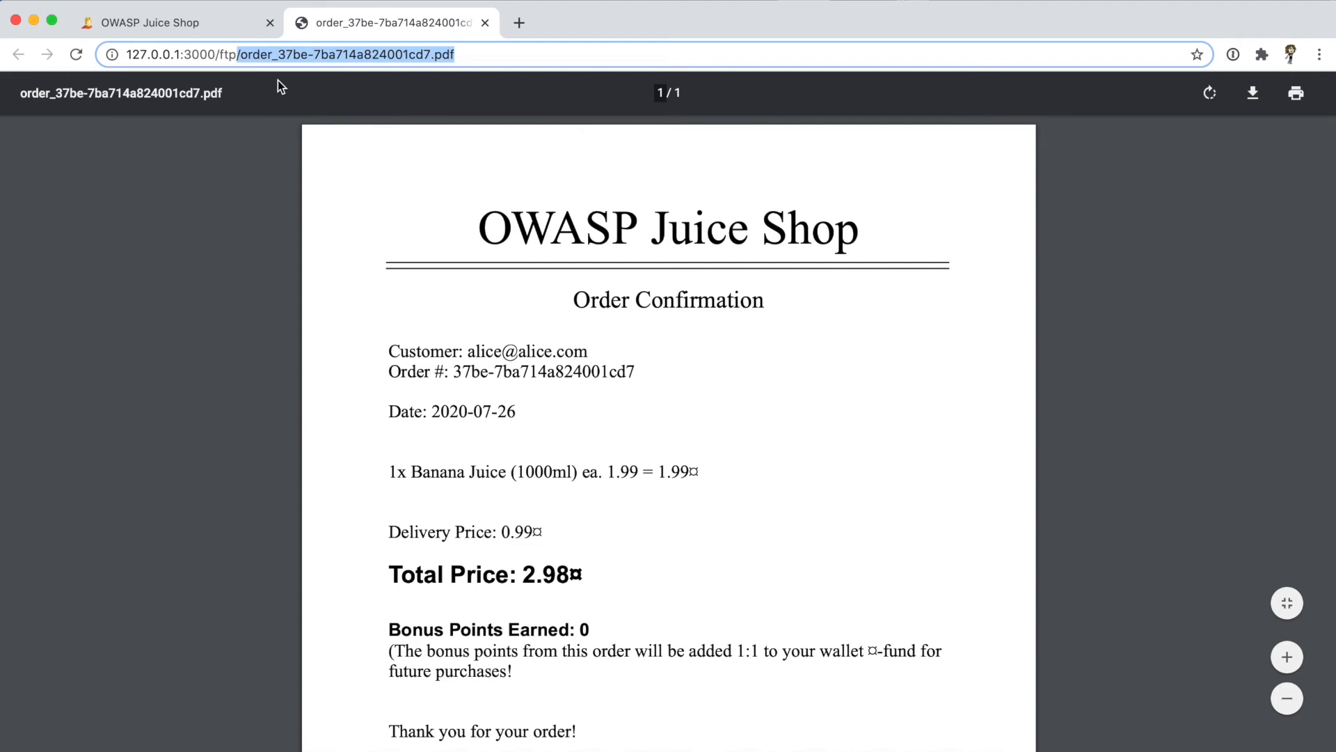
Step: Open acquisitions.md from /ftp, highlight its last line, then dismiss the Juice Shop solved banner
{"action": "left_click", "coordinate": [19, 54]}
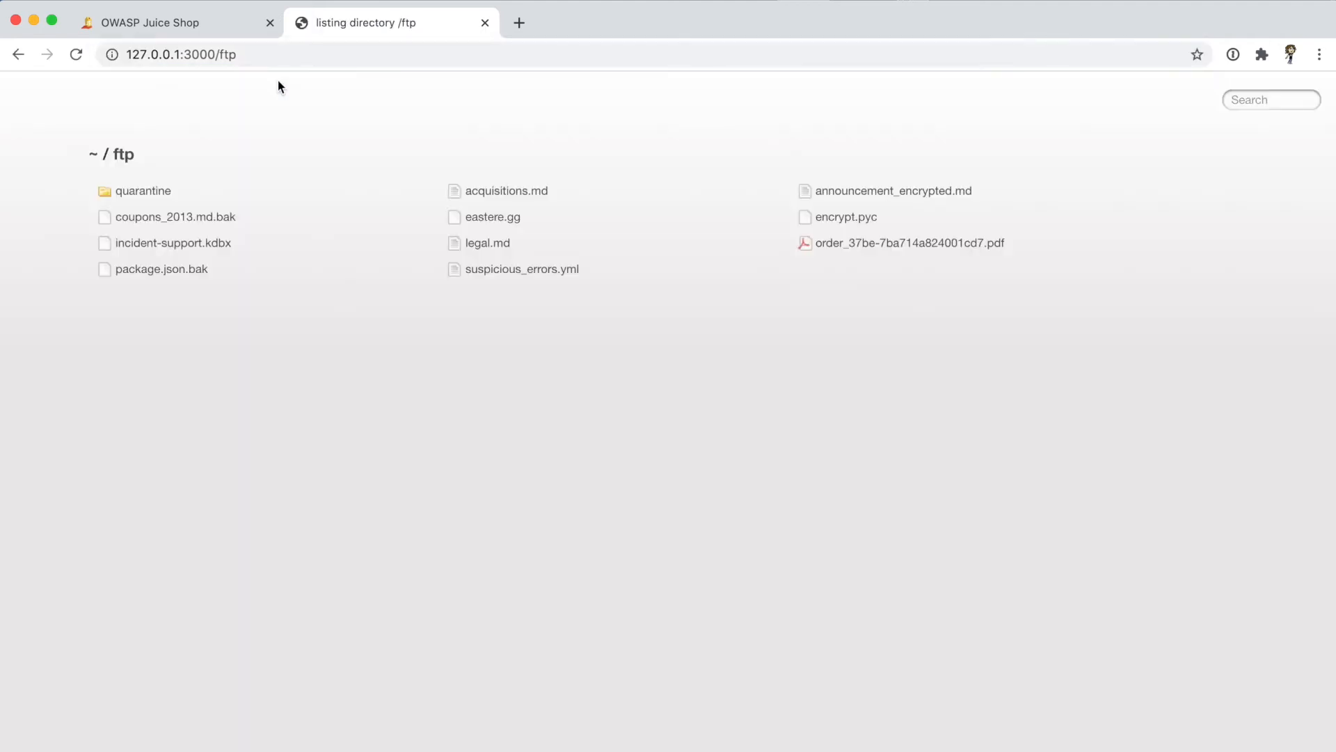
{"action": "mouse_move", "coordinate": [230, 151]}
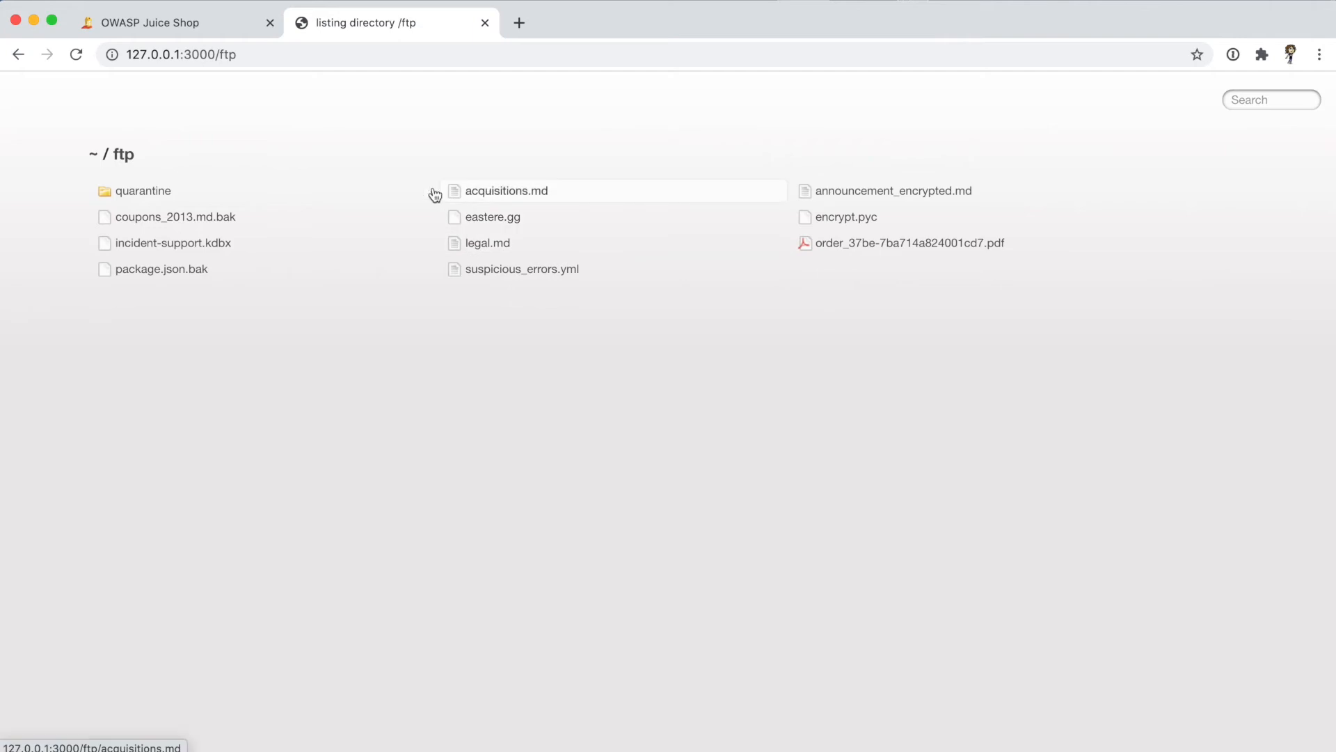
{"action": "mouse_move", "coordinate": [508, 195]}
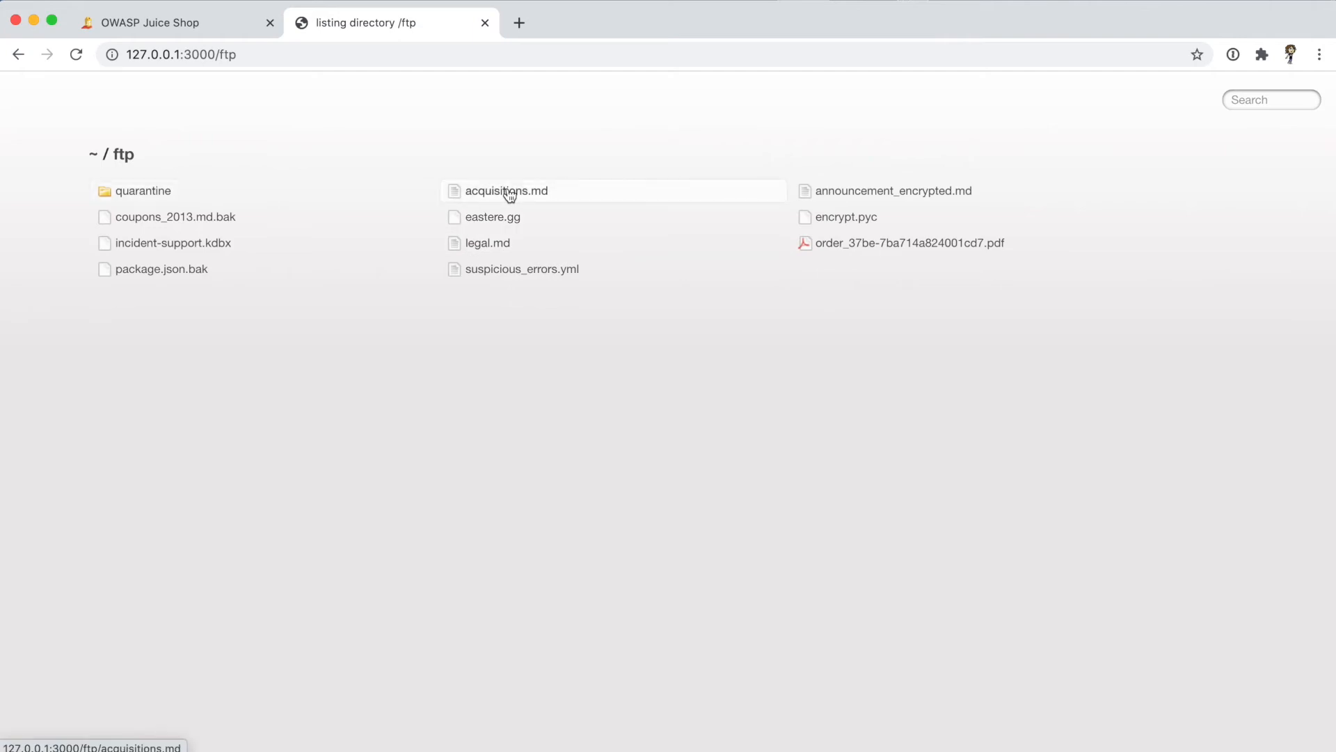
{"action": "left_click", "coordinate": [506, 190]}
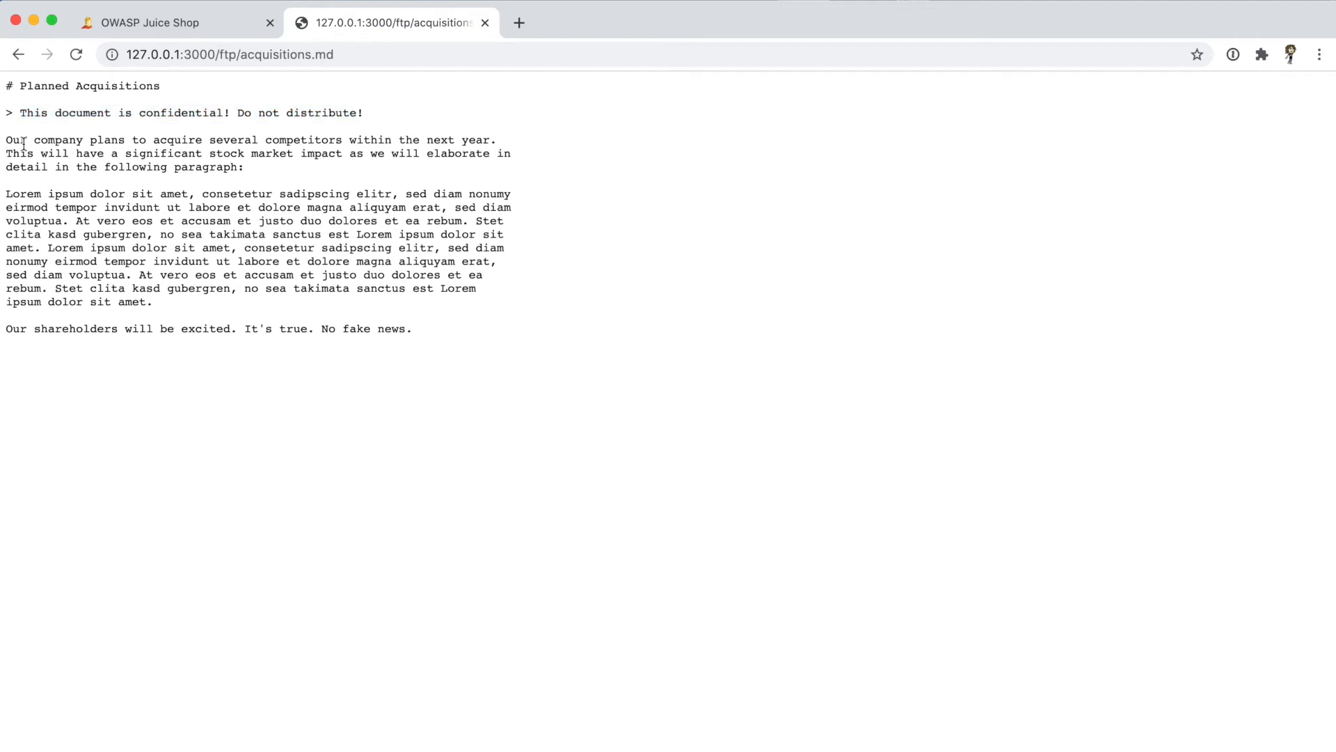
{"action": "left_click_drag", "start_coordinate": [6, 140], "coordinate": [245, 166]}
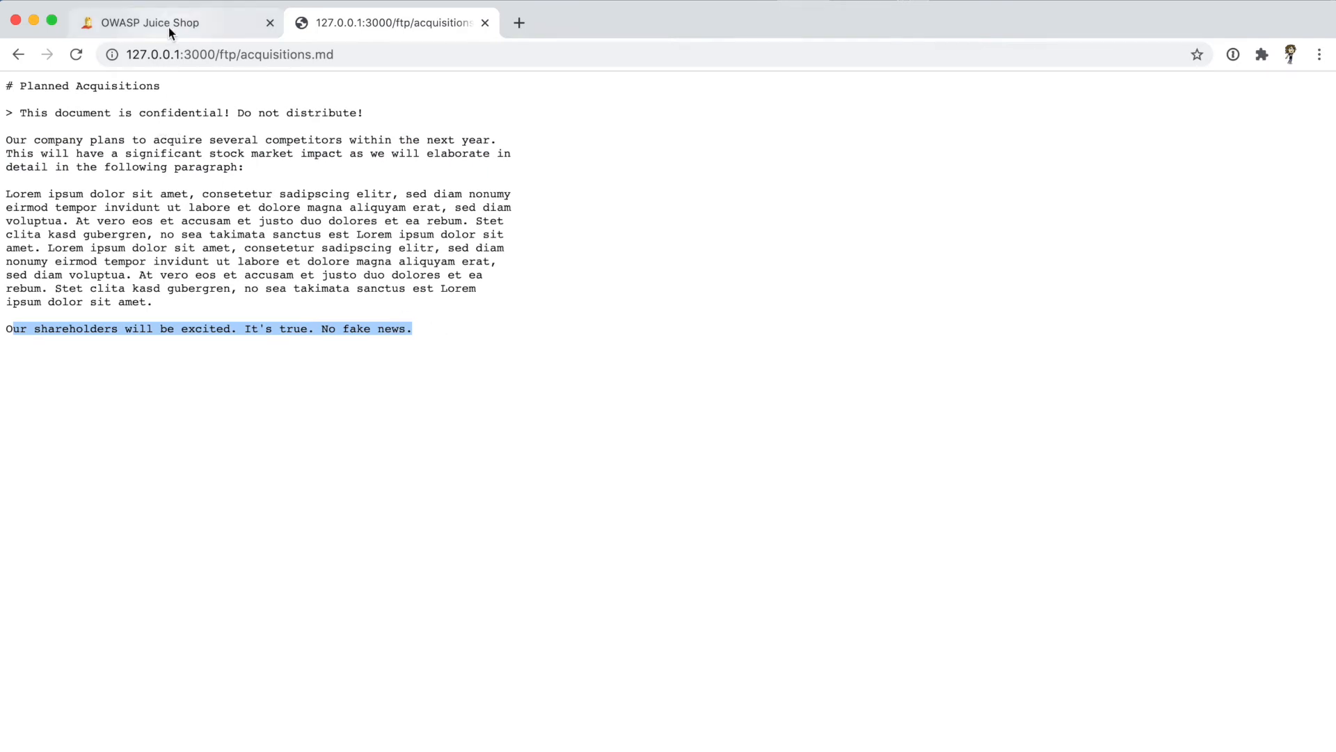
{"action": "left_click", "coordinate": [151, 22]}
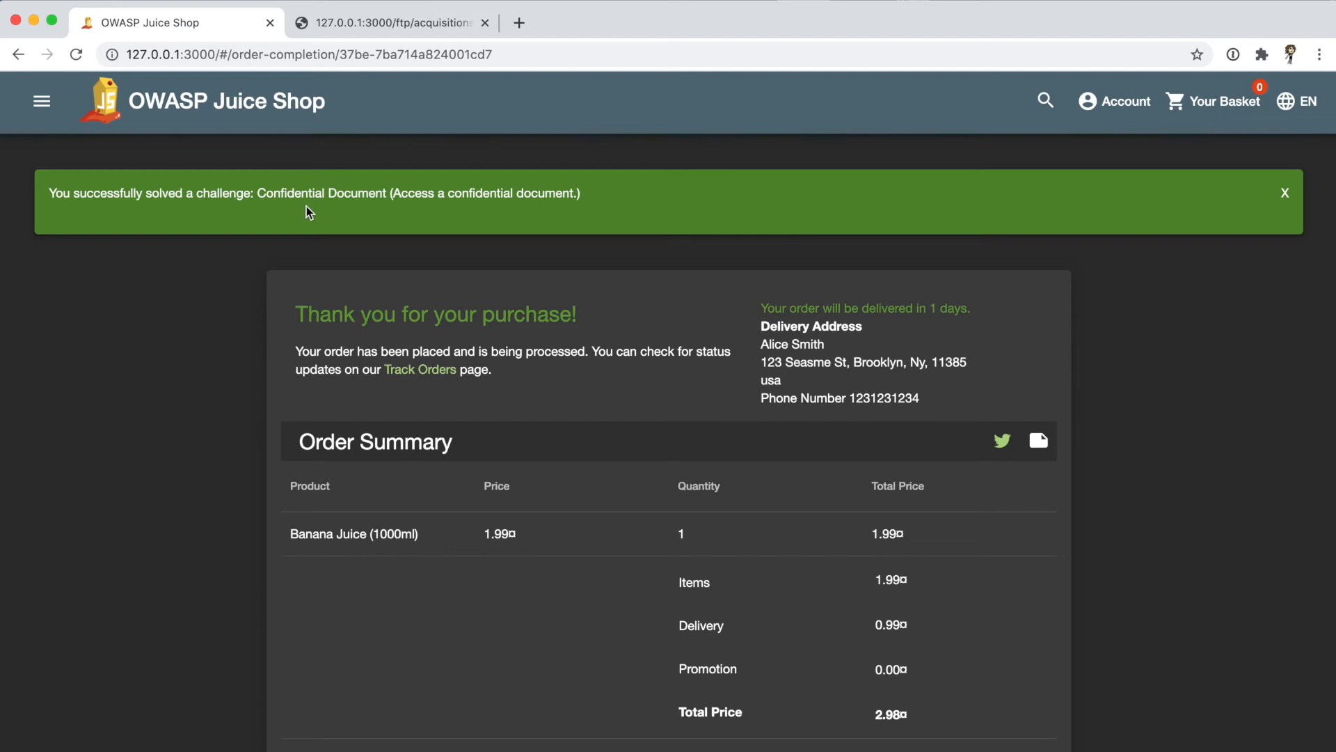
{"action": "mouse_move", "coordinate": [243, 209]}
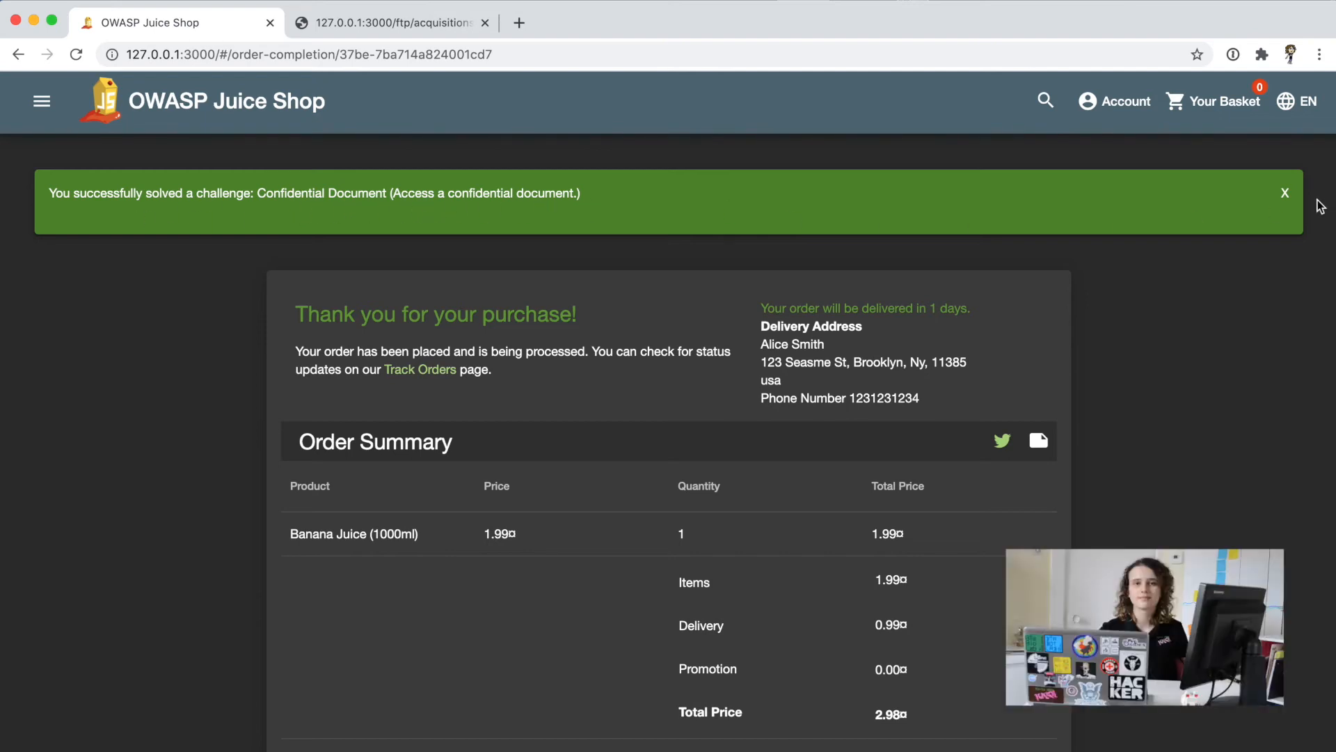
{"action": "left_click", "coordinate": [1285, 193]}
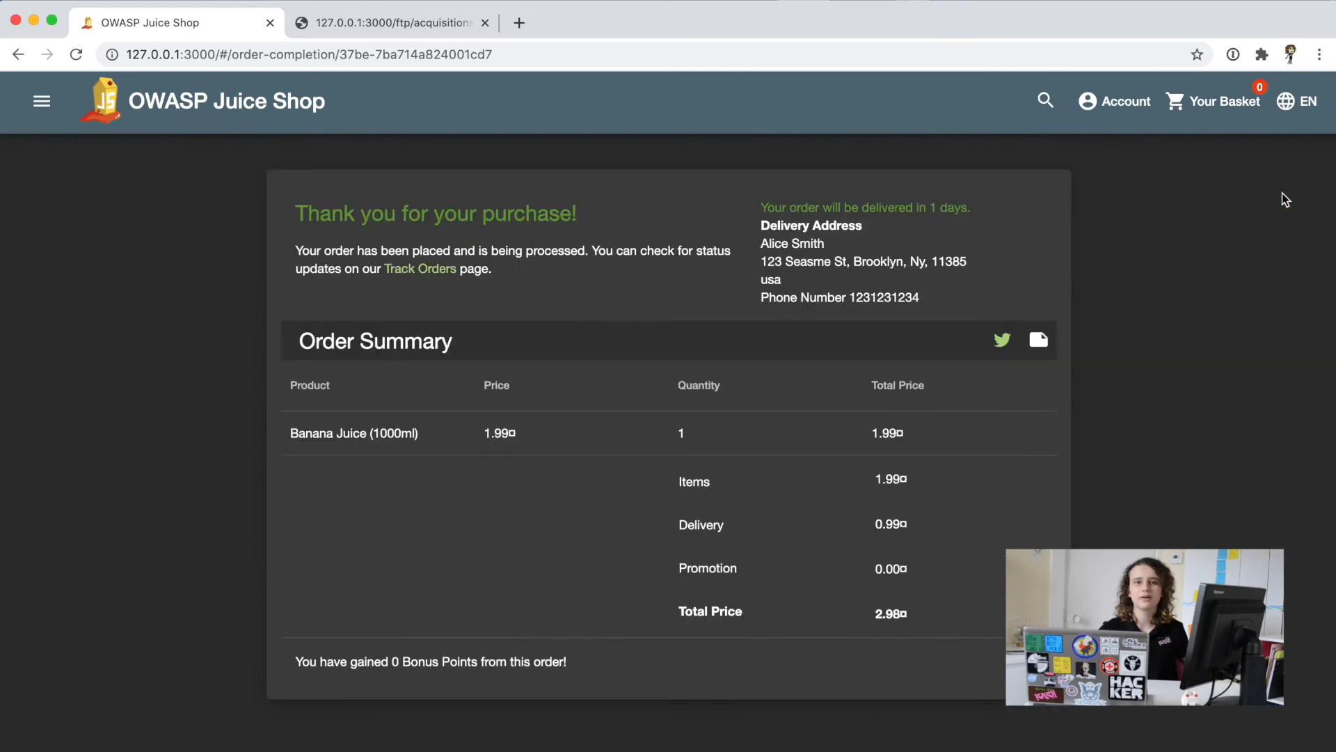
{"action": "mouse_move", "coordinate": [114, 150]}
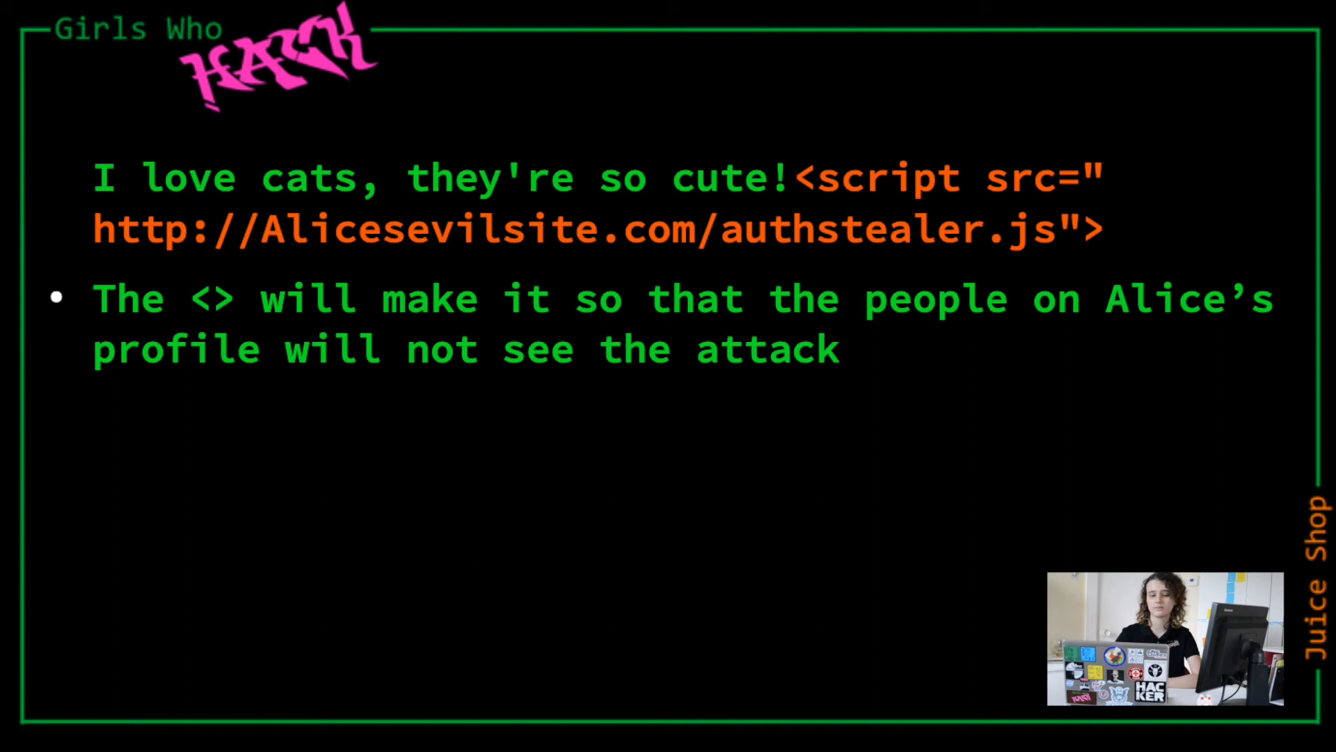
Step: Advance through the XSS explanation slides
{"action": "key", "text": "Right"}
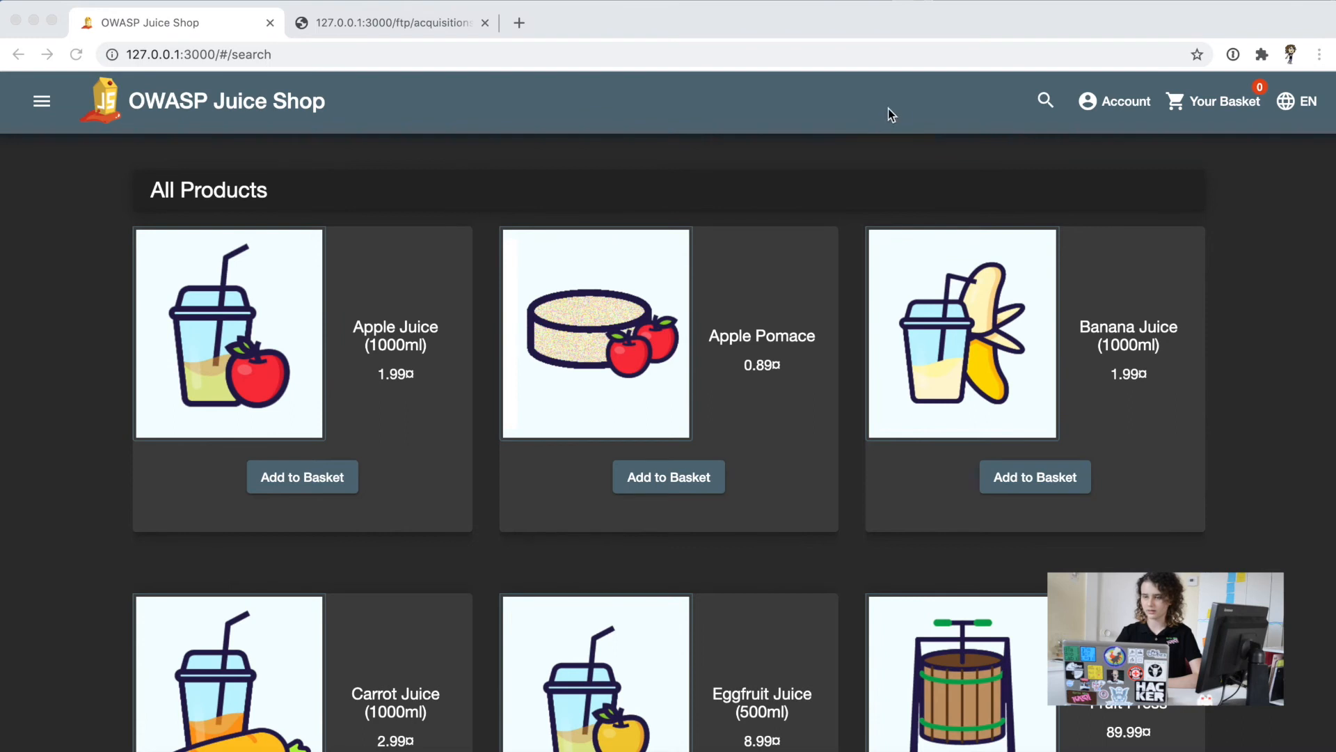
Step: Search for 'owasp', then submit the search '<h1>owasp' instead
{"action": "left_click", "coordinate": [1045, 100]}
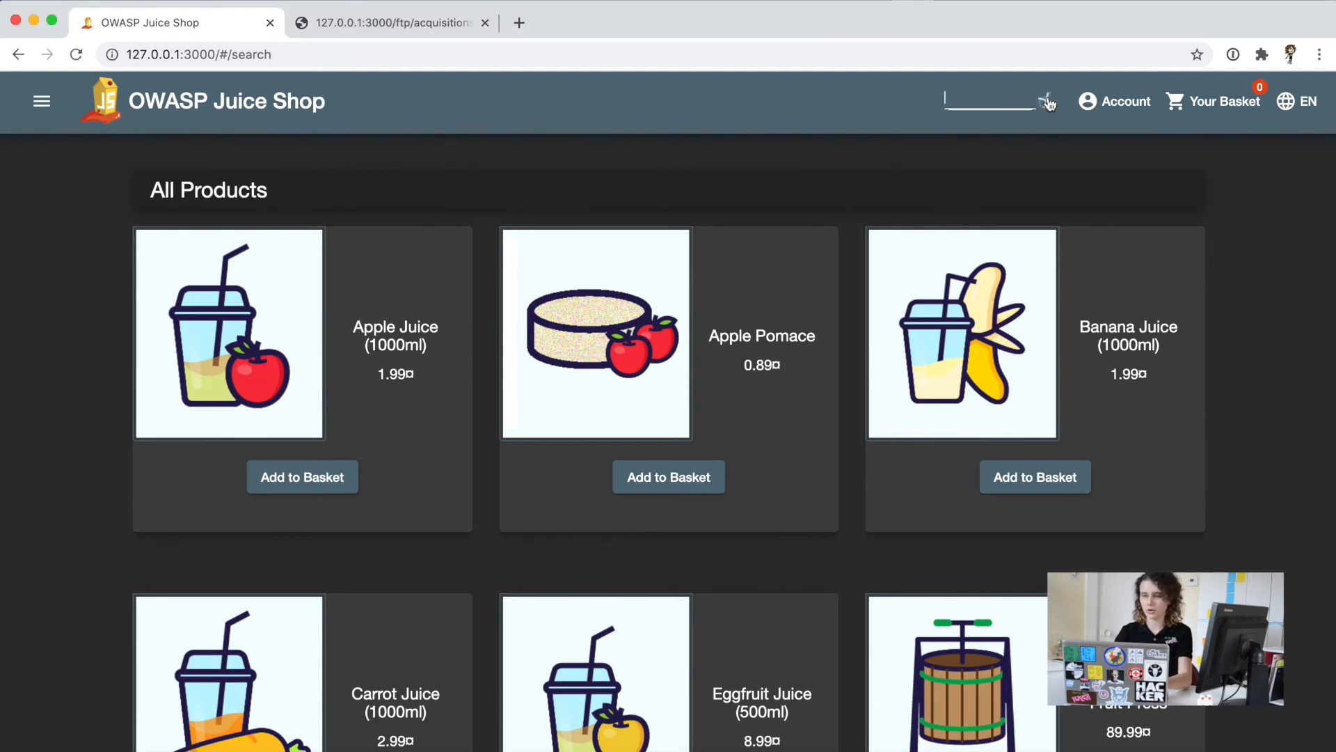
{"action": "type", "text": "owasp"}
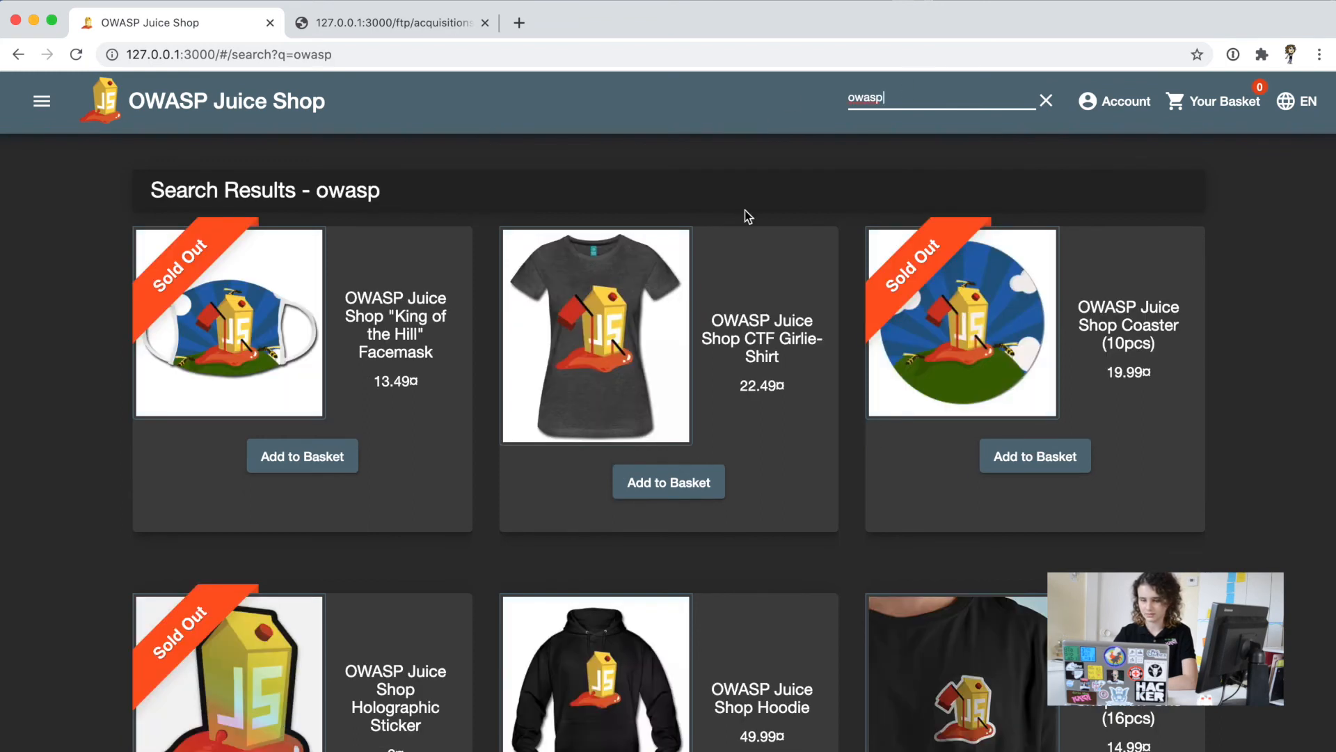
{"action": "scroll", "scroll_direction": "down", "scroll_amount": 3}
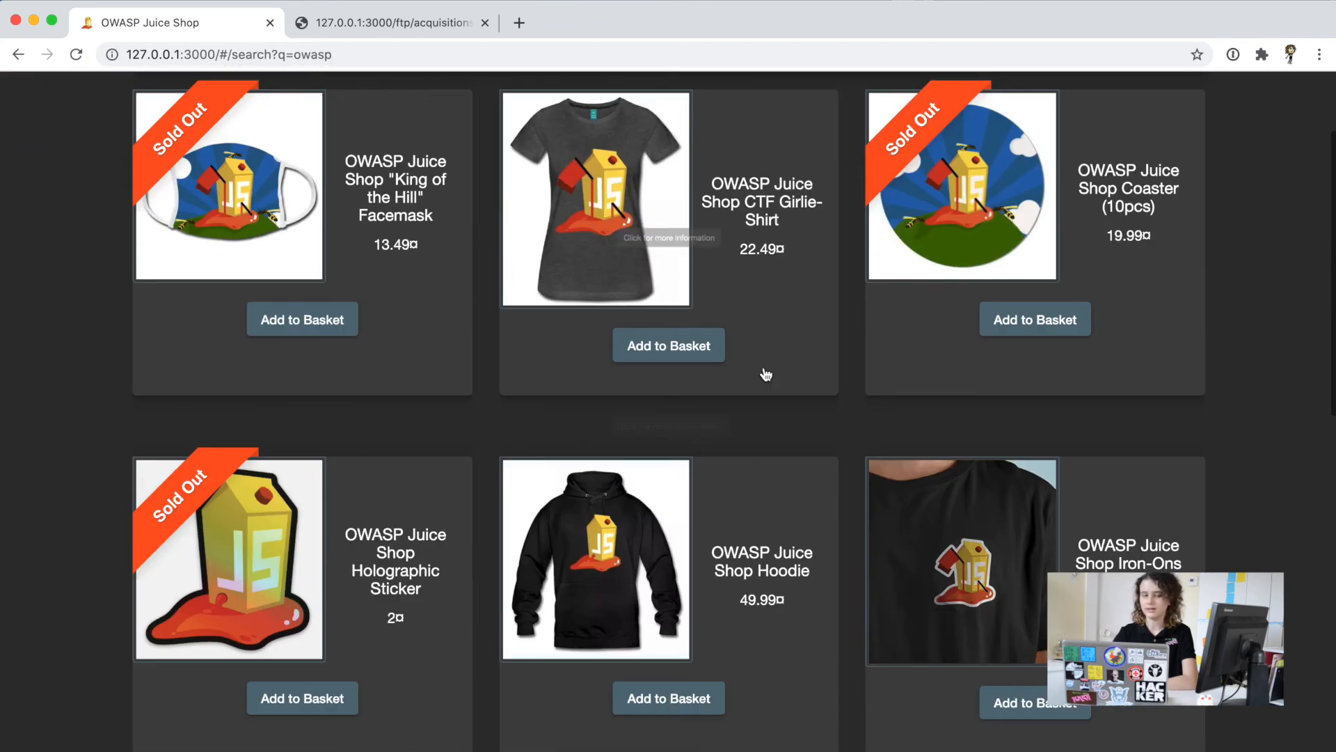
{"action": "scroll", "scroll_direction": "up", "scroll_amount": 3}
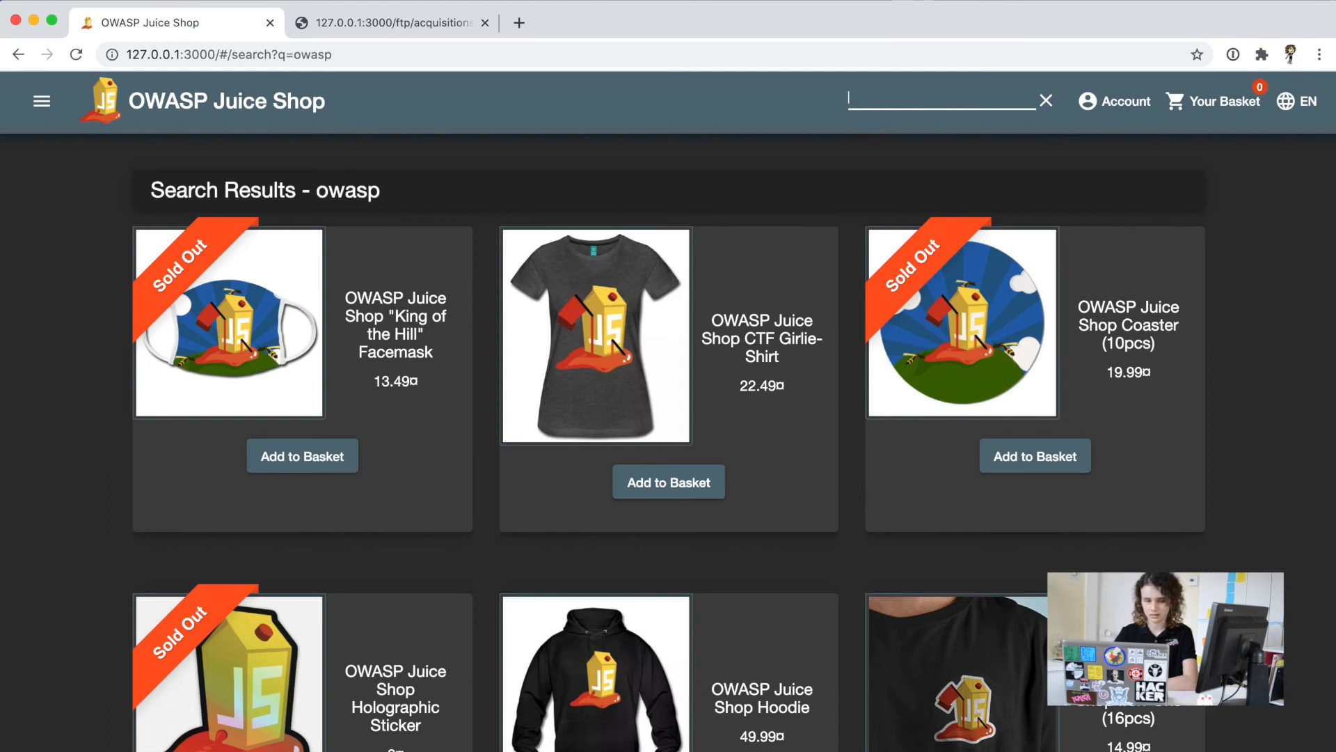
{"action": "type", "text": "<h"}
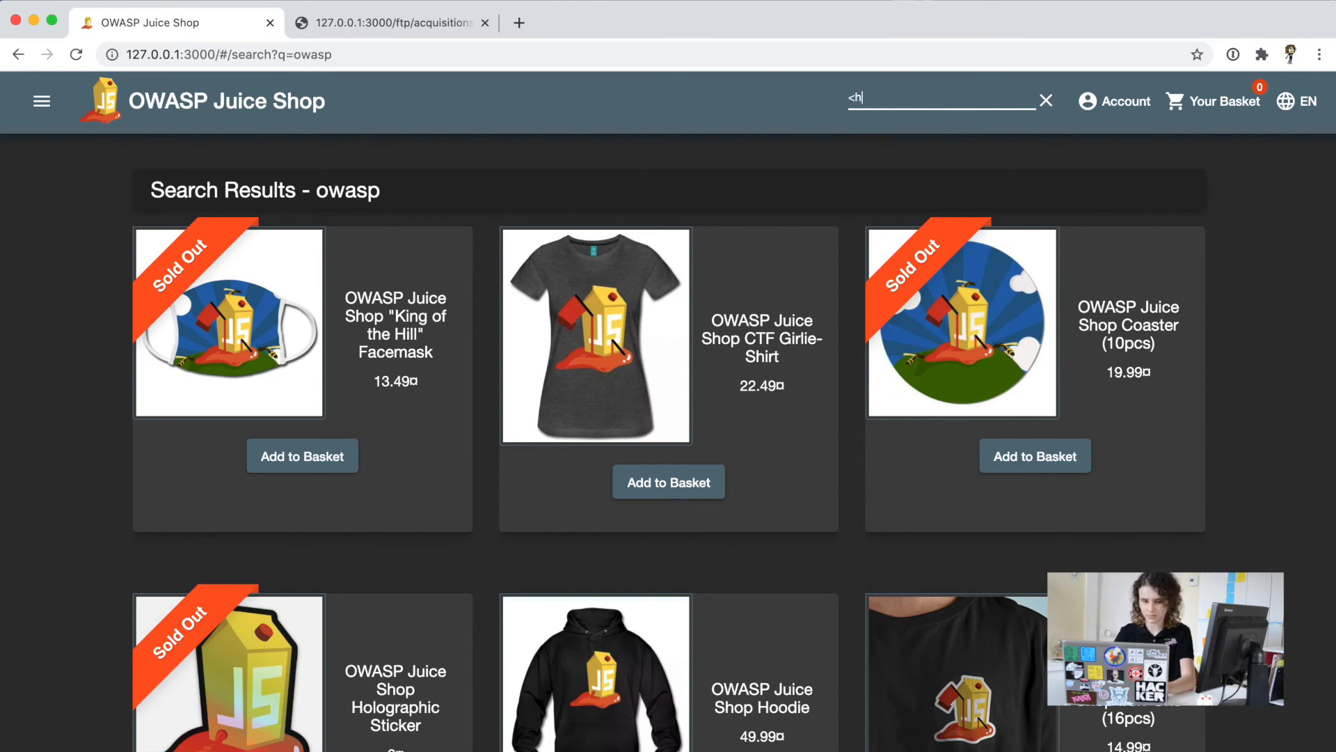
{"action": "type", "text": "1>o"}
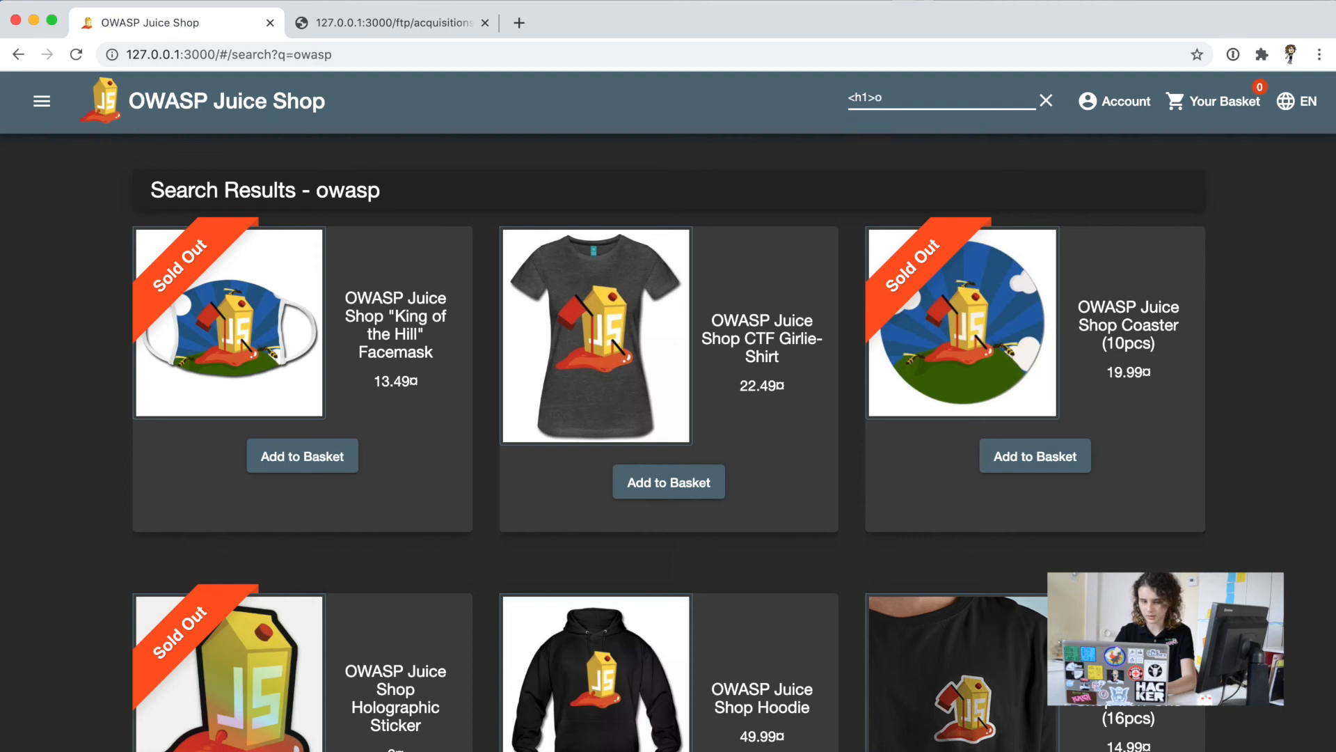
{"action": "type", "text": "wasp"}
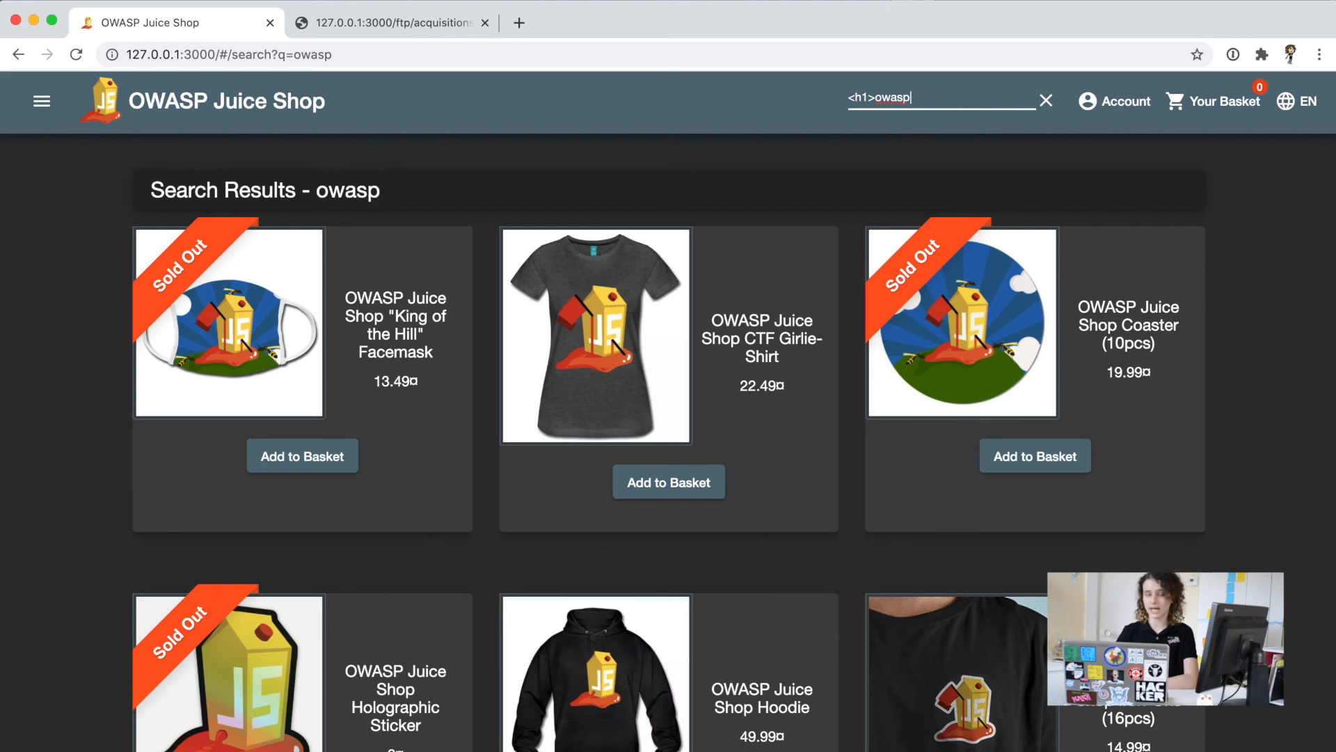
{"action": "mouse_move", "coordinate": [919, 251]}
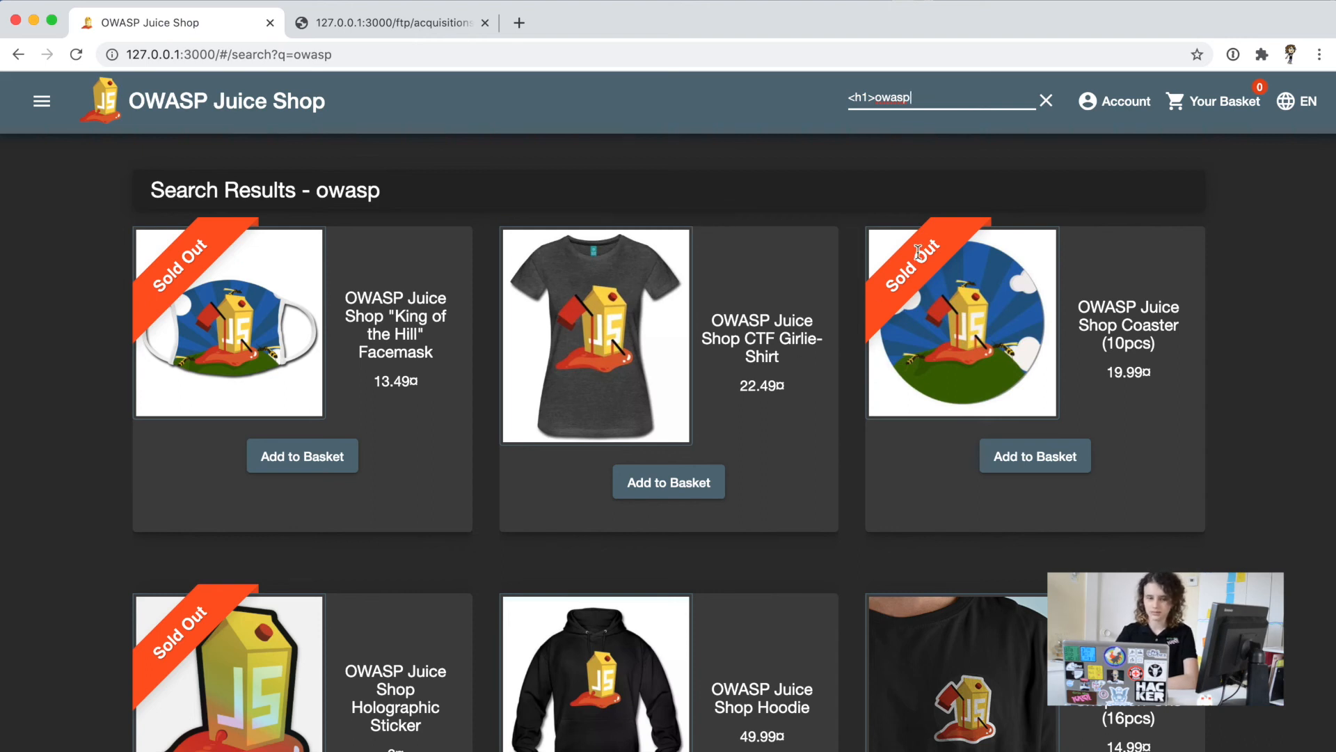
{"action": "mouse_move", "coordinate": [960, 144]}
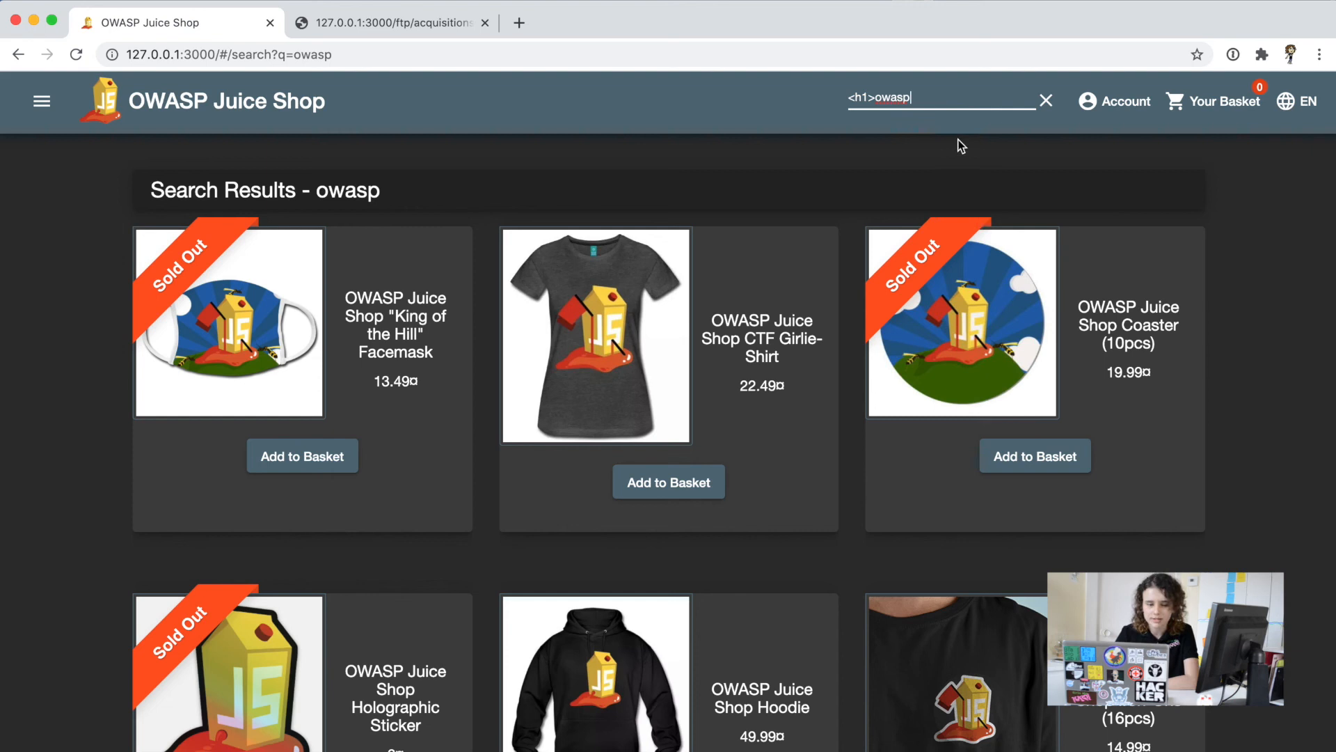
{"action": "key", "text": "Return"}
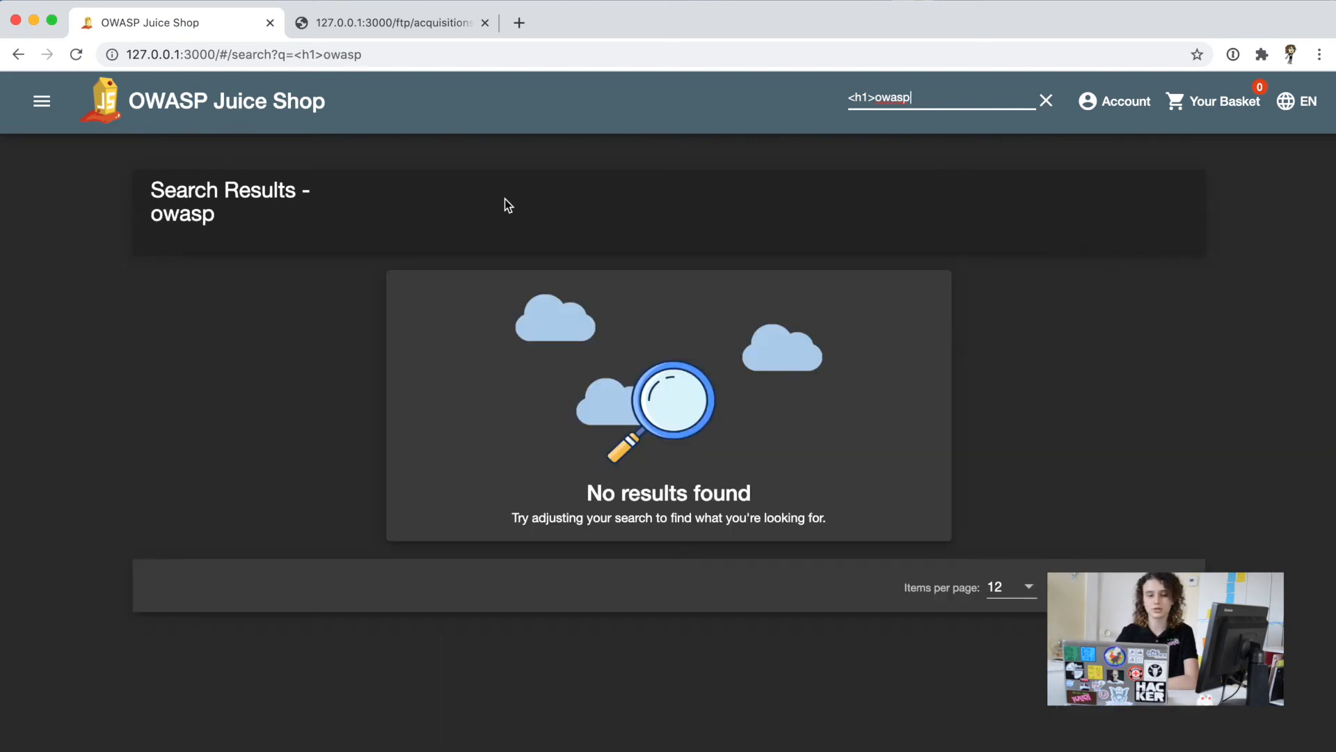
{"action": "double_click", "coordinate": [182, 213]}
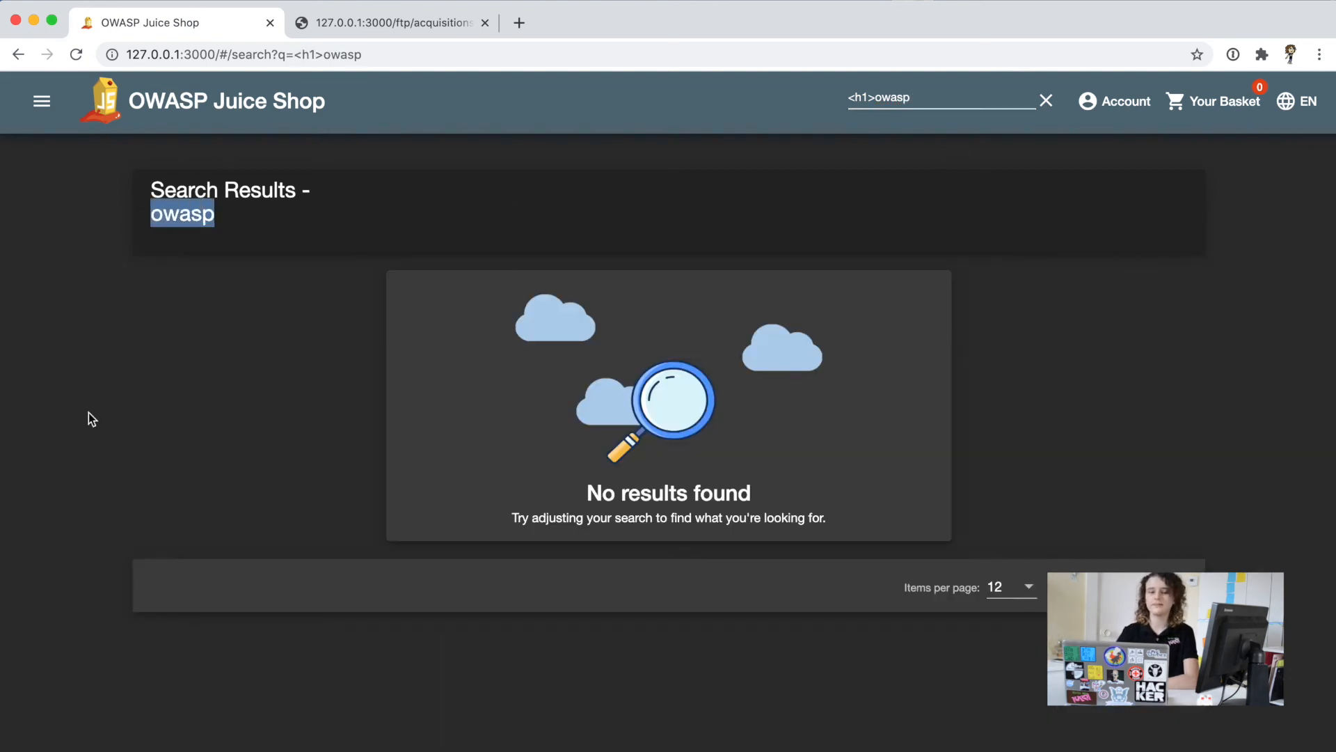
{"action": "mouse_move", "coordinate": [411, 481]}
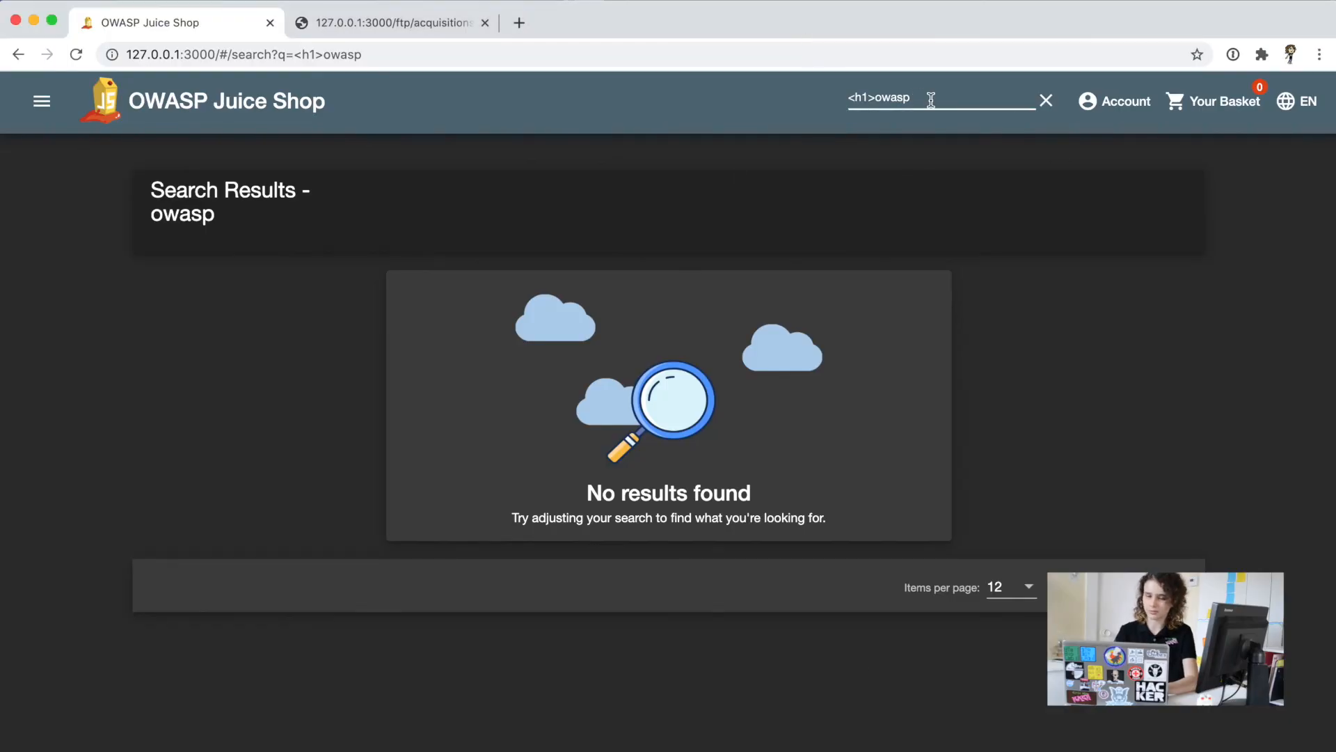
Step: Submit the iframe javascript alert payload and accept the 'xss' popup
{"action": "key", "text": "backspace"}
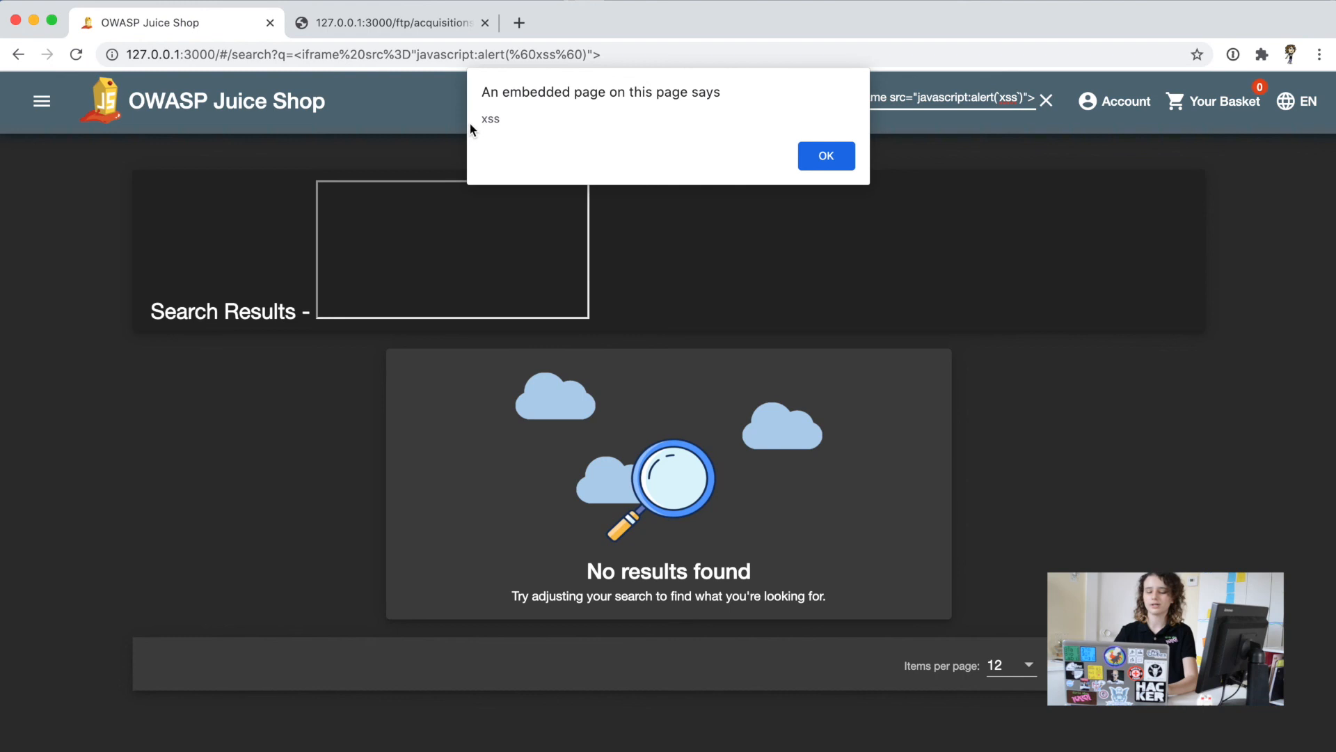
{"action": "left_click", "coordinate": [823, 156]}
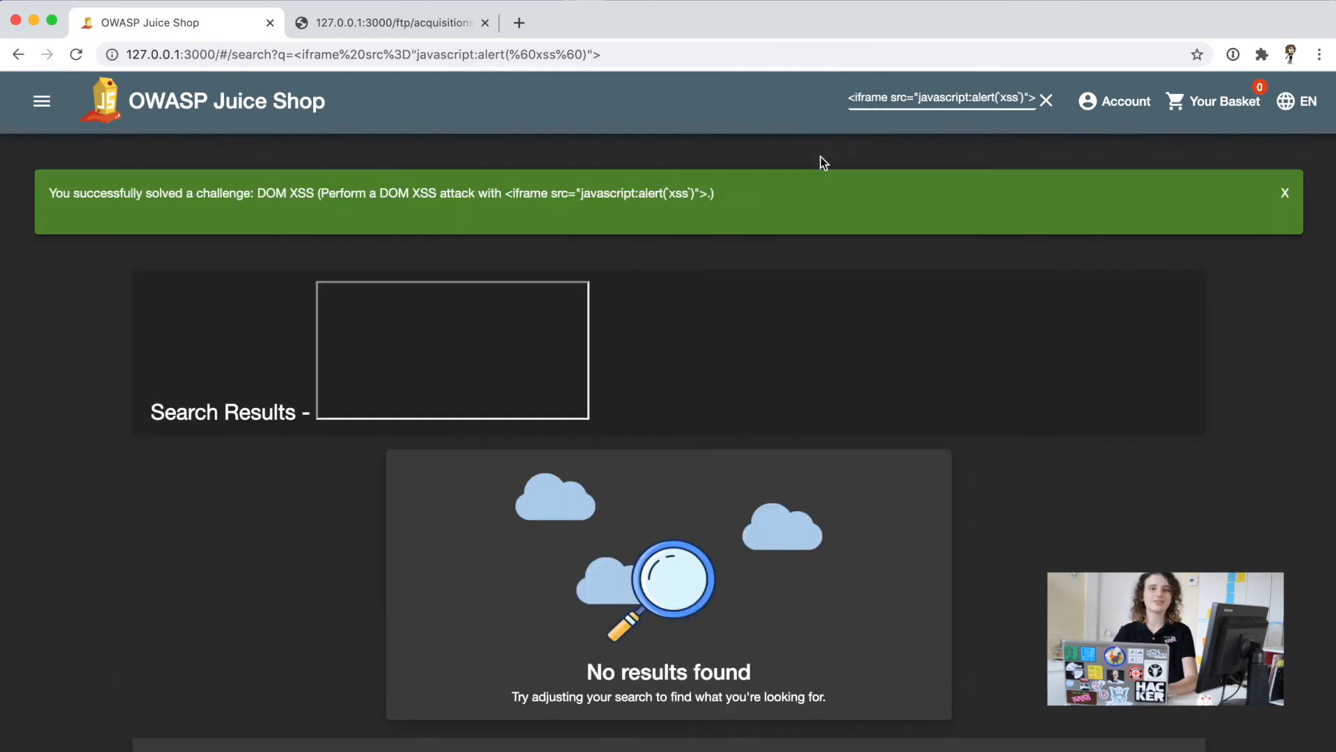